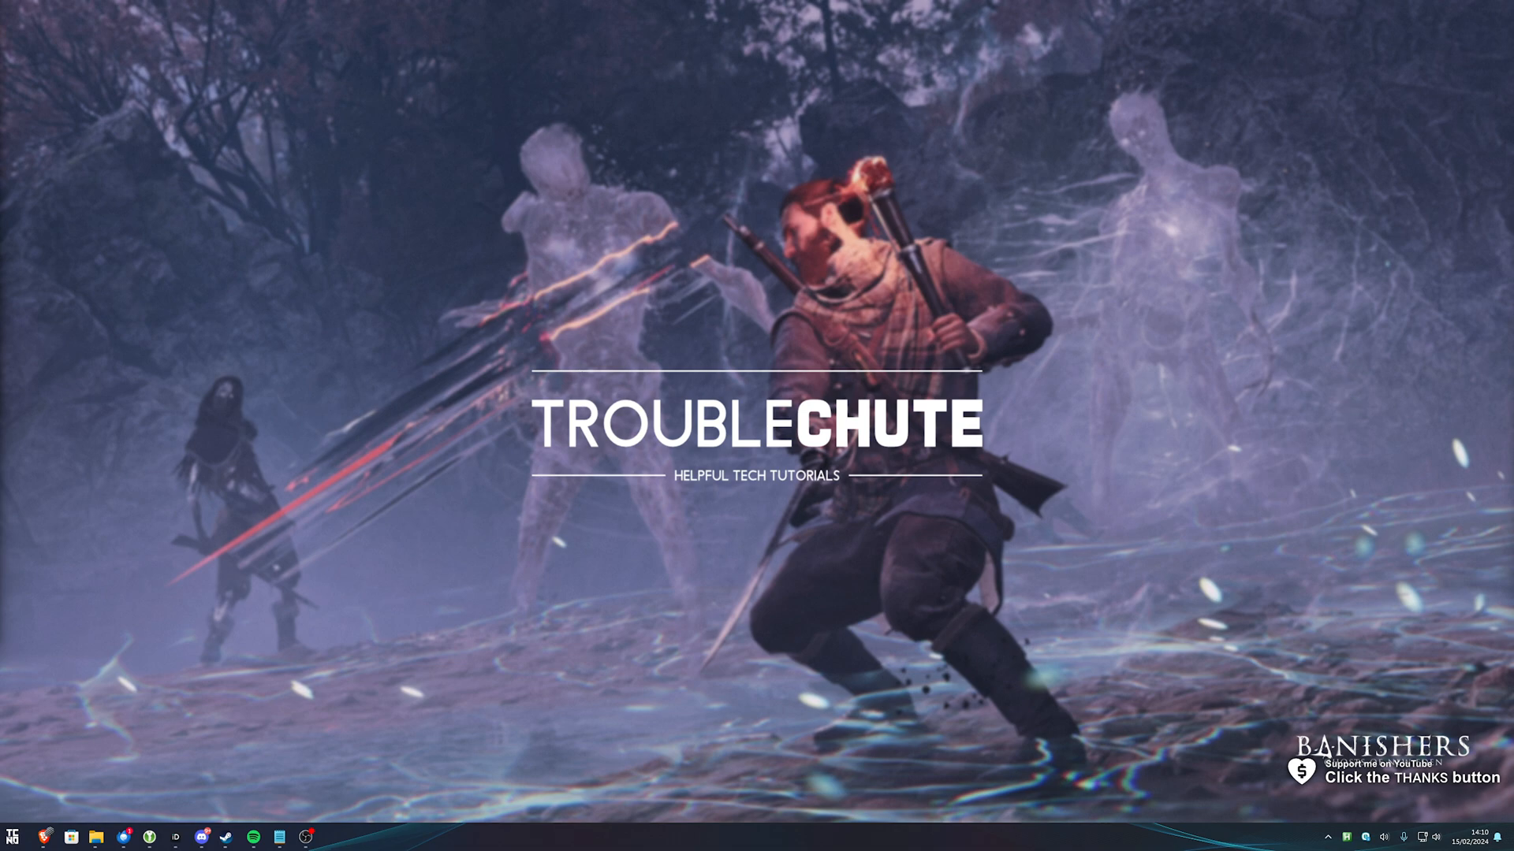
mouse_move(163, 602)
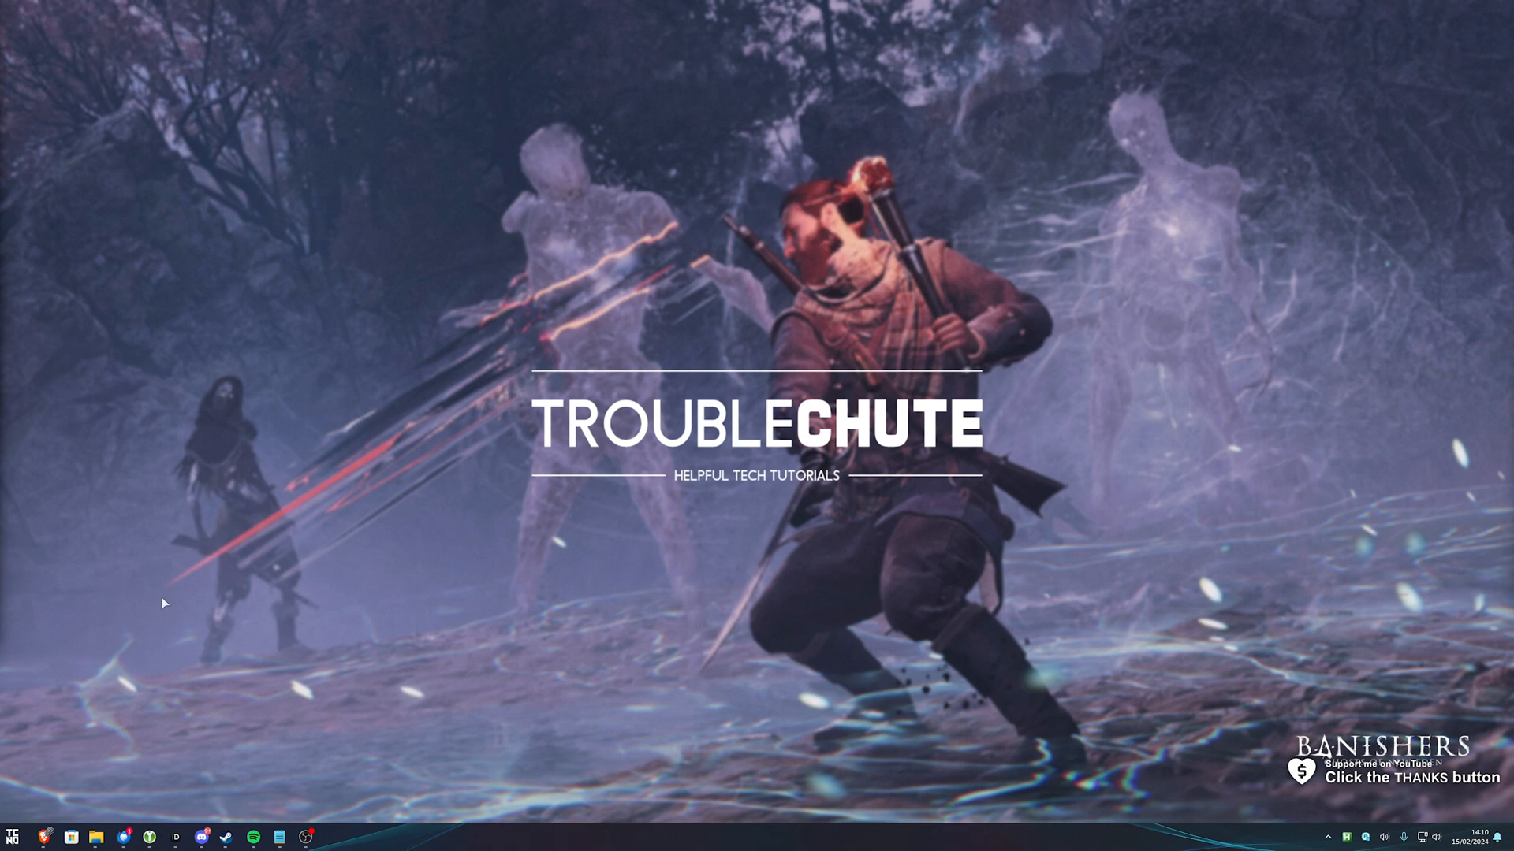
mouse_move(460, 530)
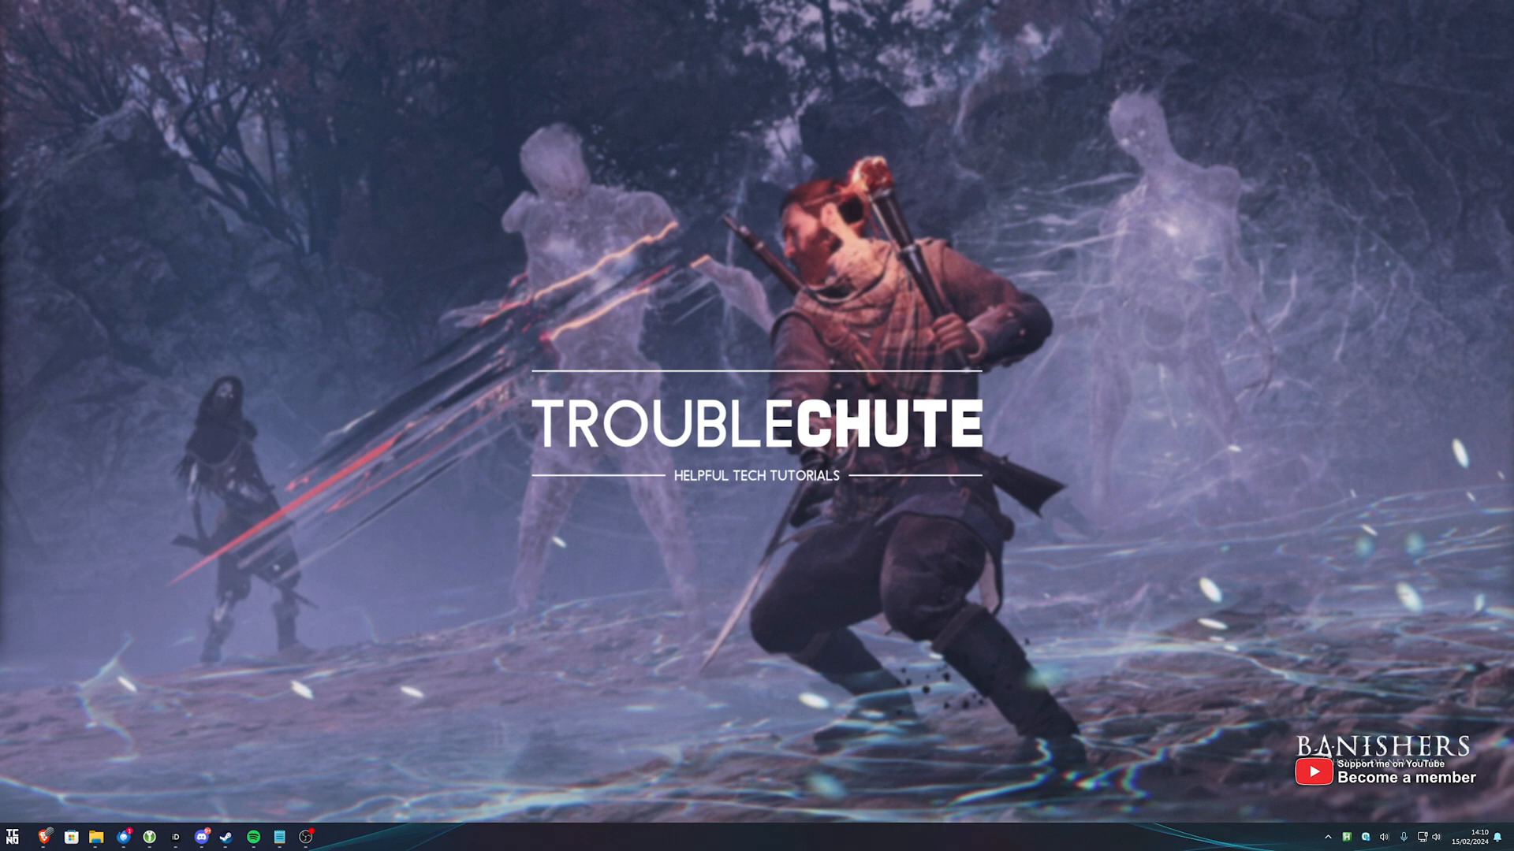
mouse_move(429, 547)
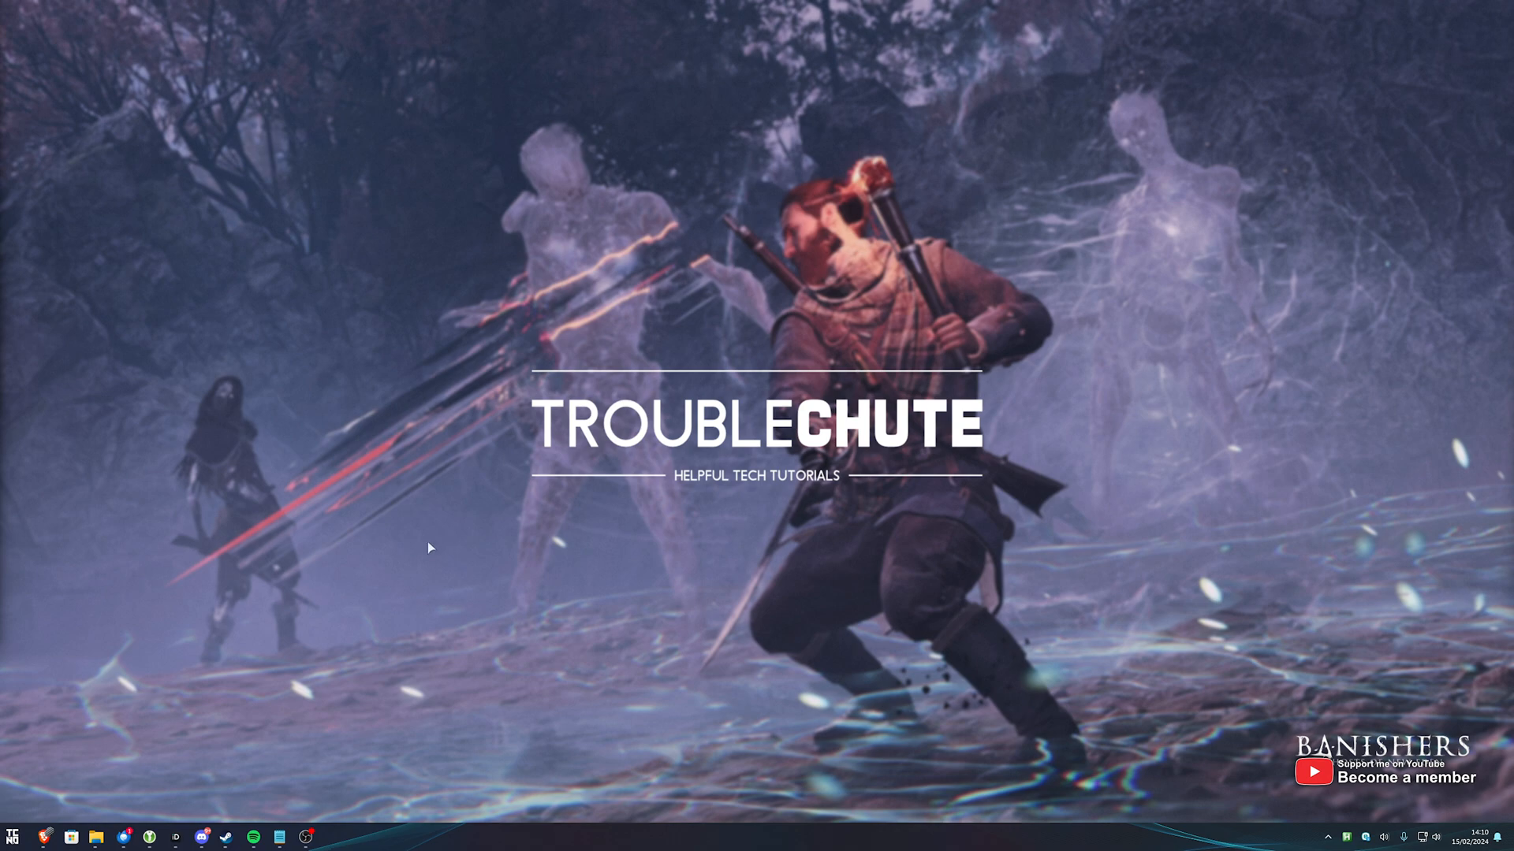
mouse_move(337, 659)
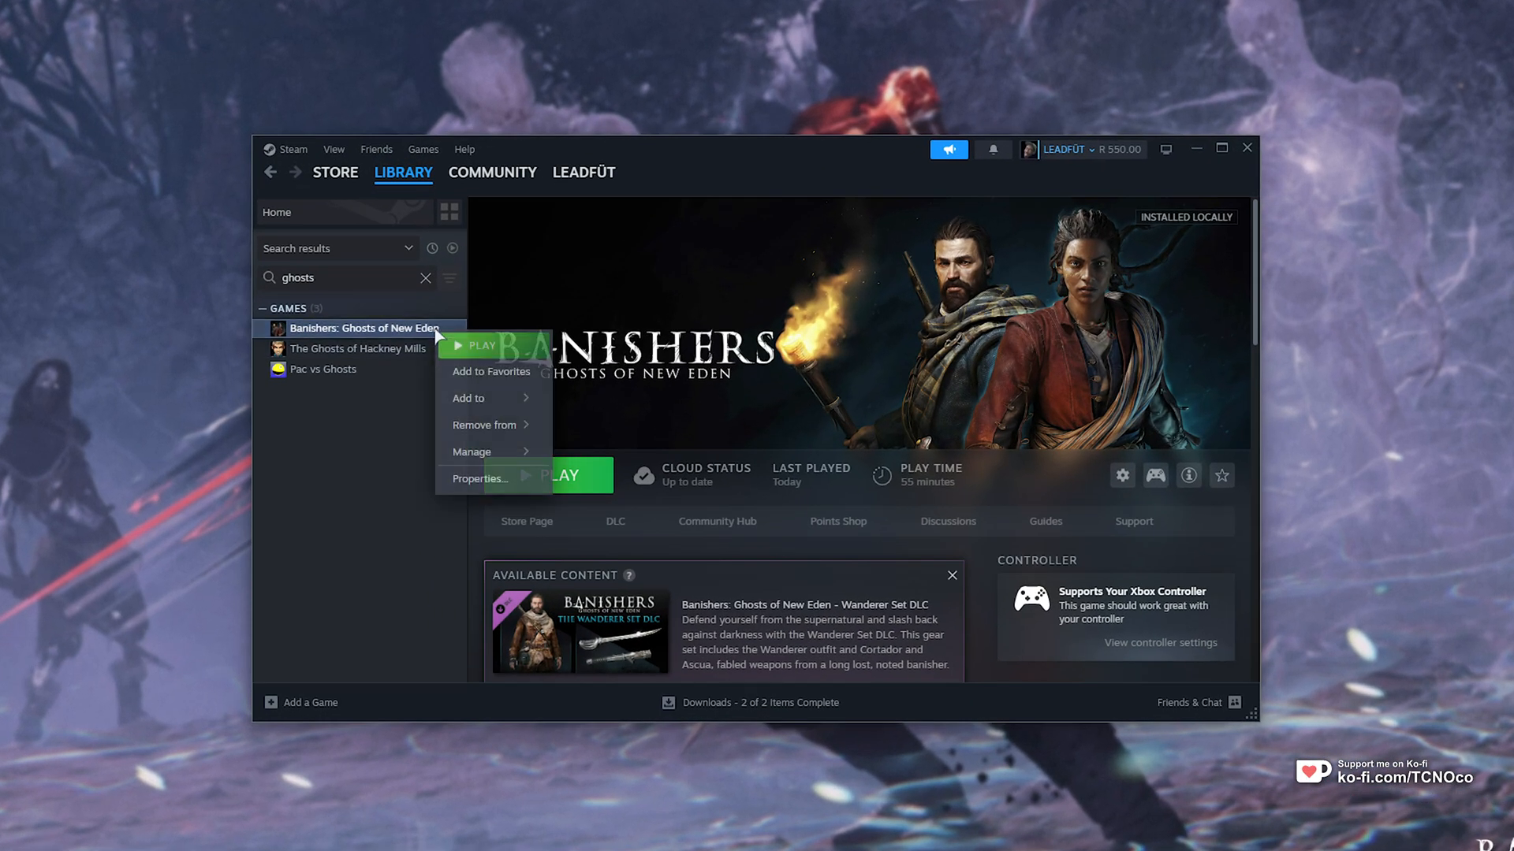
Step: View the Banishers properties in Steam, then switch to the Epic Games Launcher
click(479, 479)
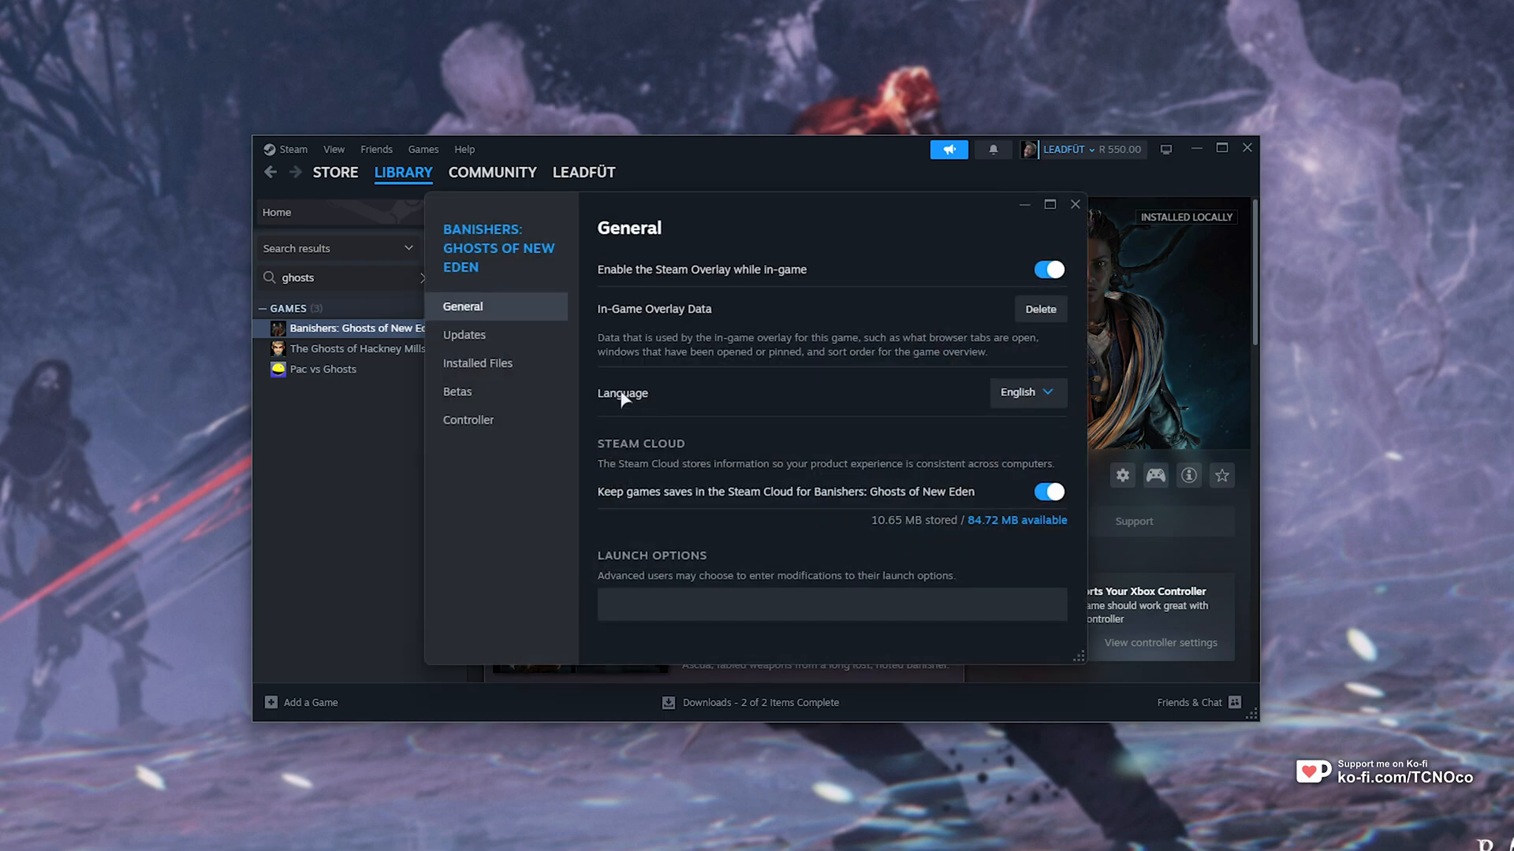
click(476, 362)
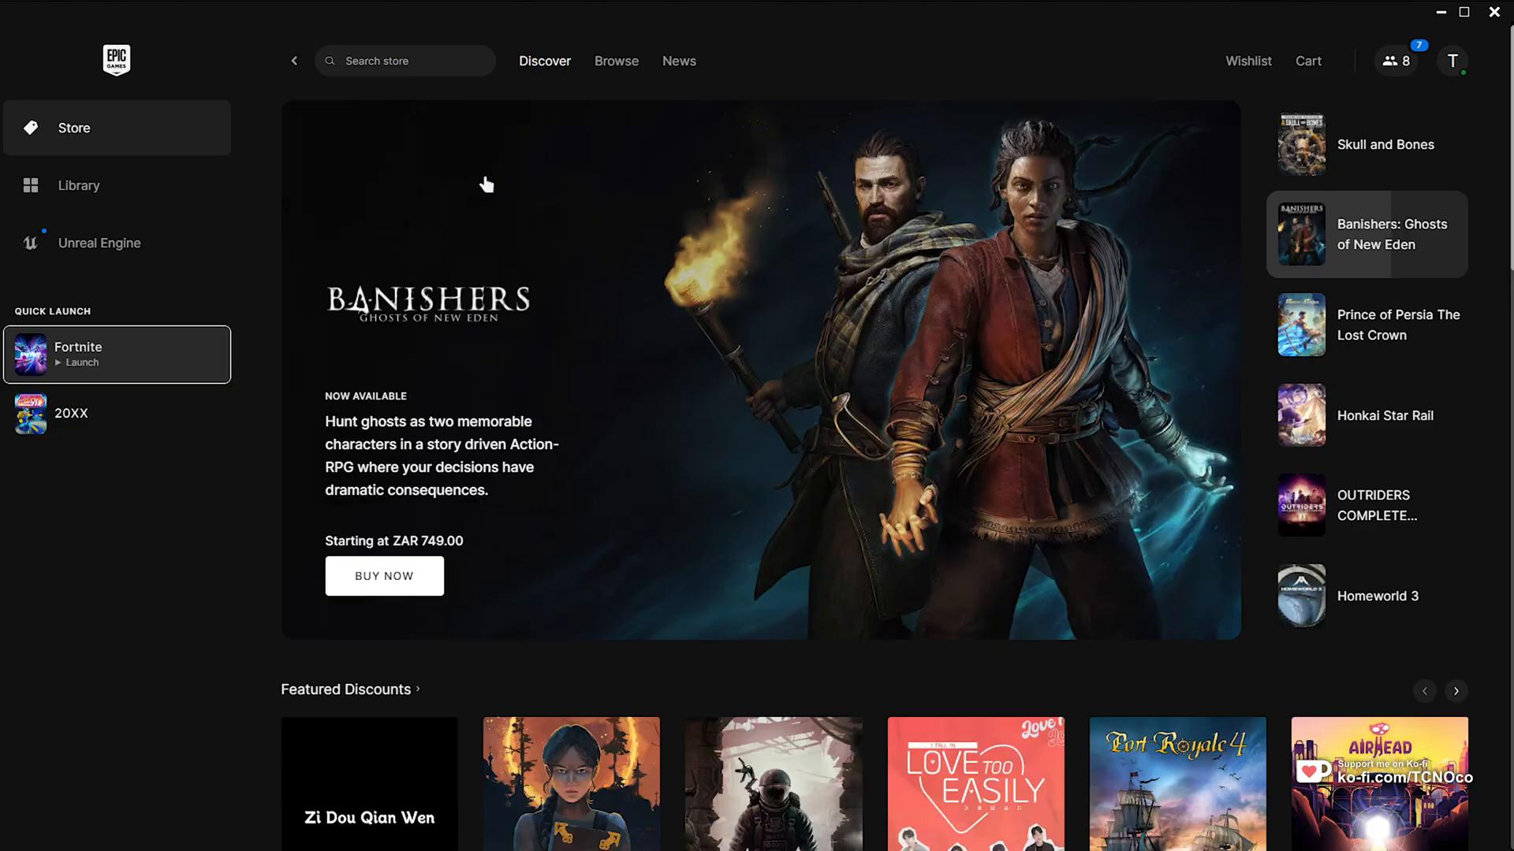
Step: From the Library, reach Fortnite's Manage panel to get at the games install location
click(79, 186)
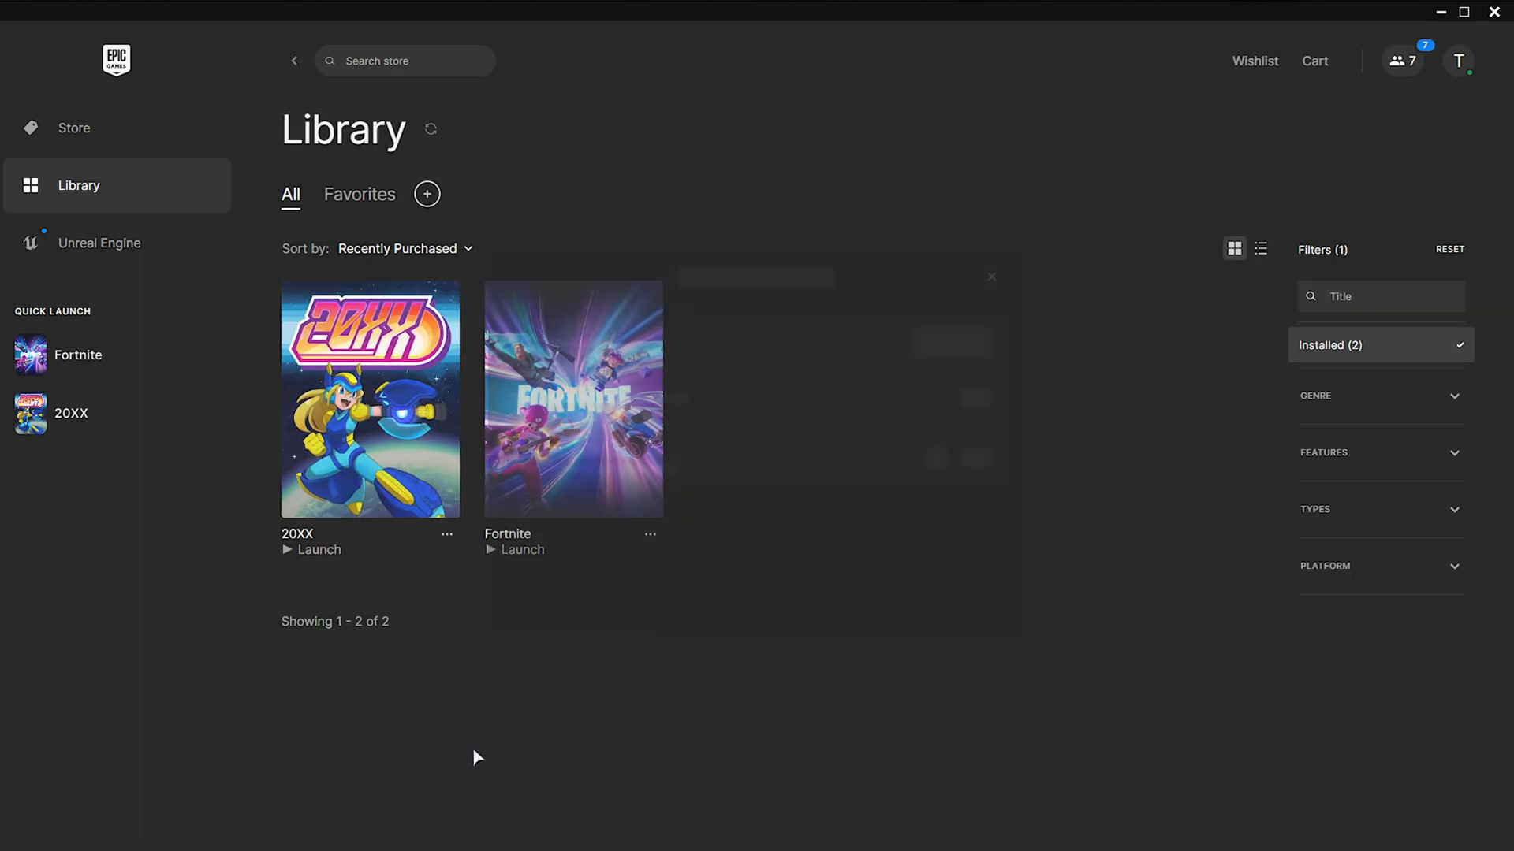
click(650, 535)
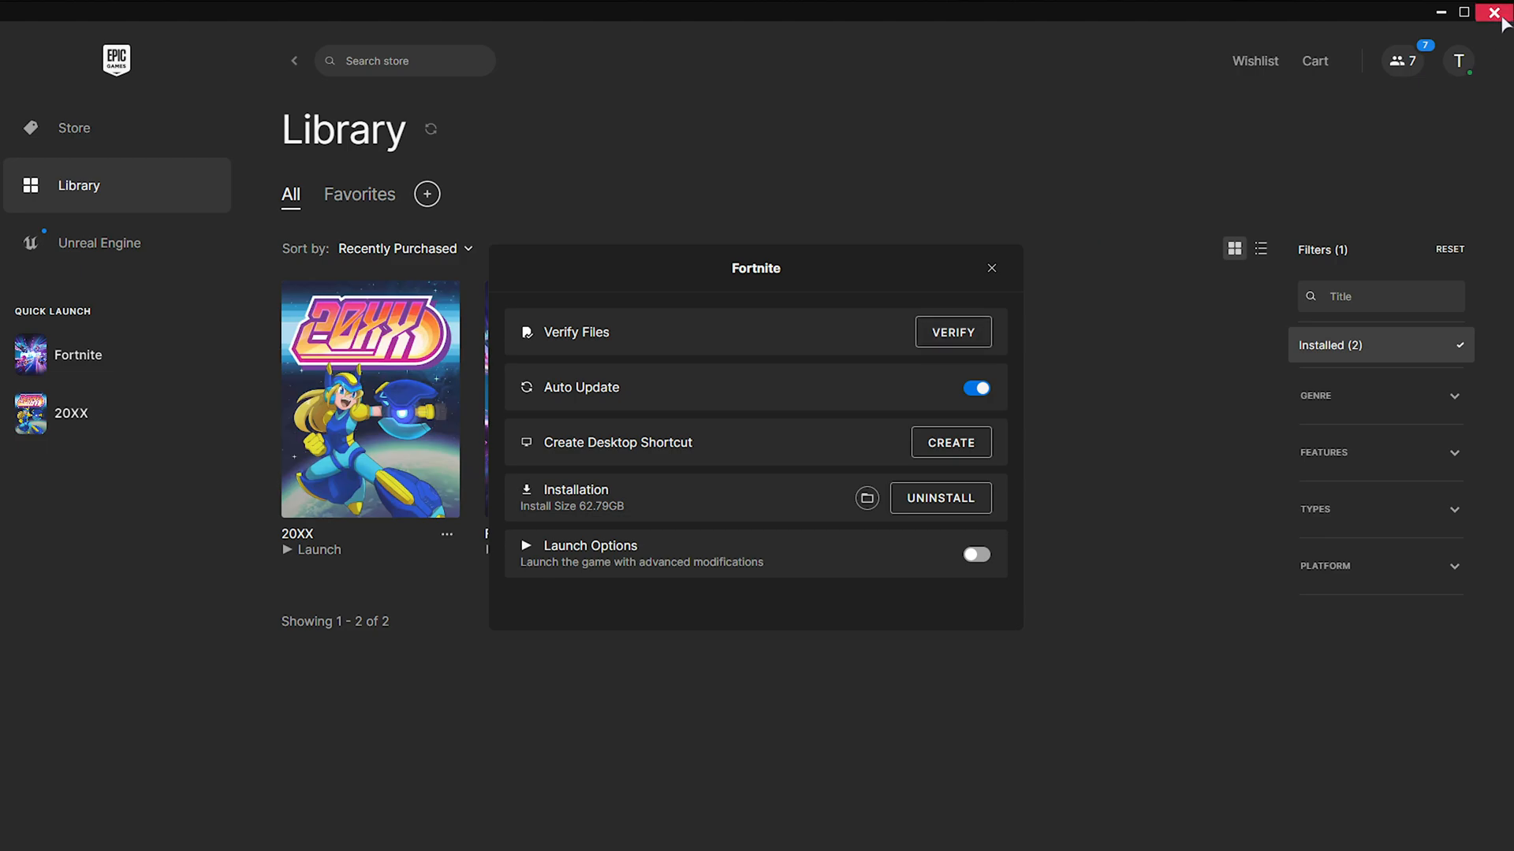
click(1500, 13)
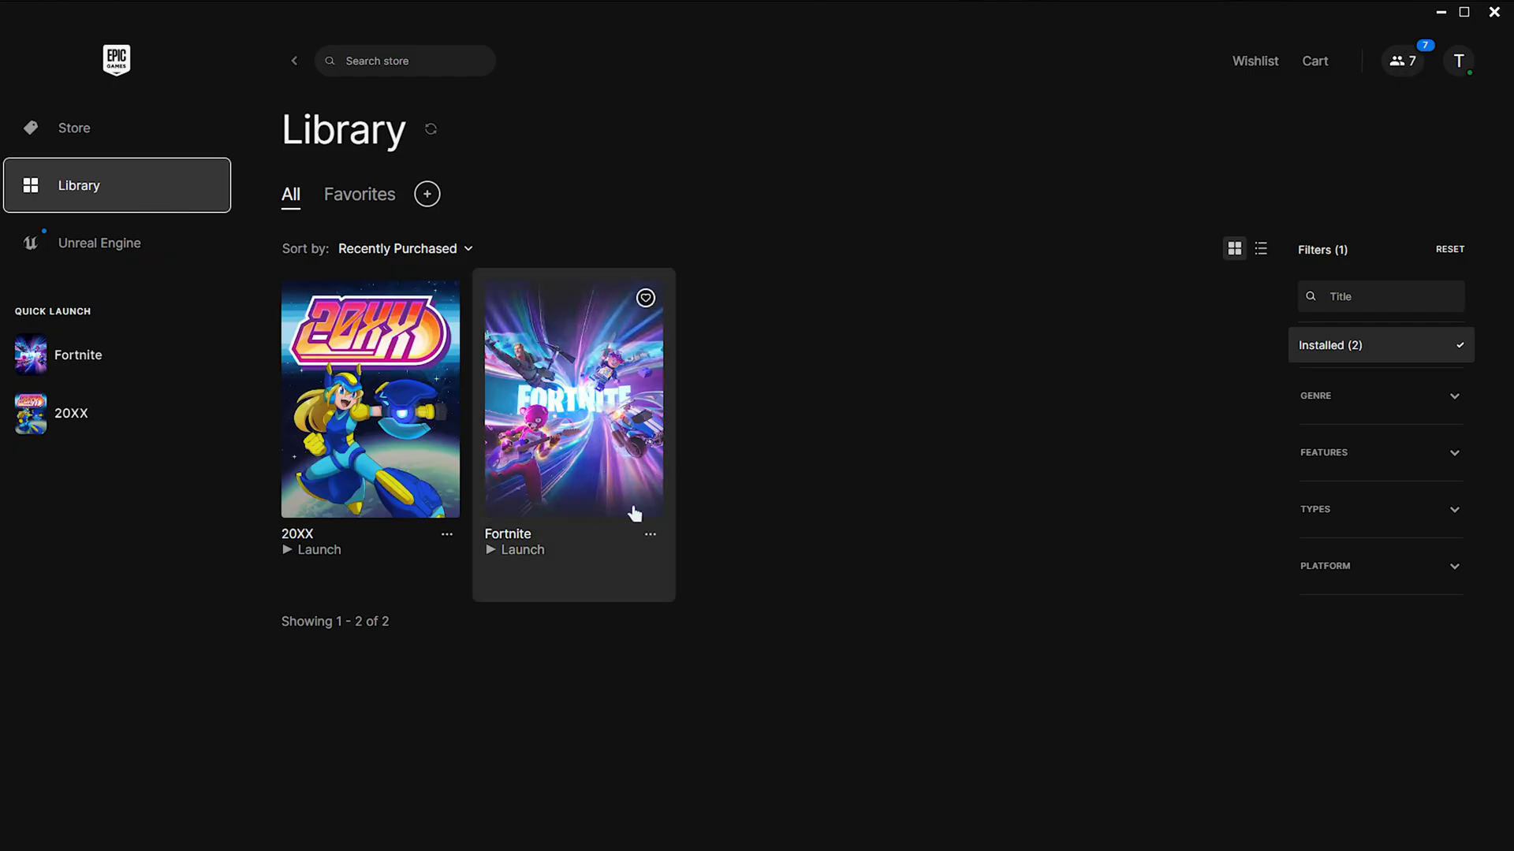
click(648, 534)
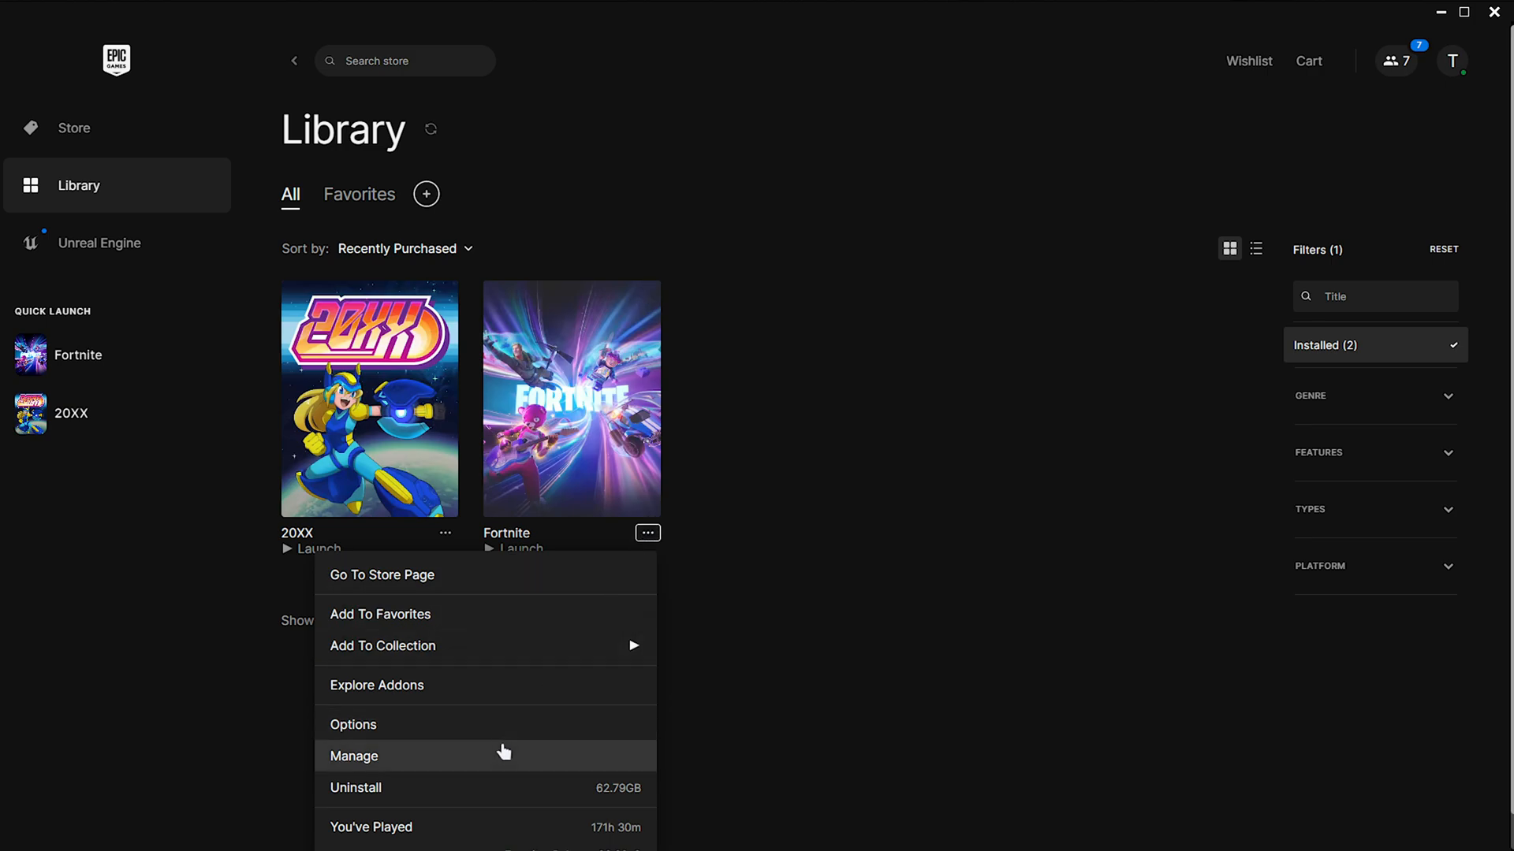
click(355, 755)
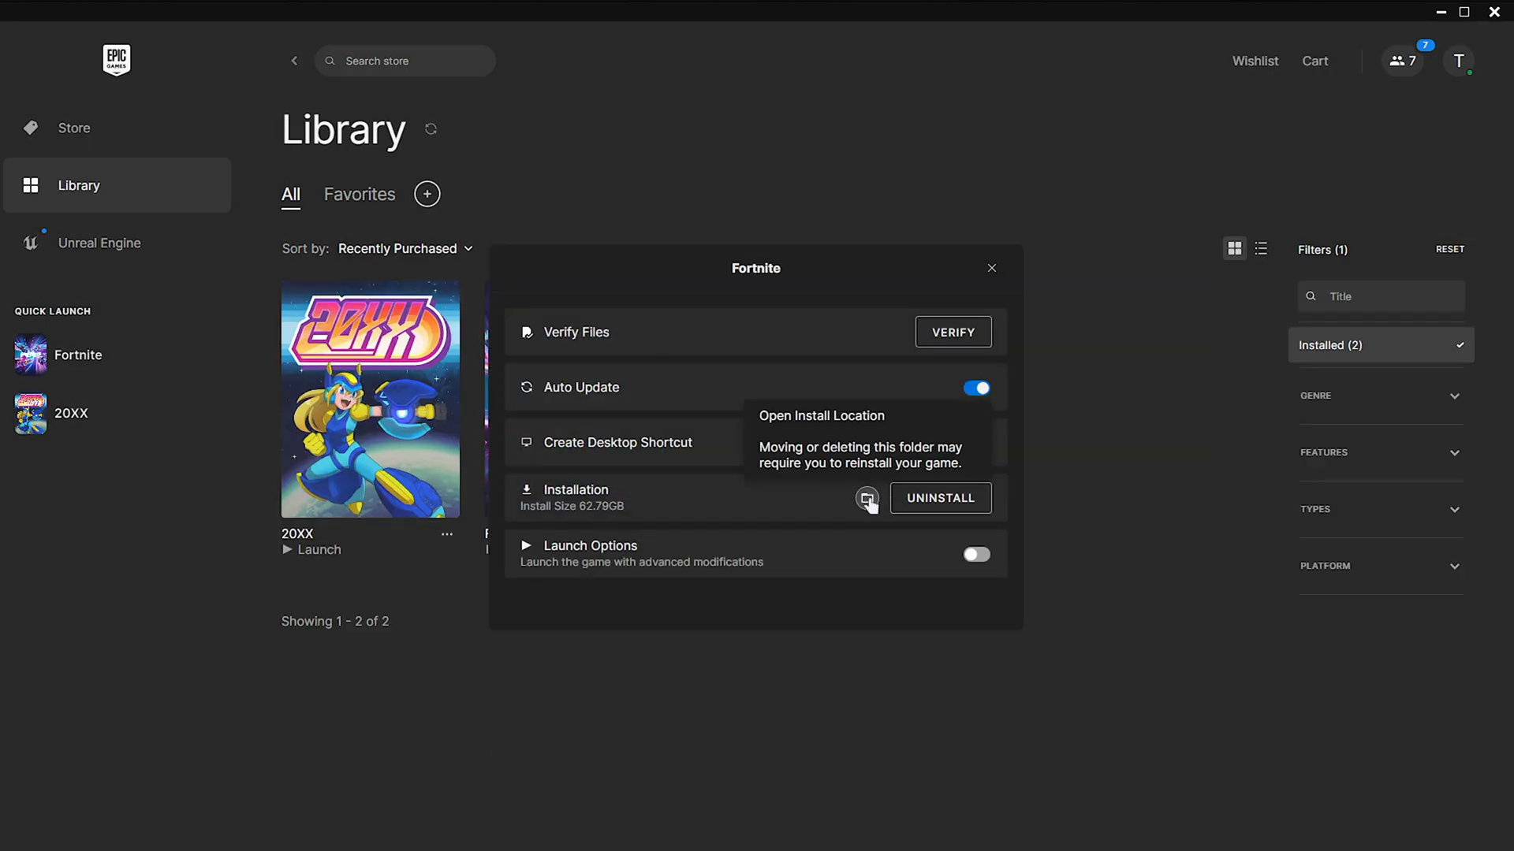
mouse_move(865, 498)
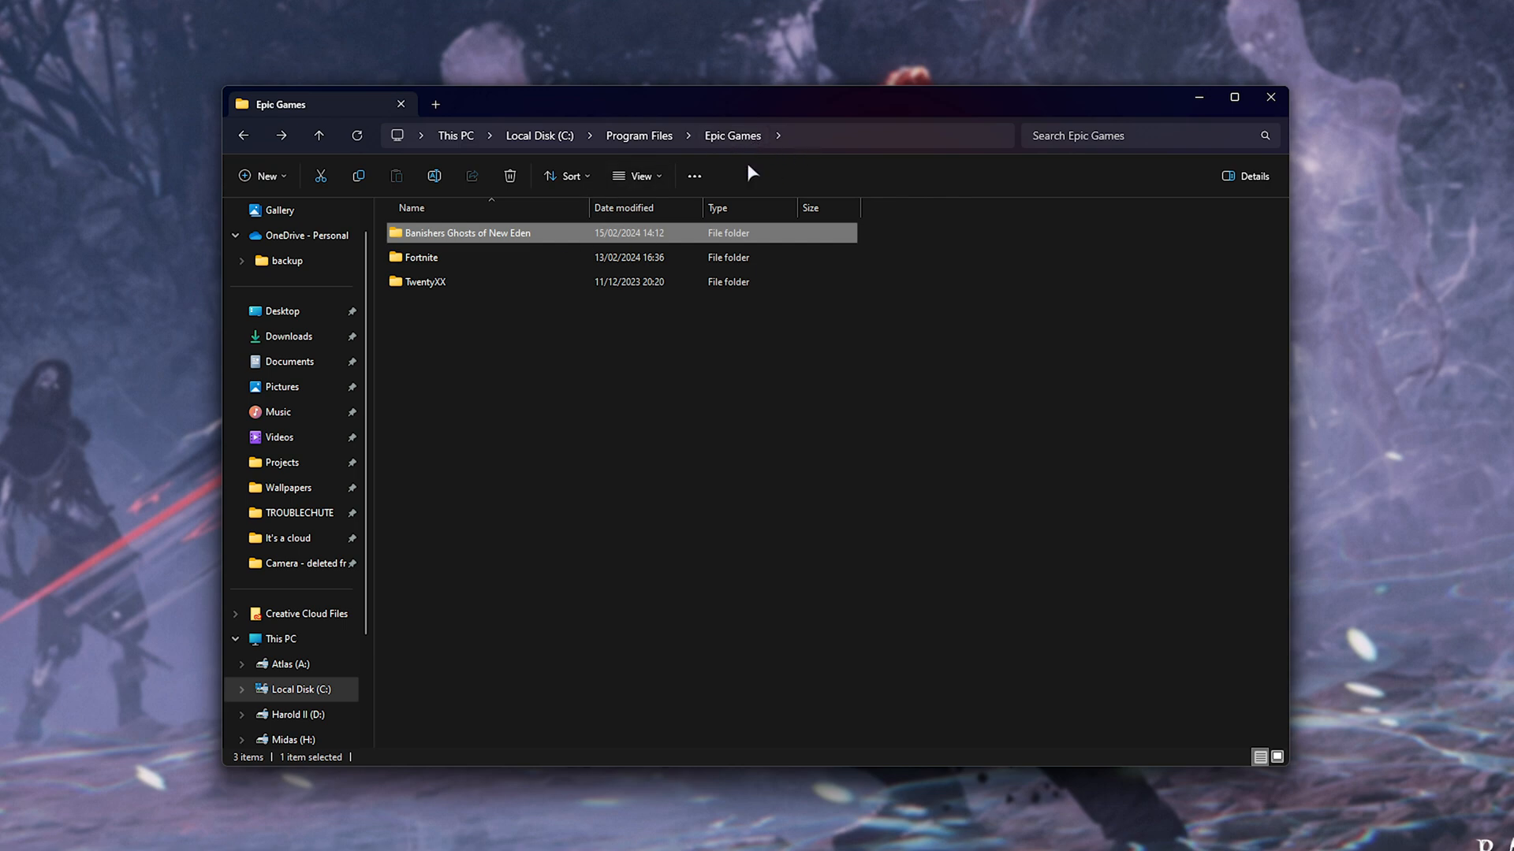
mouse_move(555, 237)
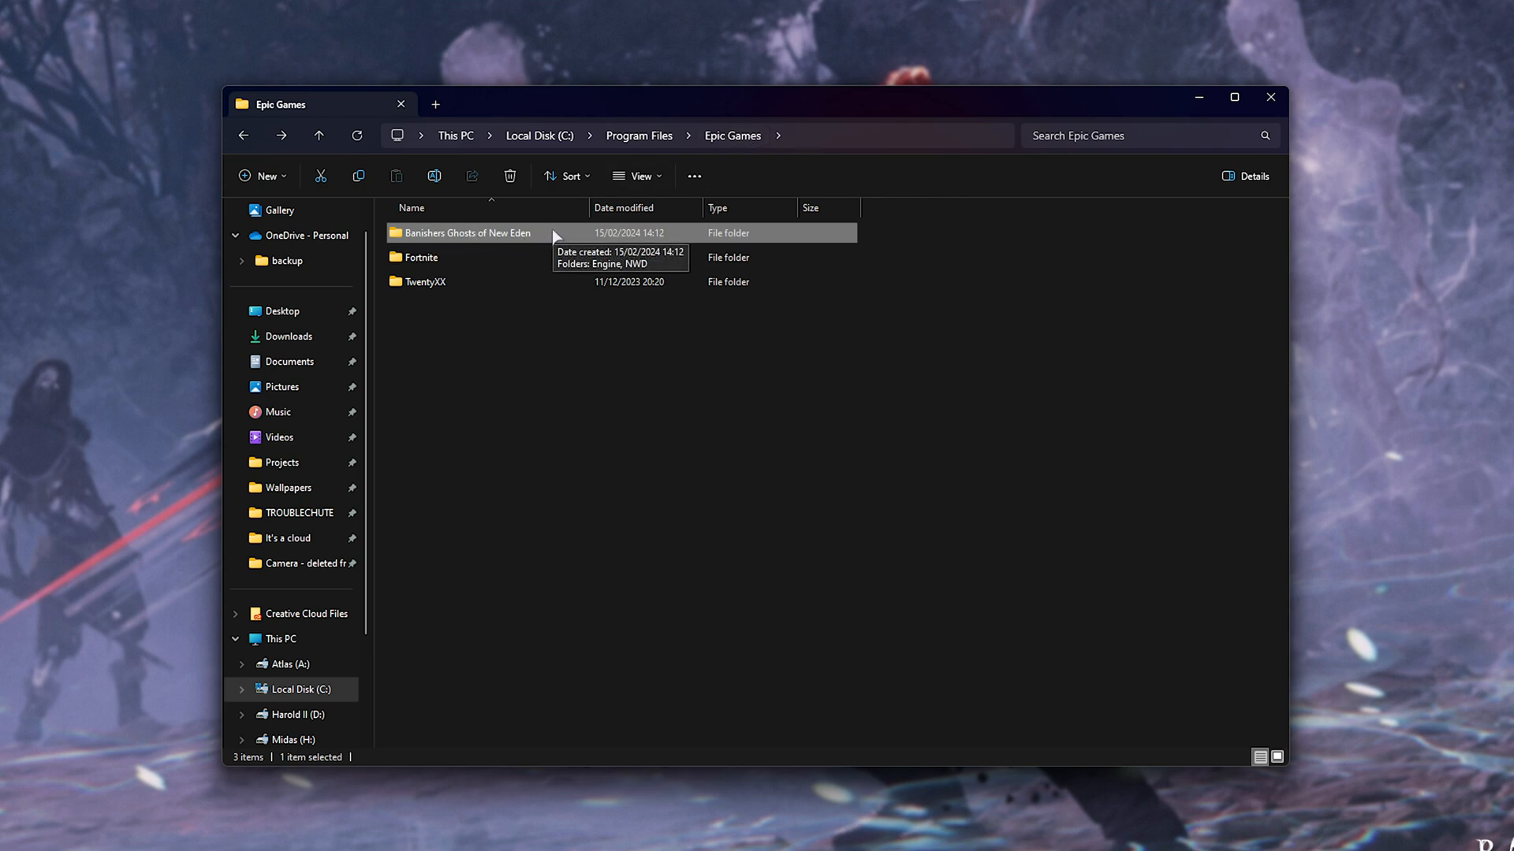
Step: Browse into Banishers Ghosts of New Eden\NWD\Binaries\Win64 and select Banishers-Win64-Shipping.exe
double_click(468, 233)
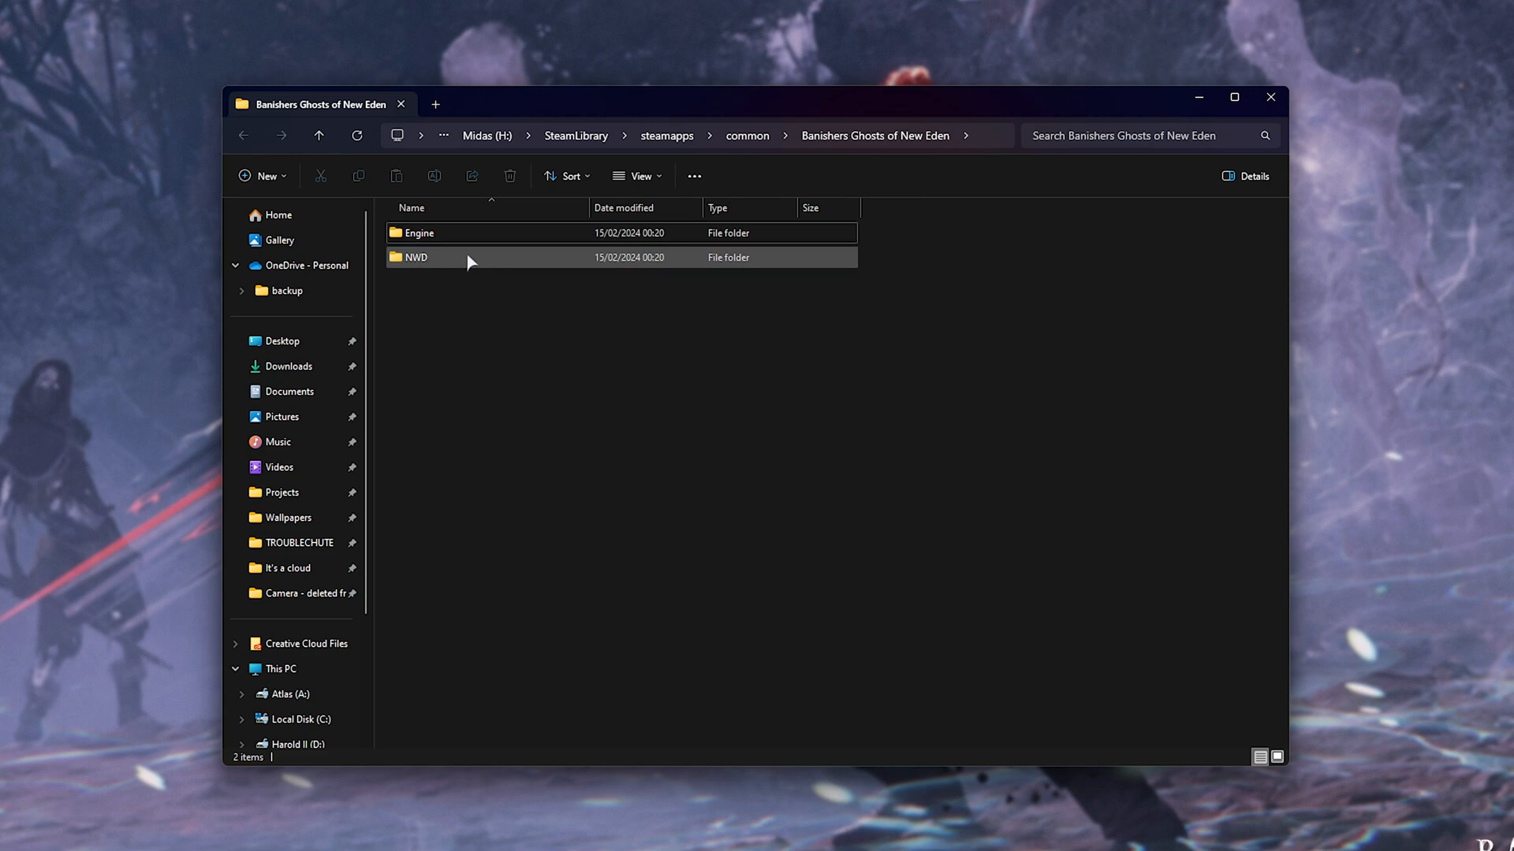
double_click(415, 257)
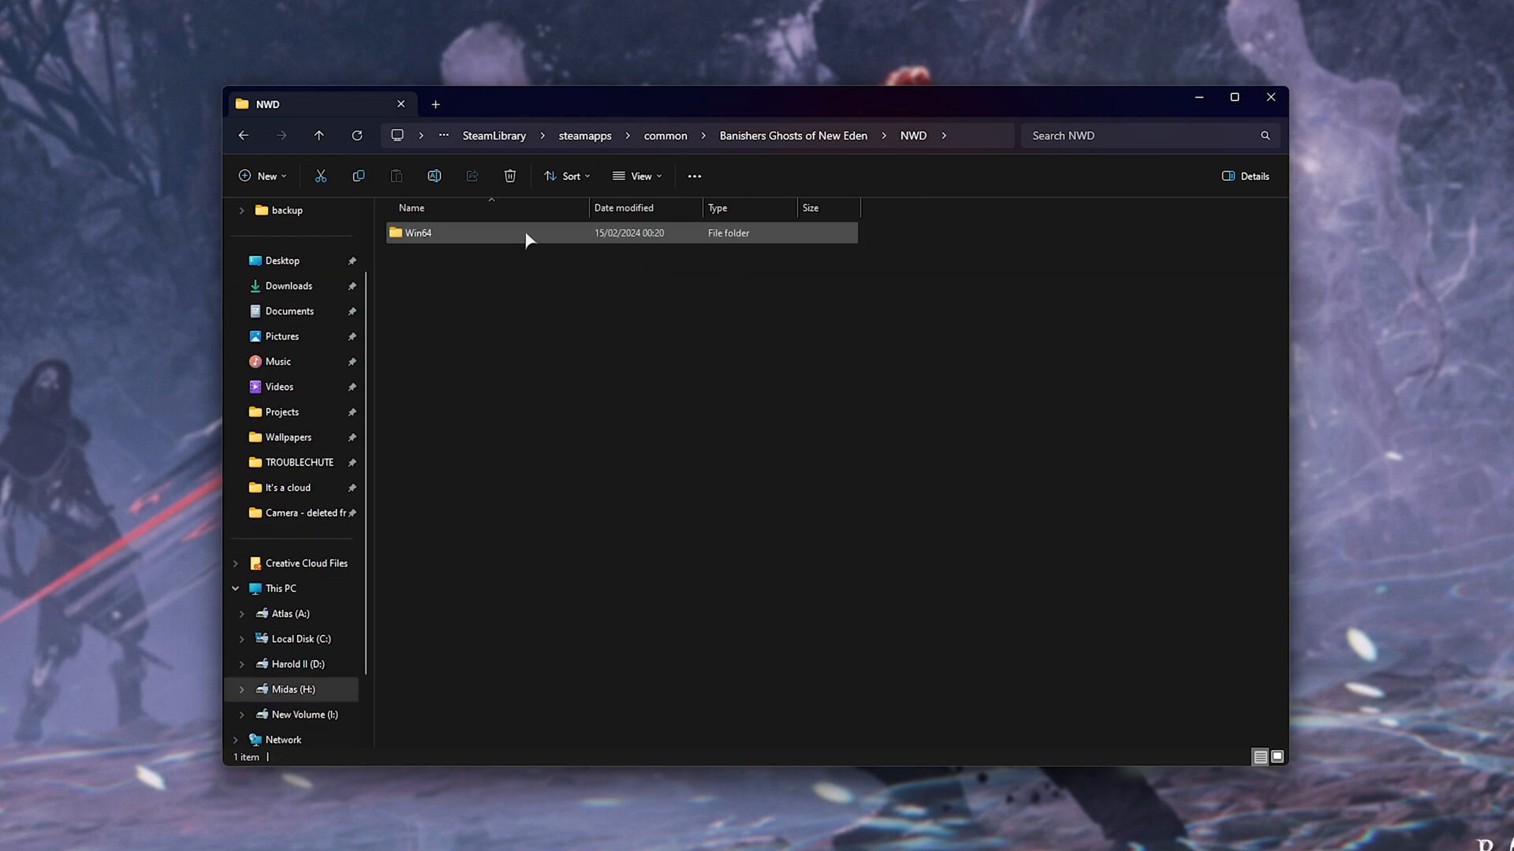
double_click(418, 234)
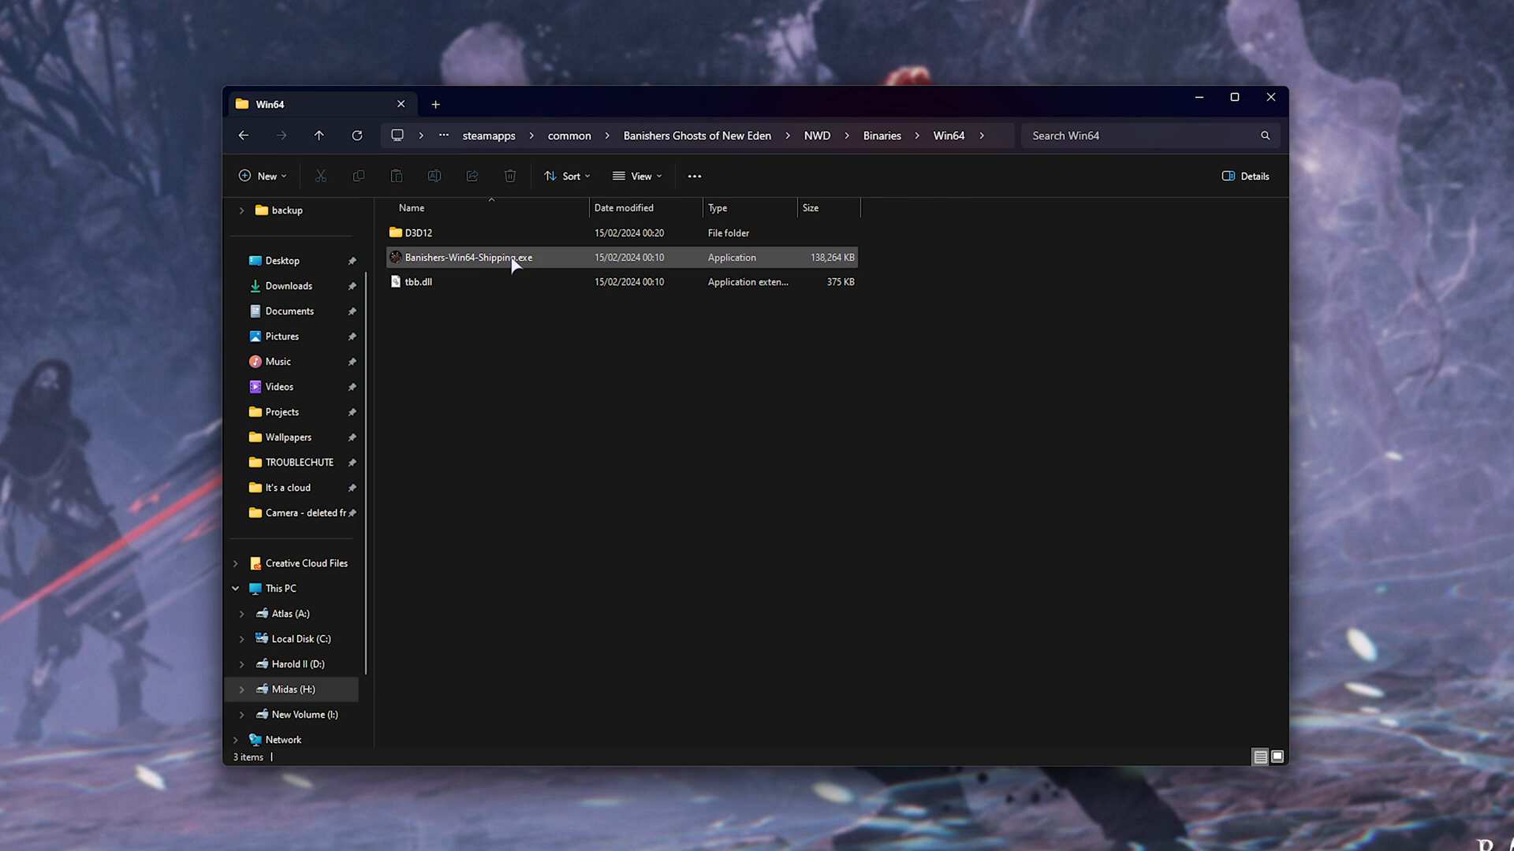
click(468, 257)
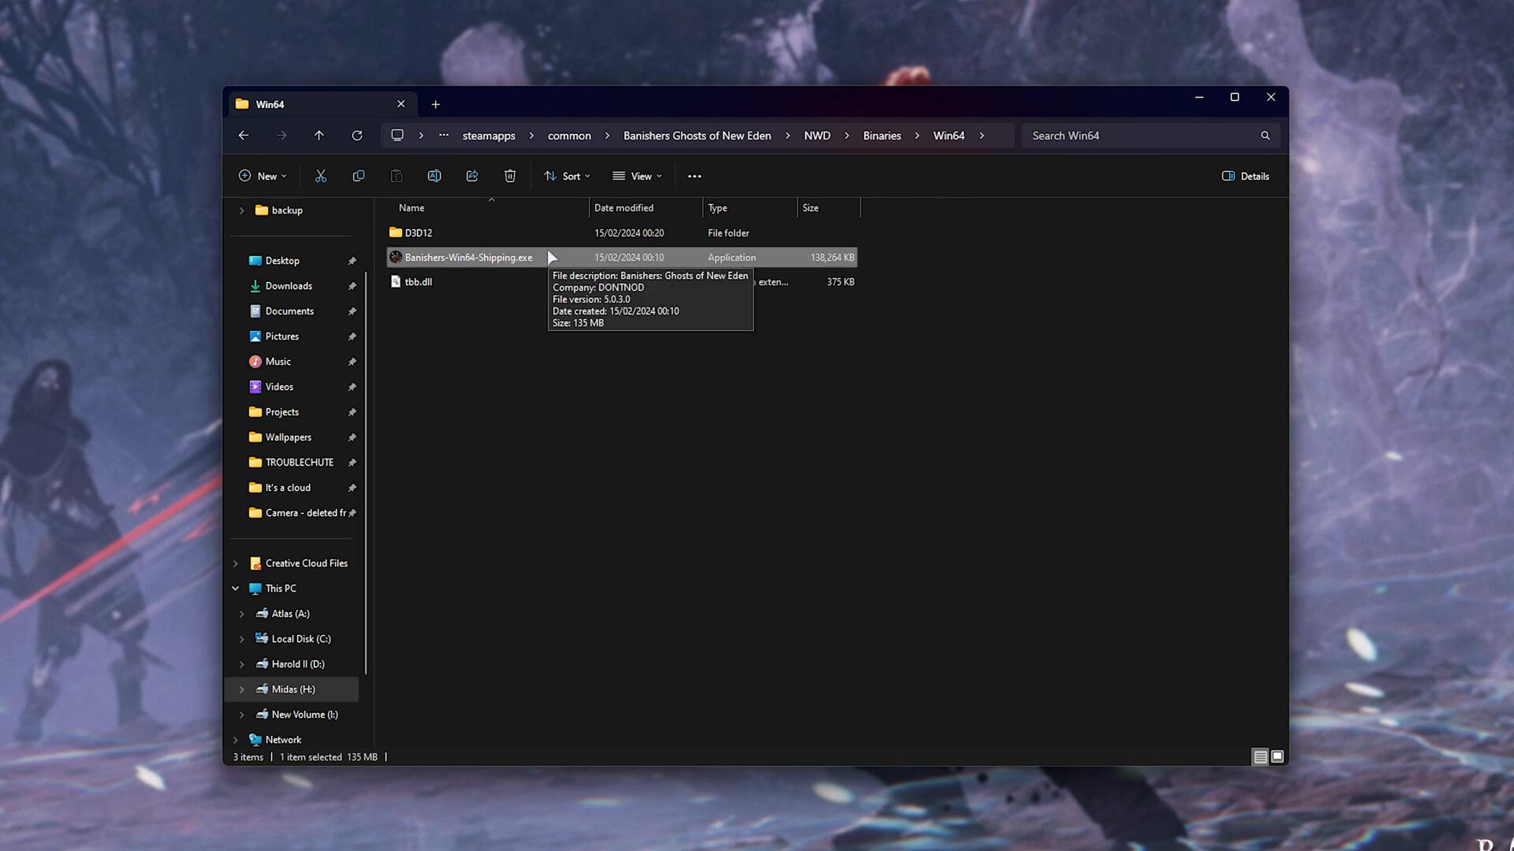
mouse_move(635, 300)
text(graphics)
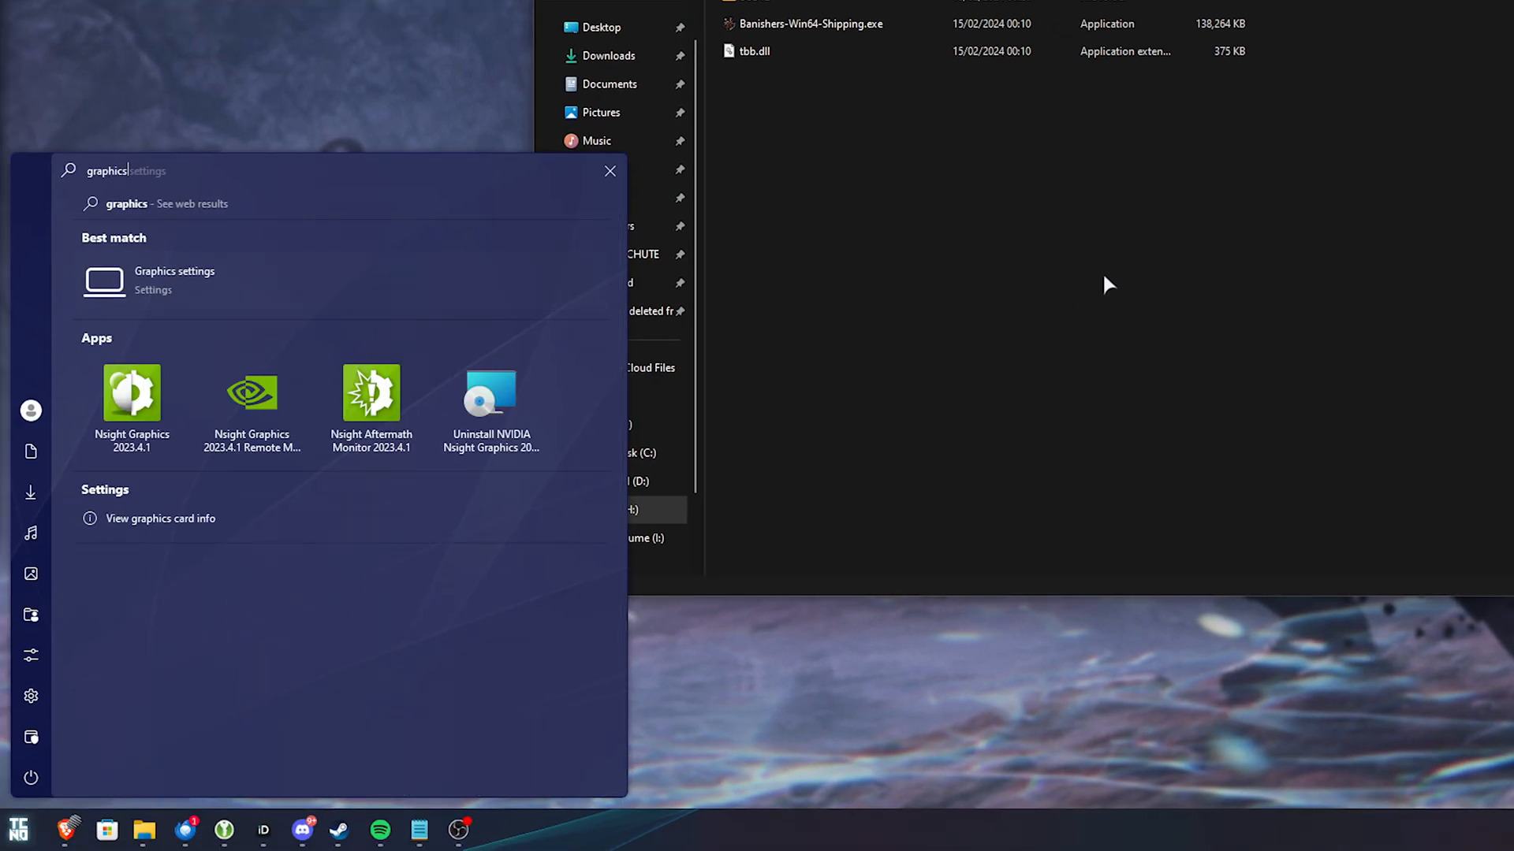
Step: On the Graphics page, start browsing for a desktop app under Custom options for apps
click(174, 271)
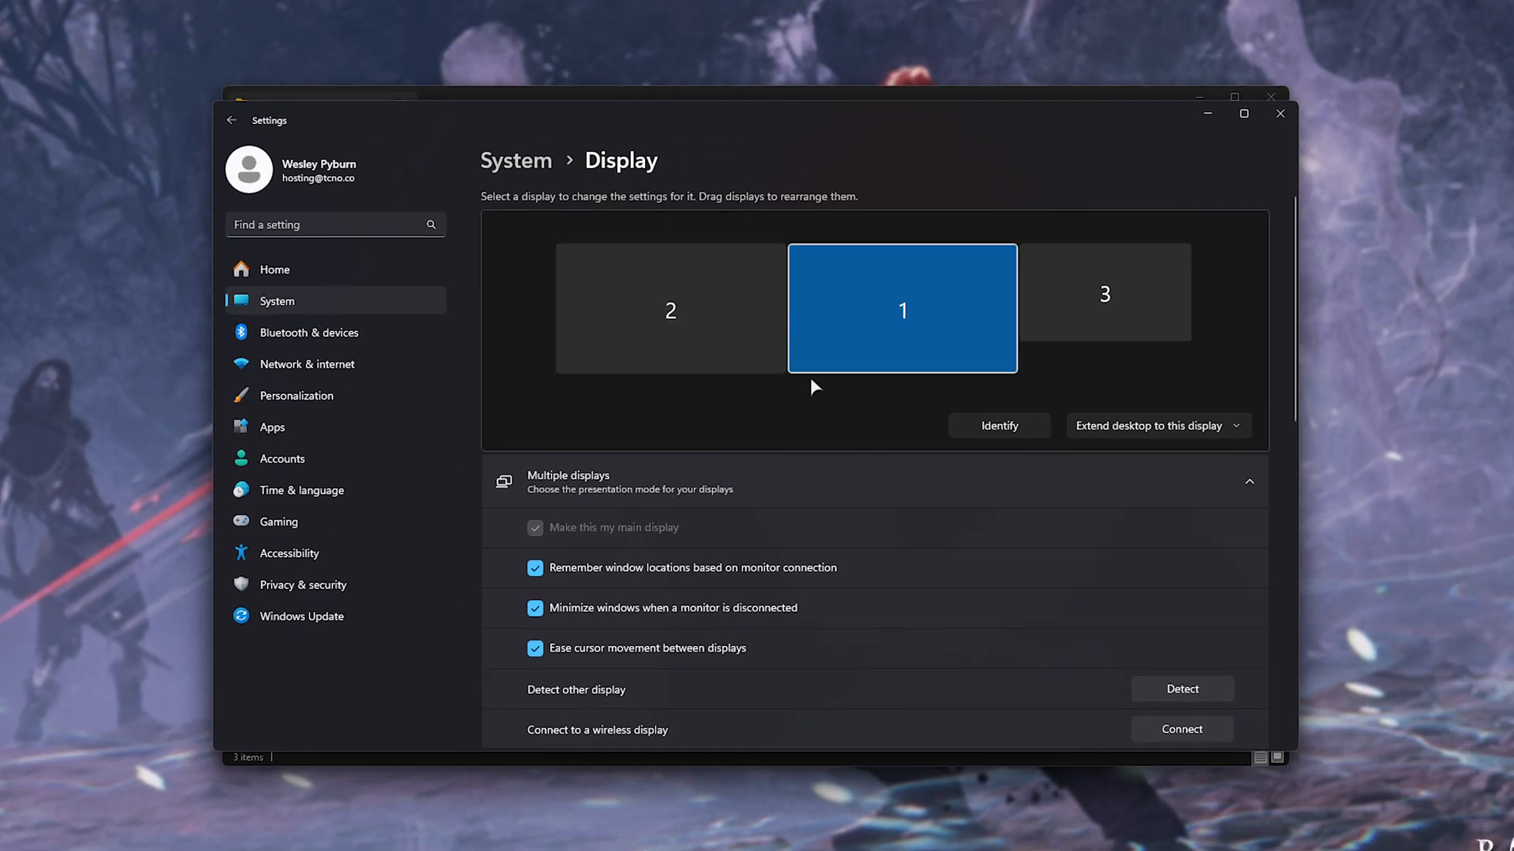
scroll(down, 3)
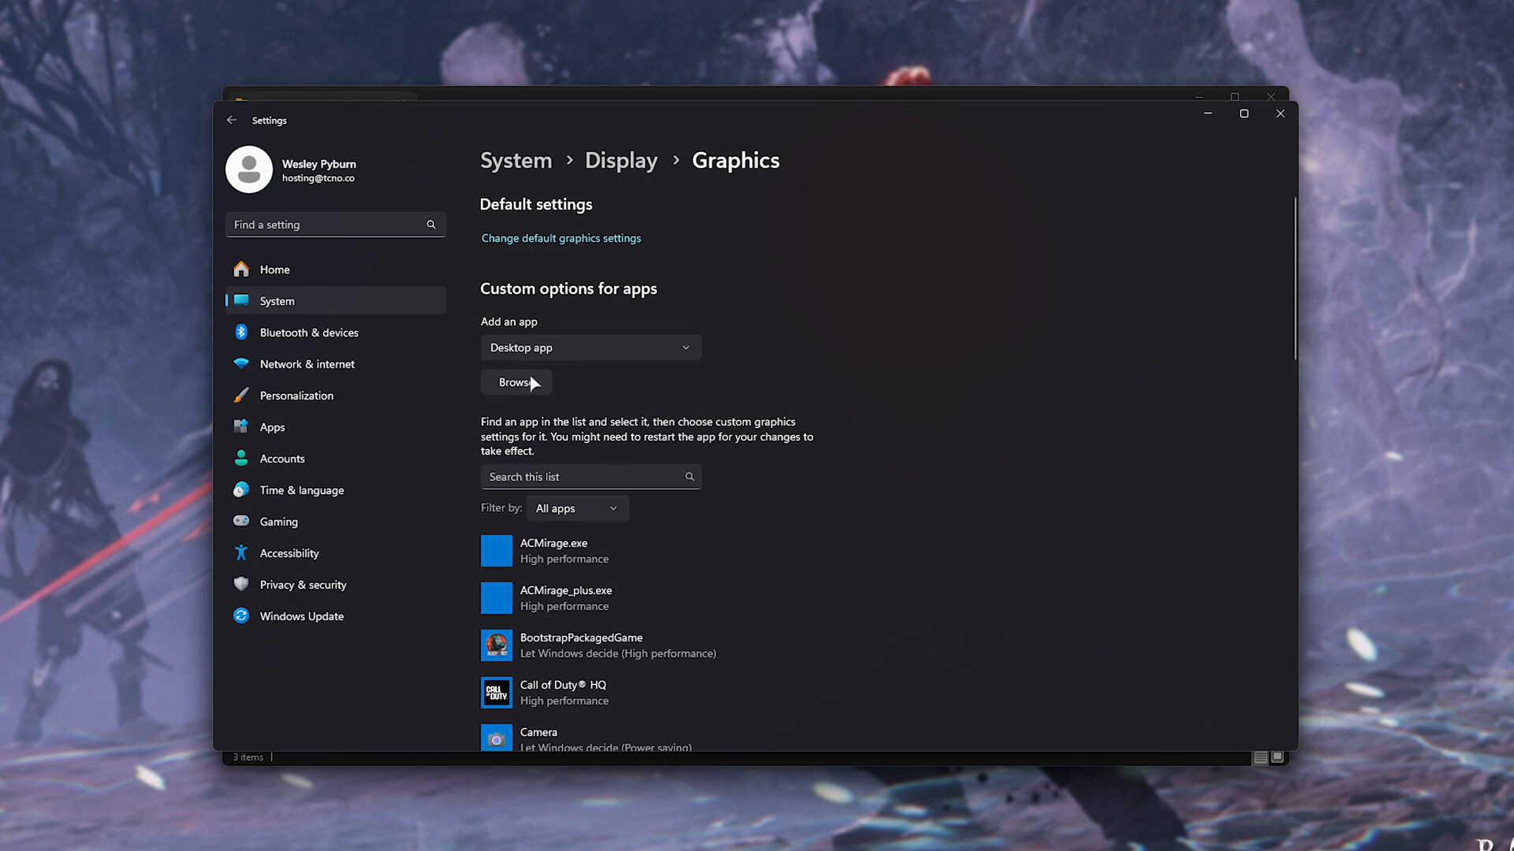
click(516, 381)
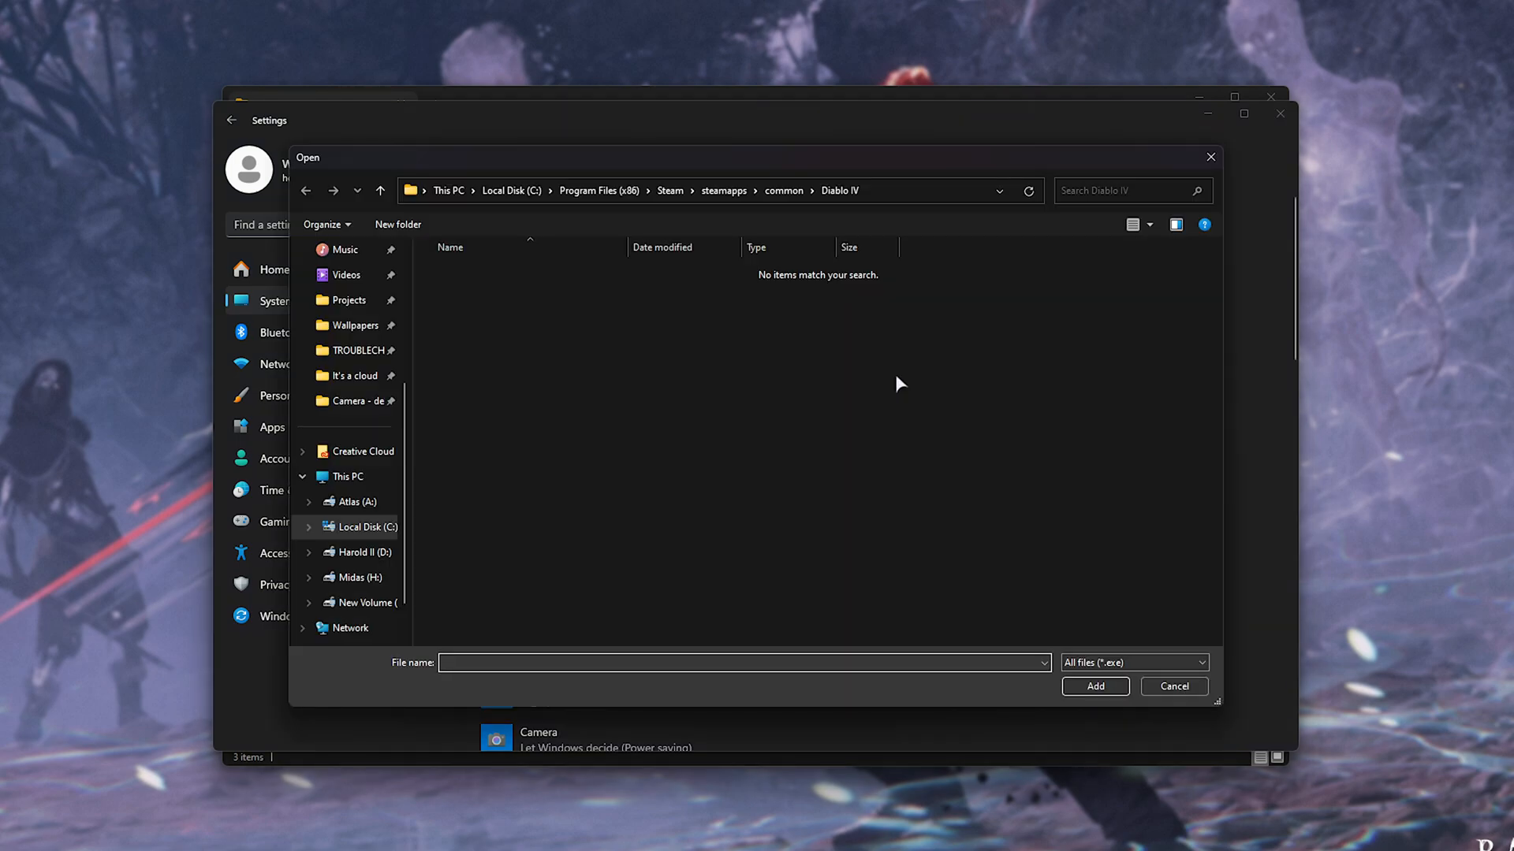
mouse_move(935, 183)
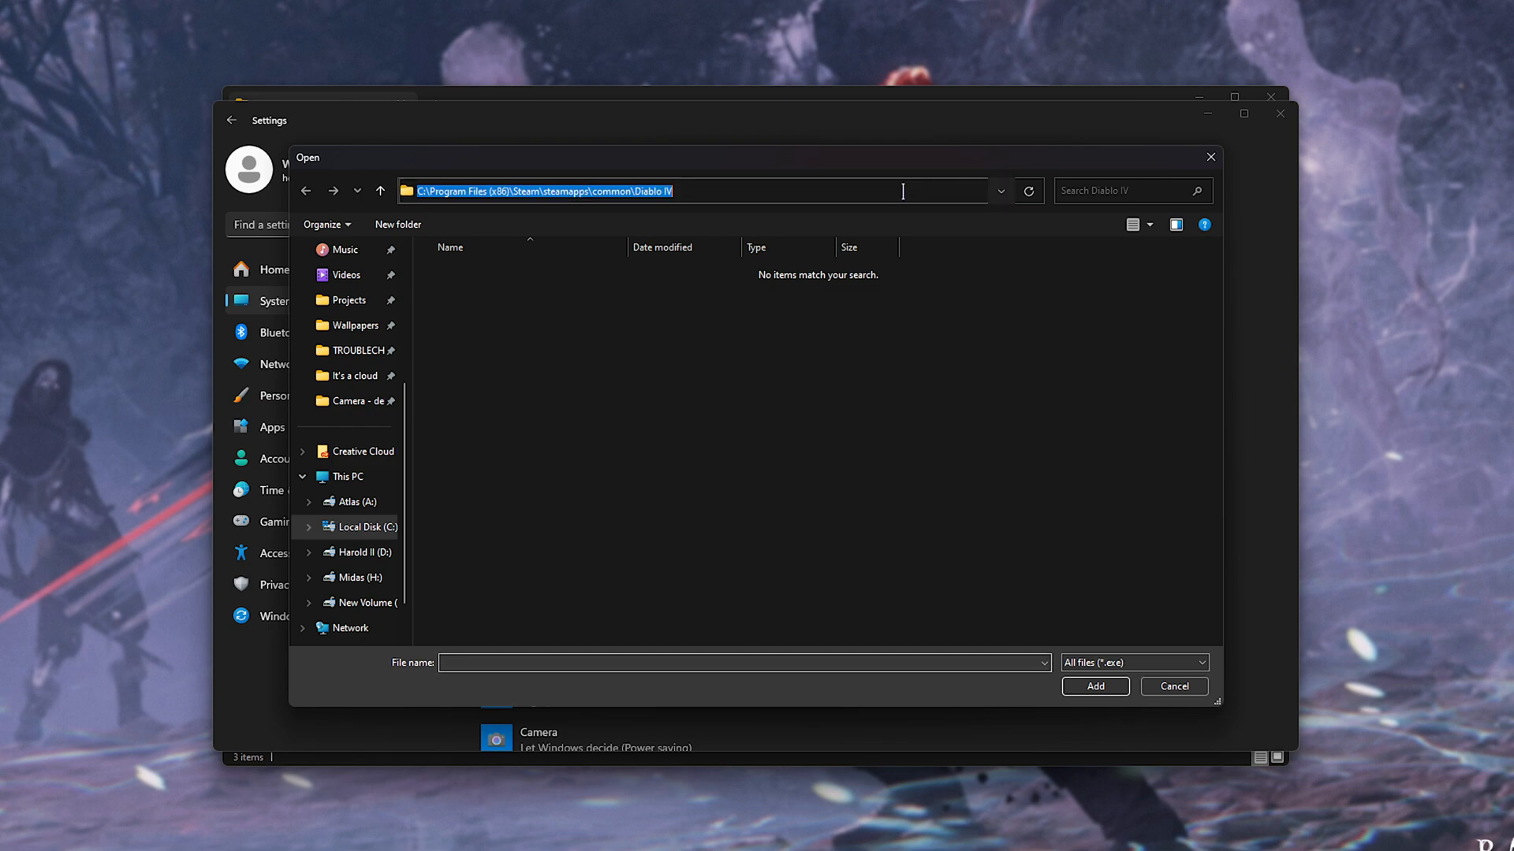
Step: Add Banishers-Win64-Shipping.exe from the Steam Win64 folder to the graphics app list
text(H:\SteamLibrary\steamapps\common\Banishers Ghosts of New Eden\NWD\Binaries\Win64)
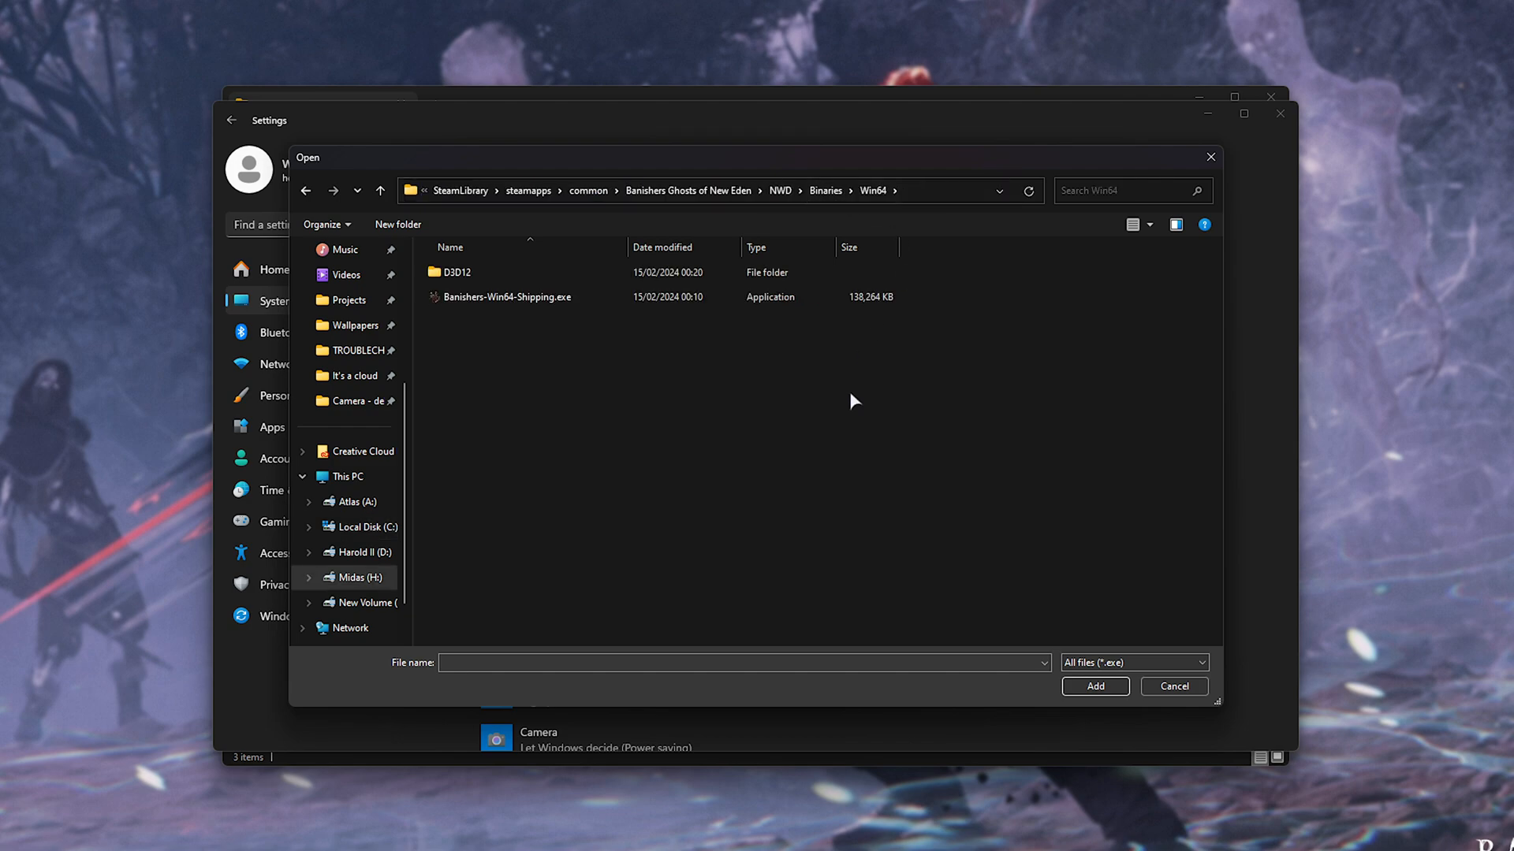
click(509, 296)
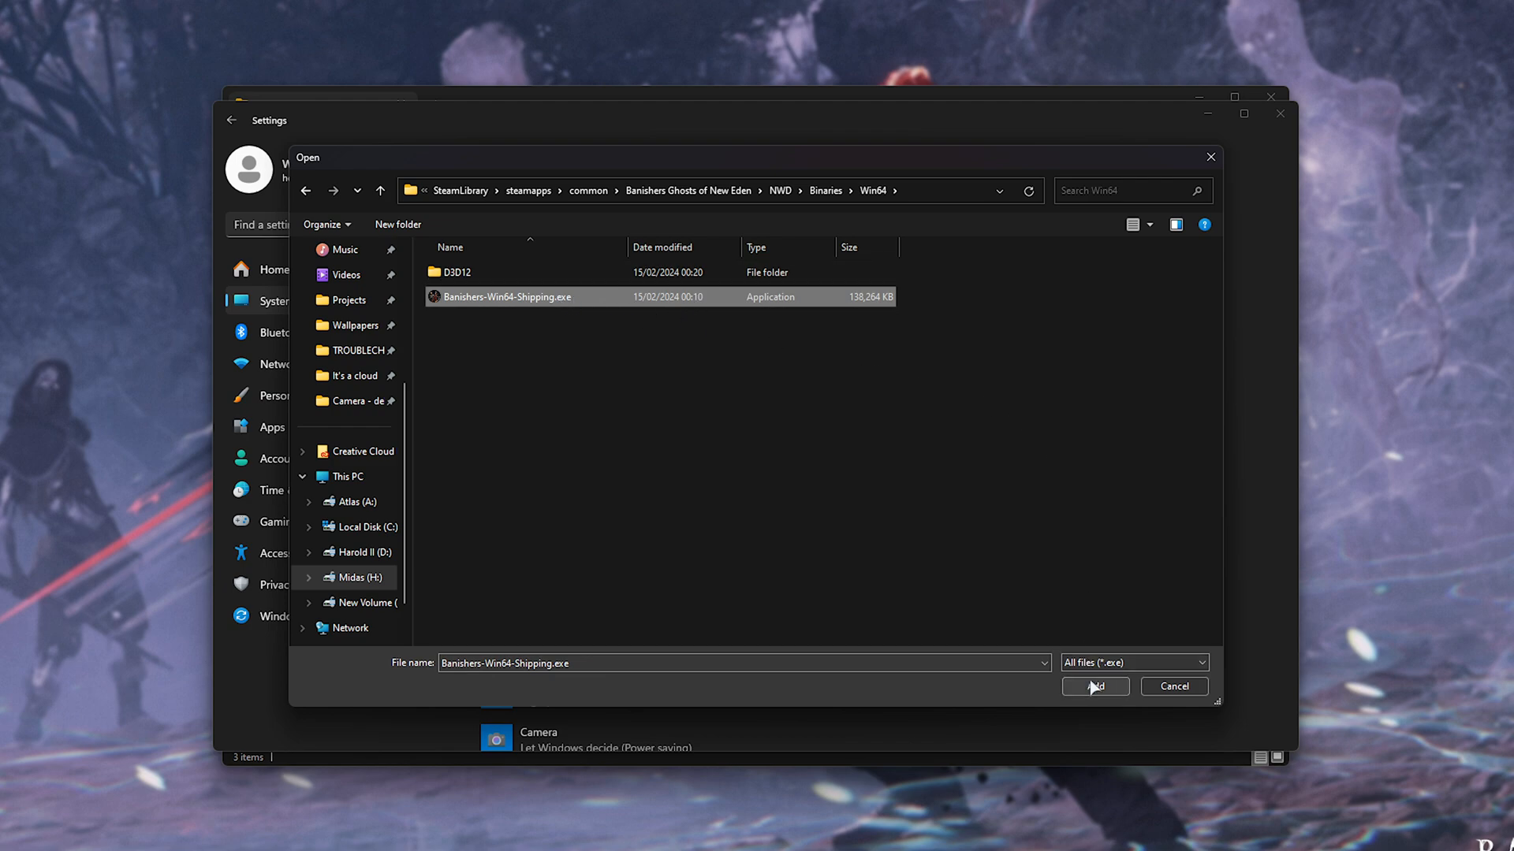
click(1094, 686)
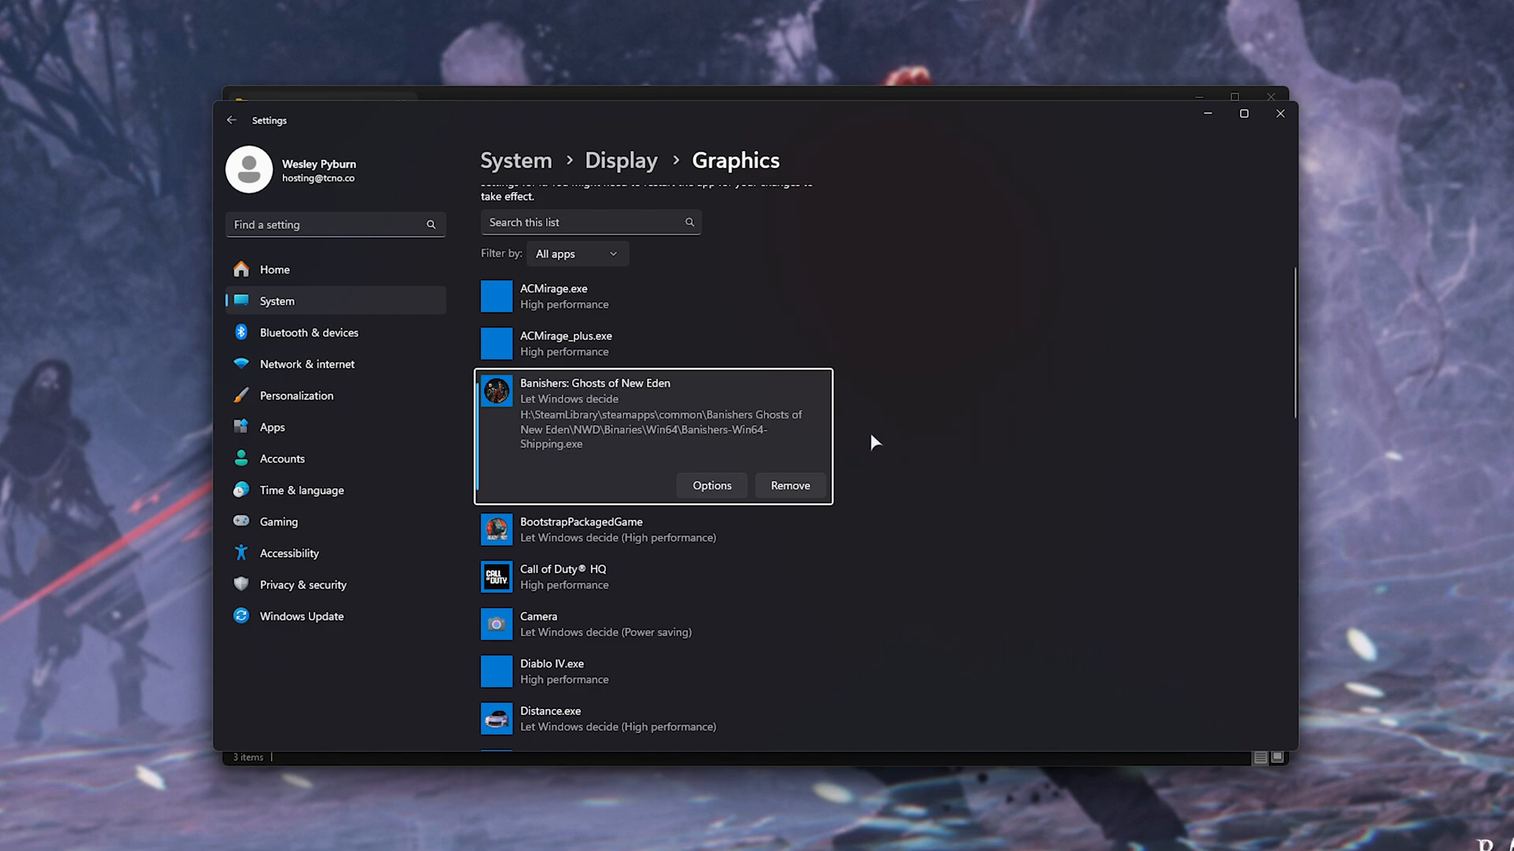
Step: Save Banishers' GPU preference as High performance on the RTX 3080 Ti
click(711, 486)
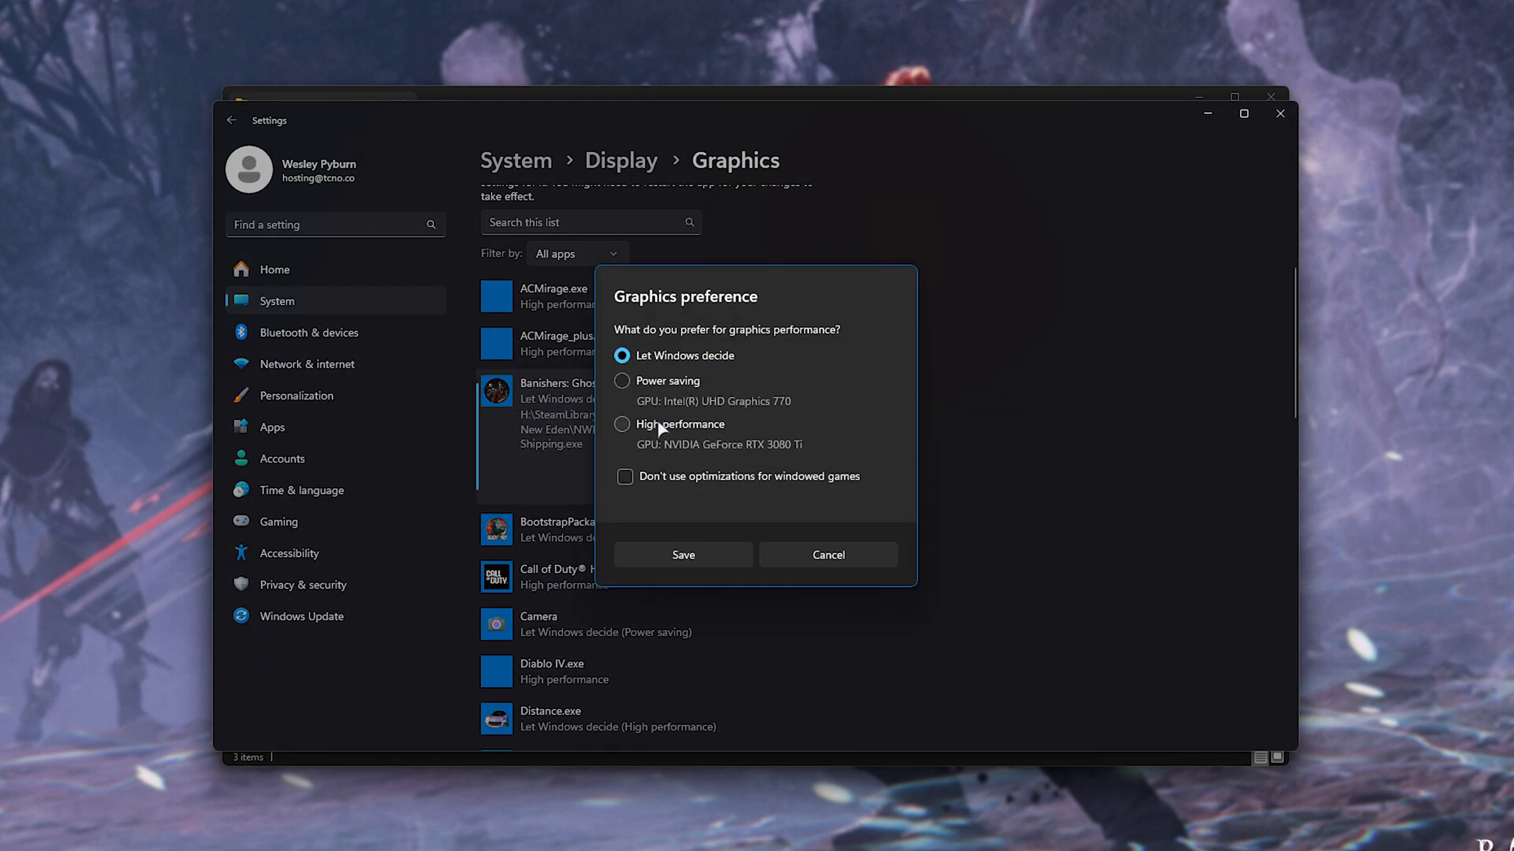
click(621, 424)
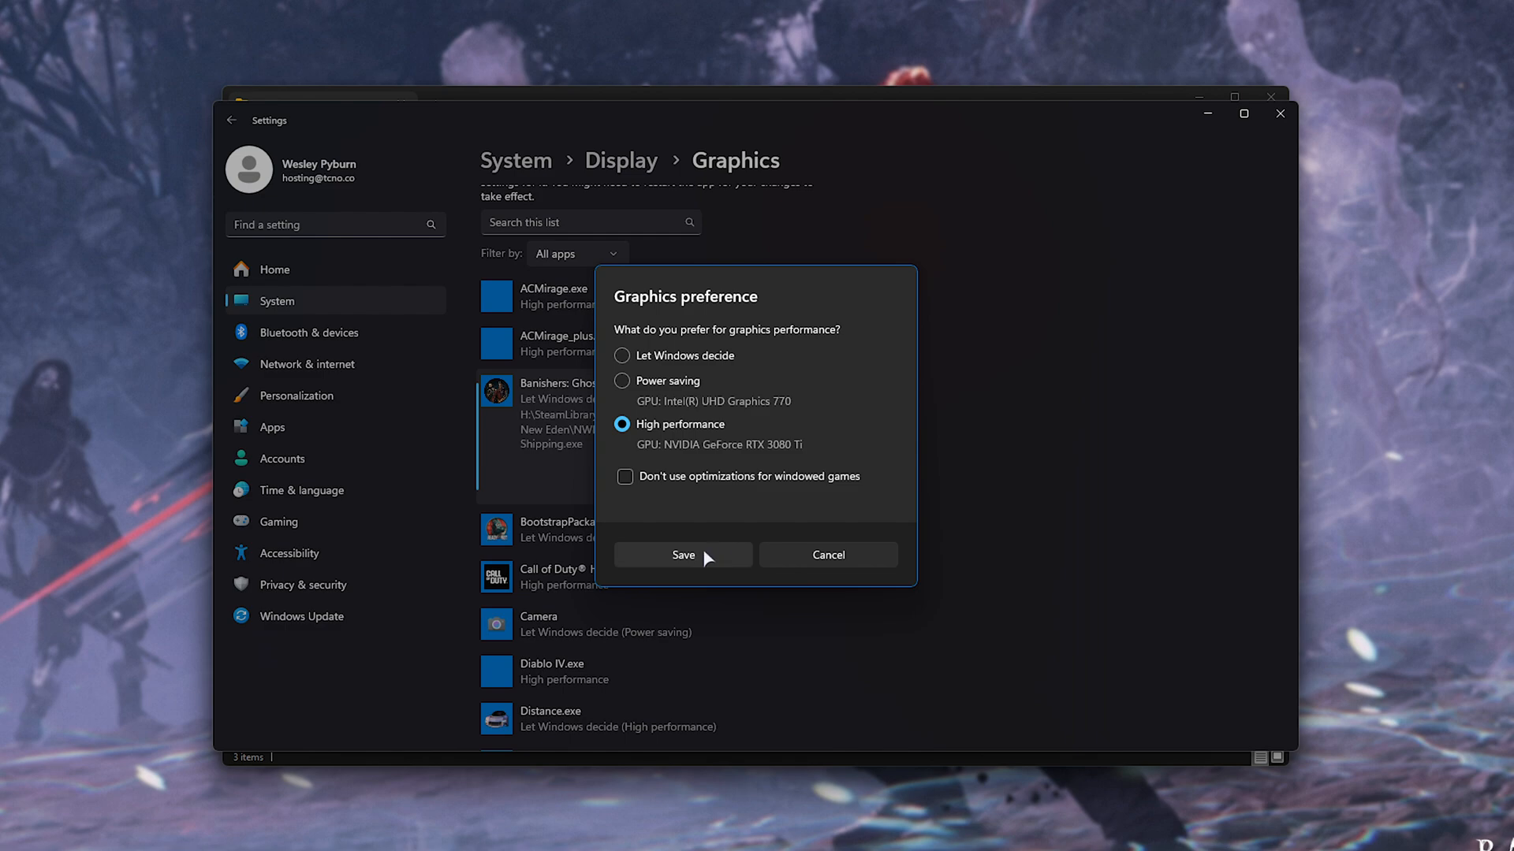
click(681, 554)
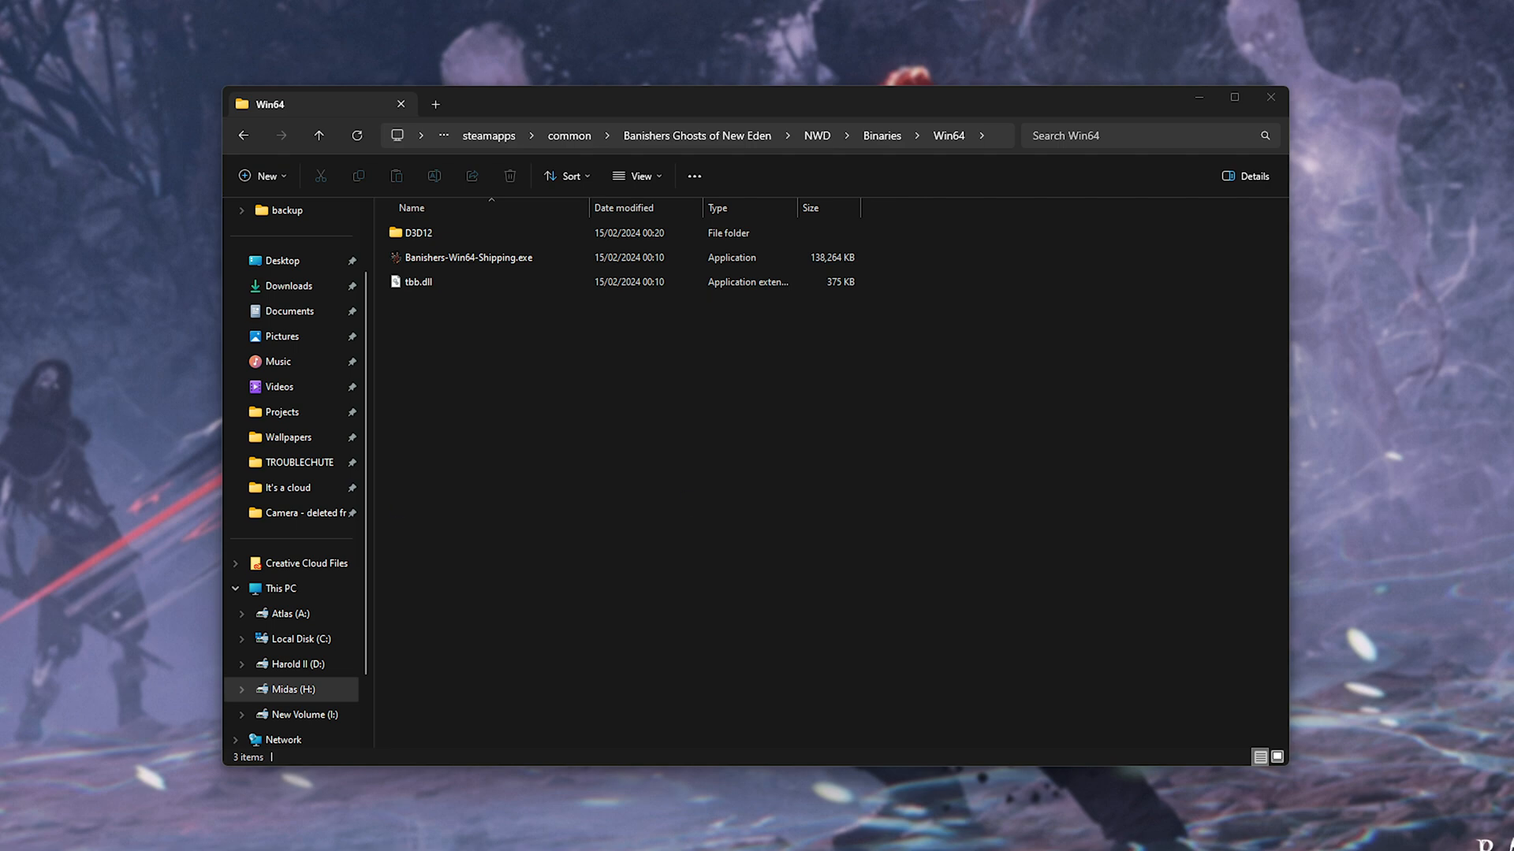
Step: Show This PC's drive overview and bring up This PC's context menu
click(472, 257)
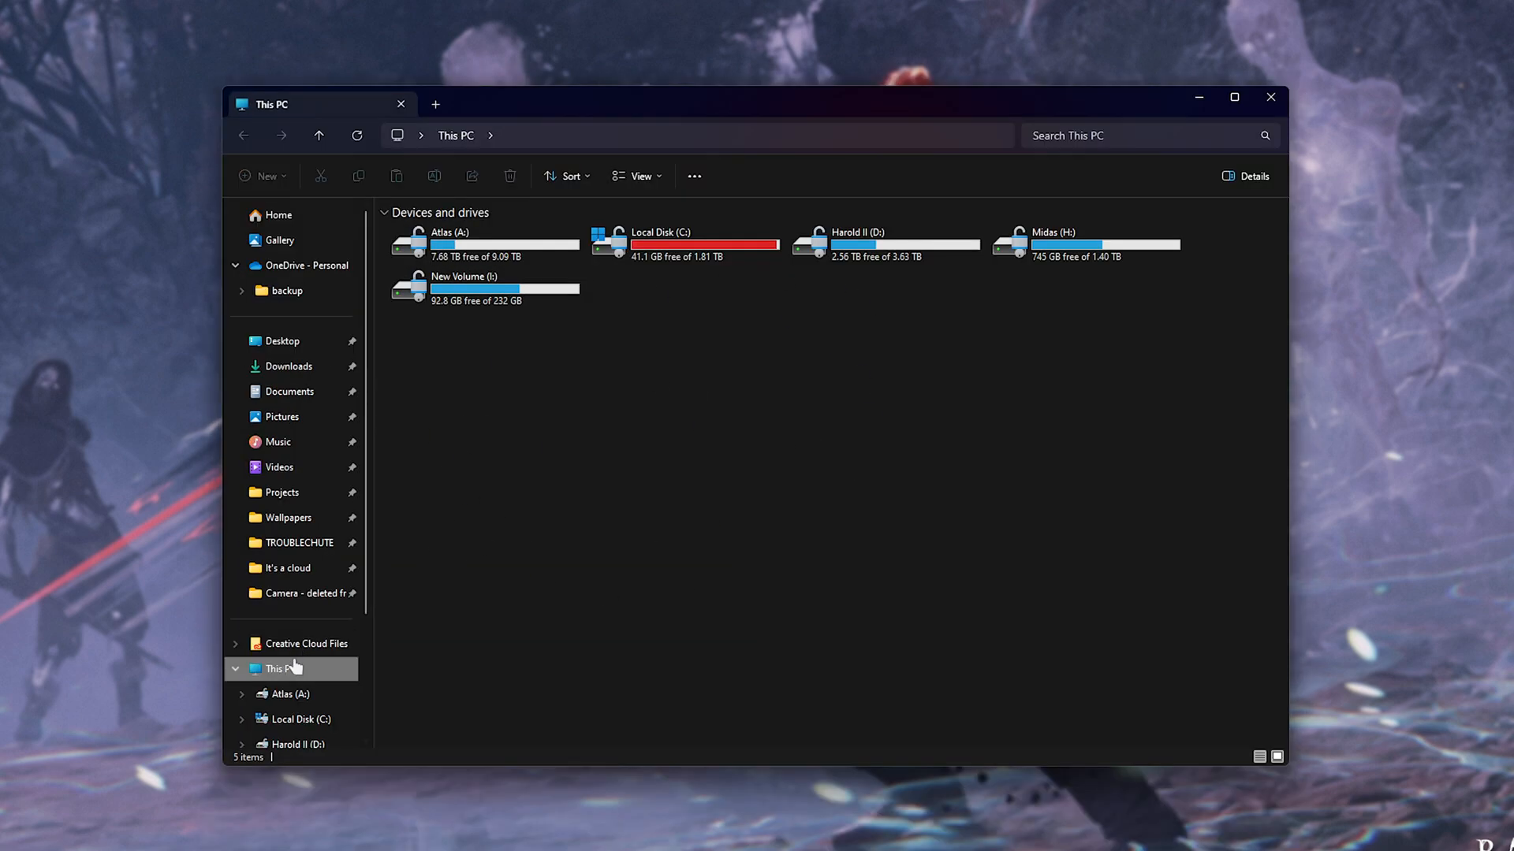
right_click(273, 668)
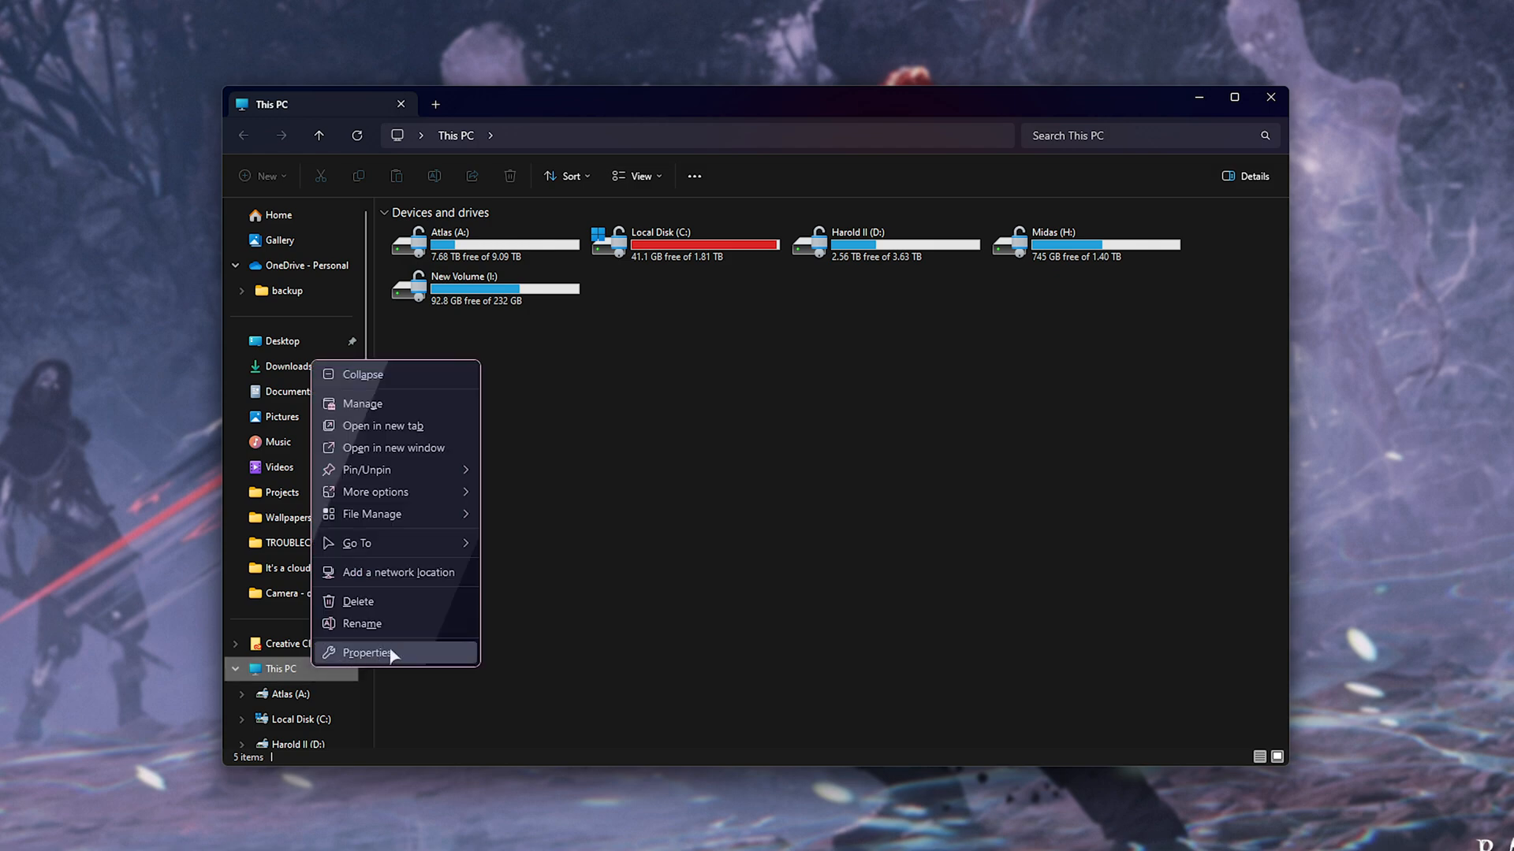
Step: From This PC's Properties, reach System Properties via Advanced system settings
click(367, 653)
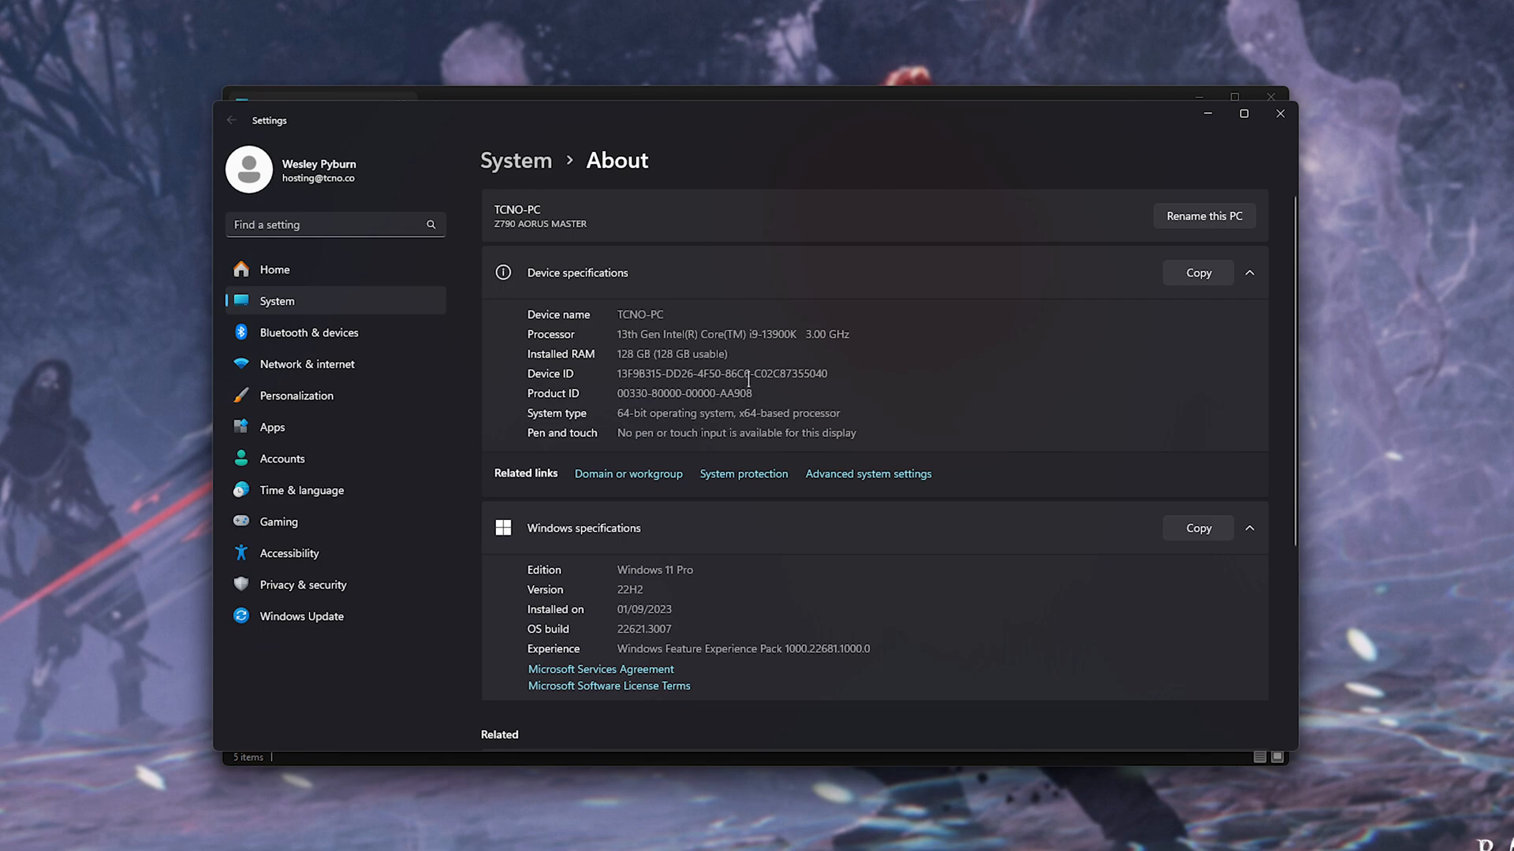
click(867, 475)
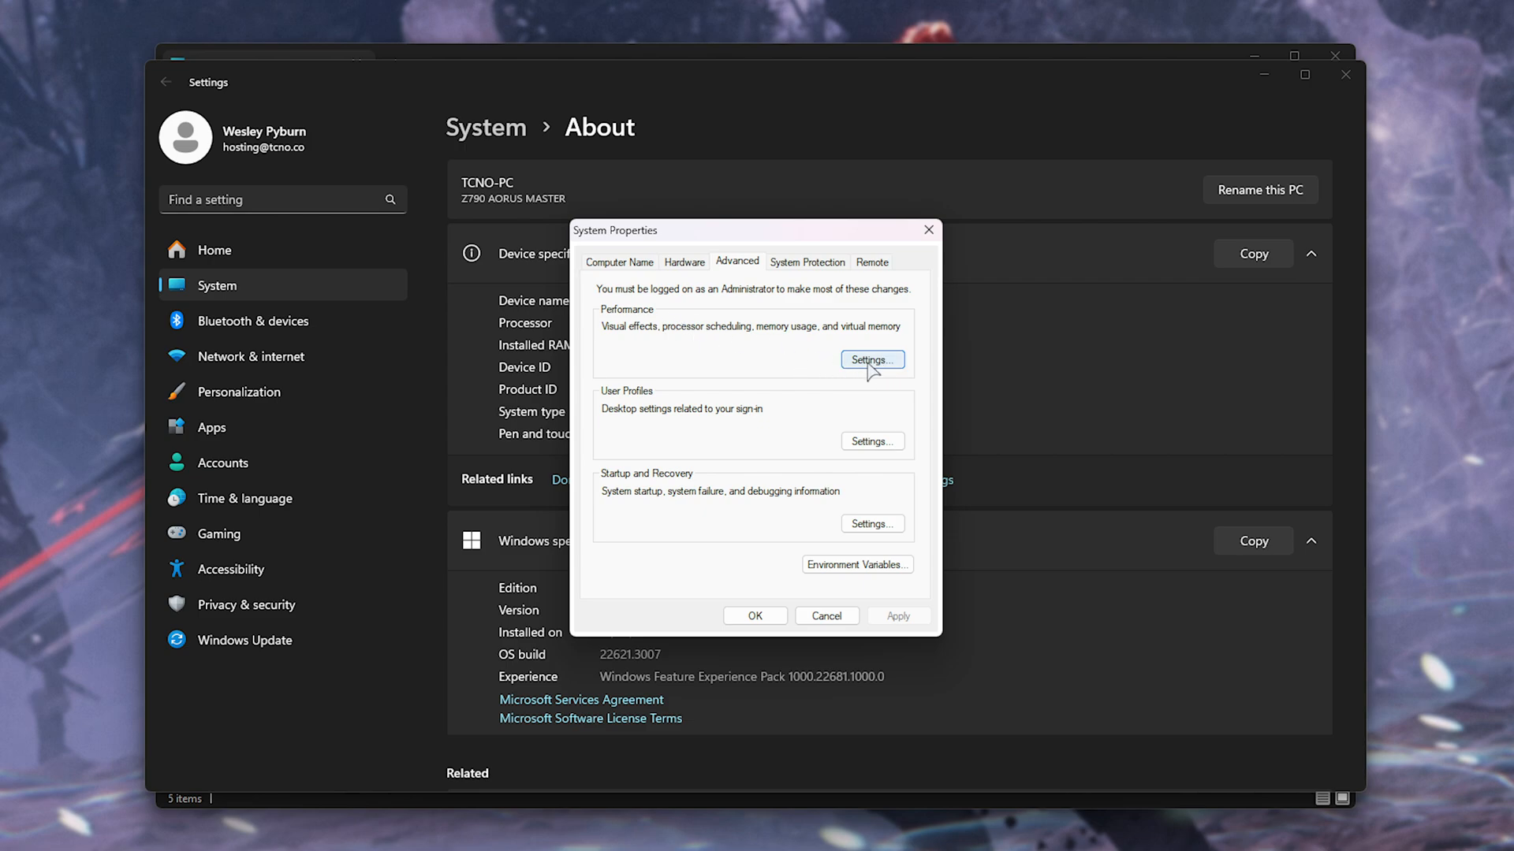
Step: In Virtual Memory, give drive C: a custom 12000–30000 MB paging file and confirm it
click(870, 359)
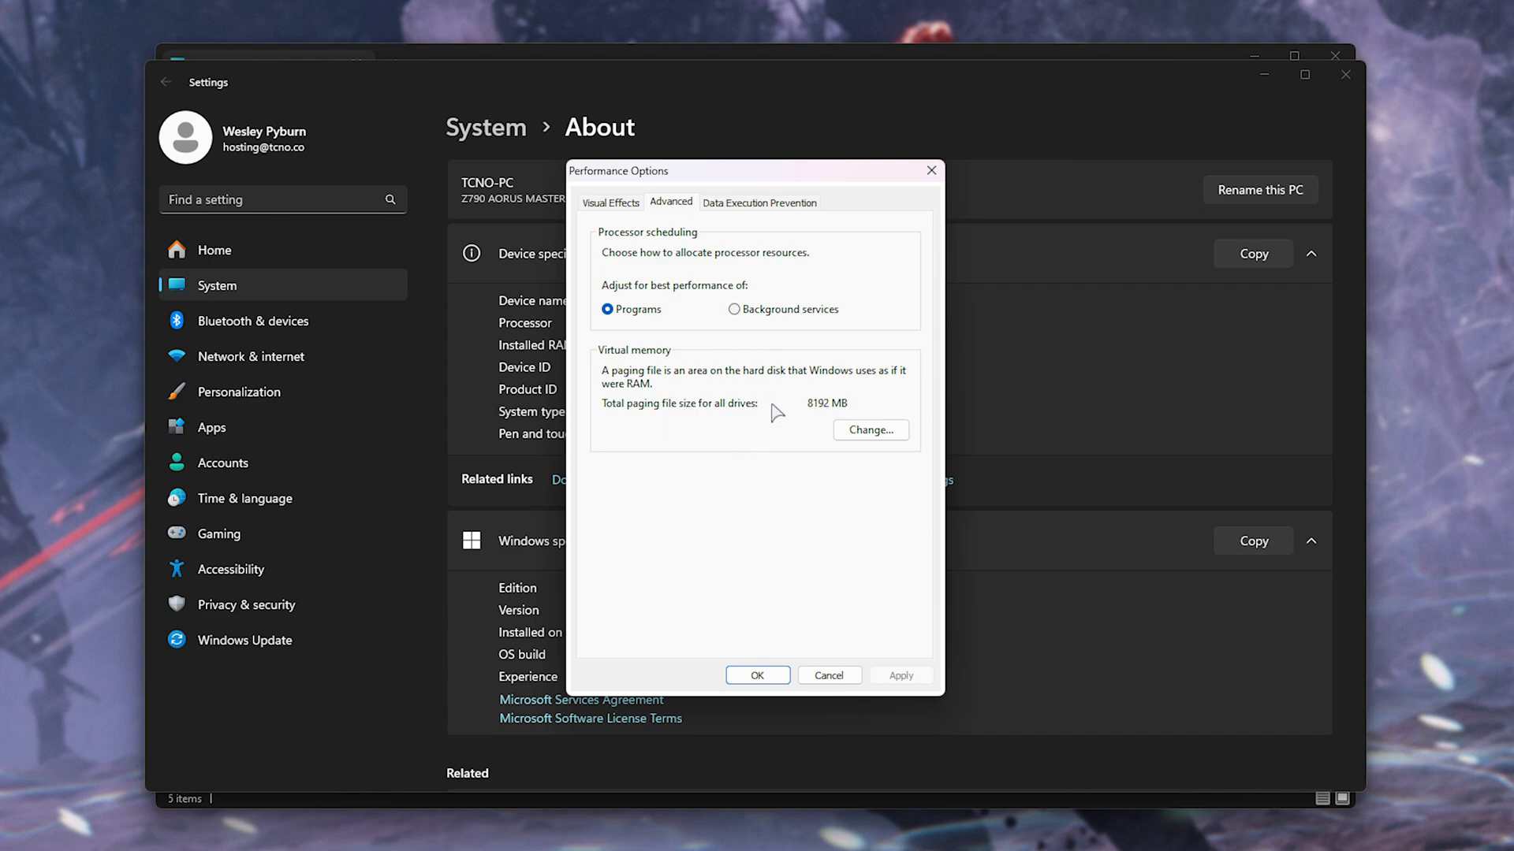
click(868, 429)
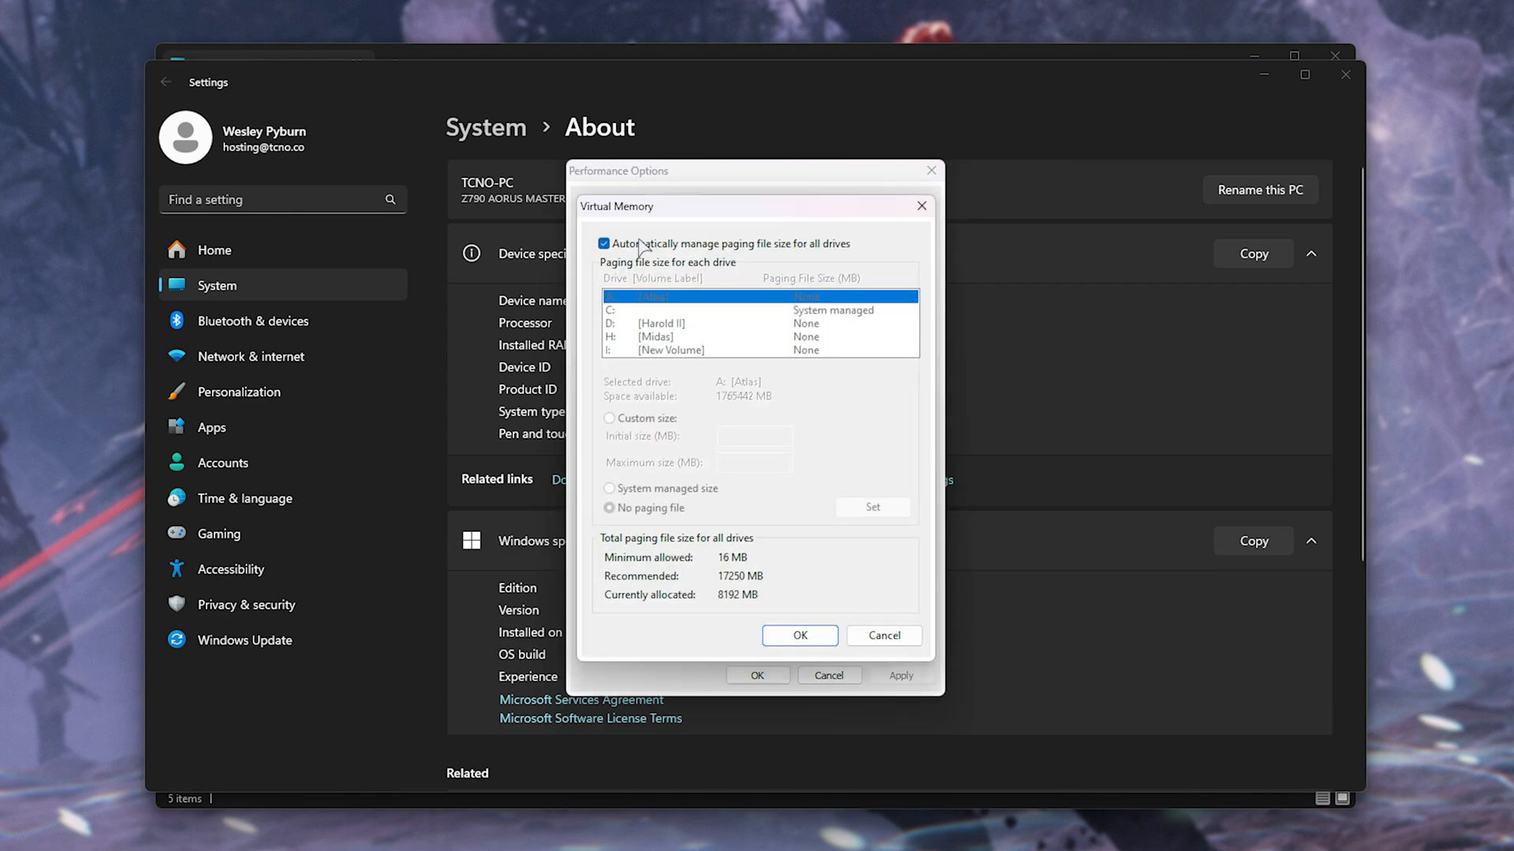
click(604, 243)
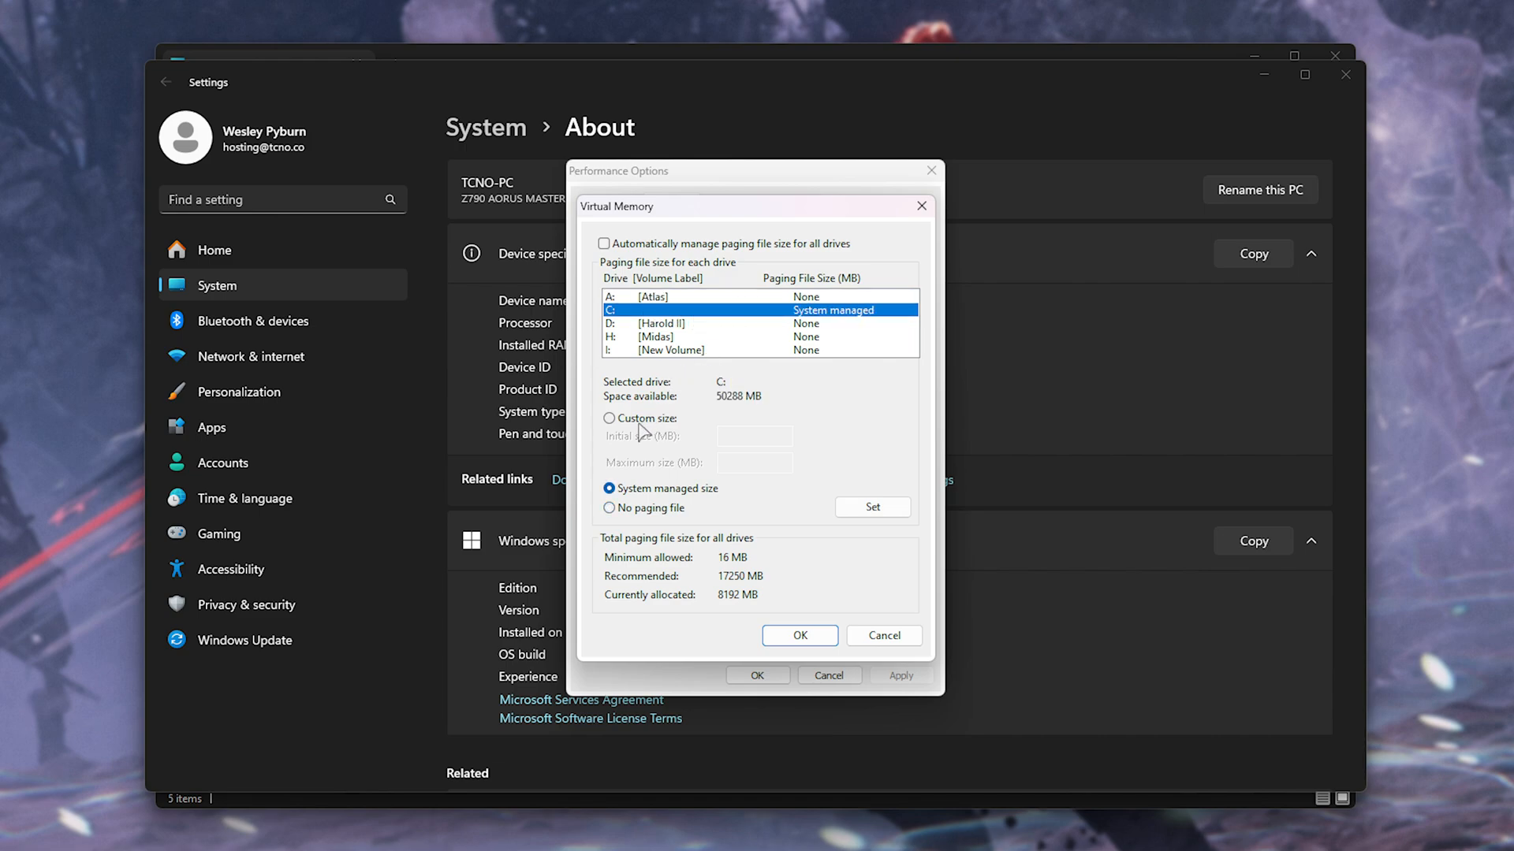
click(608, 419)
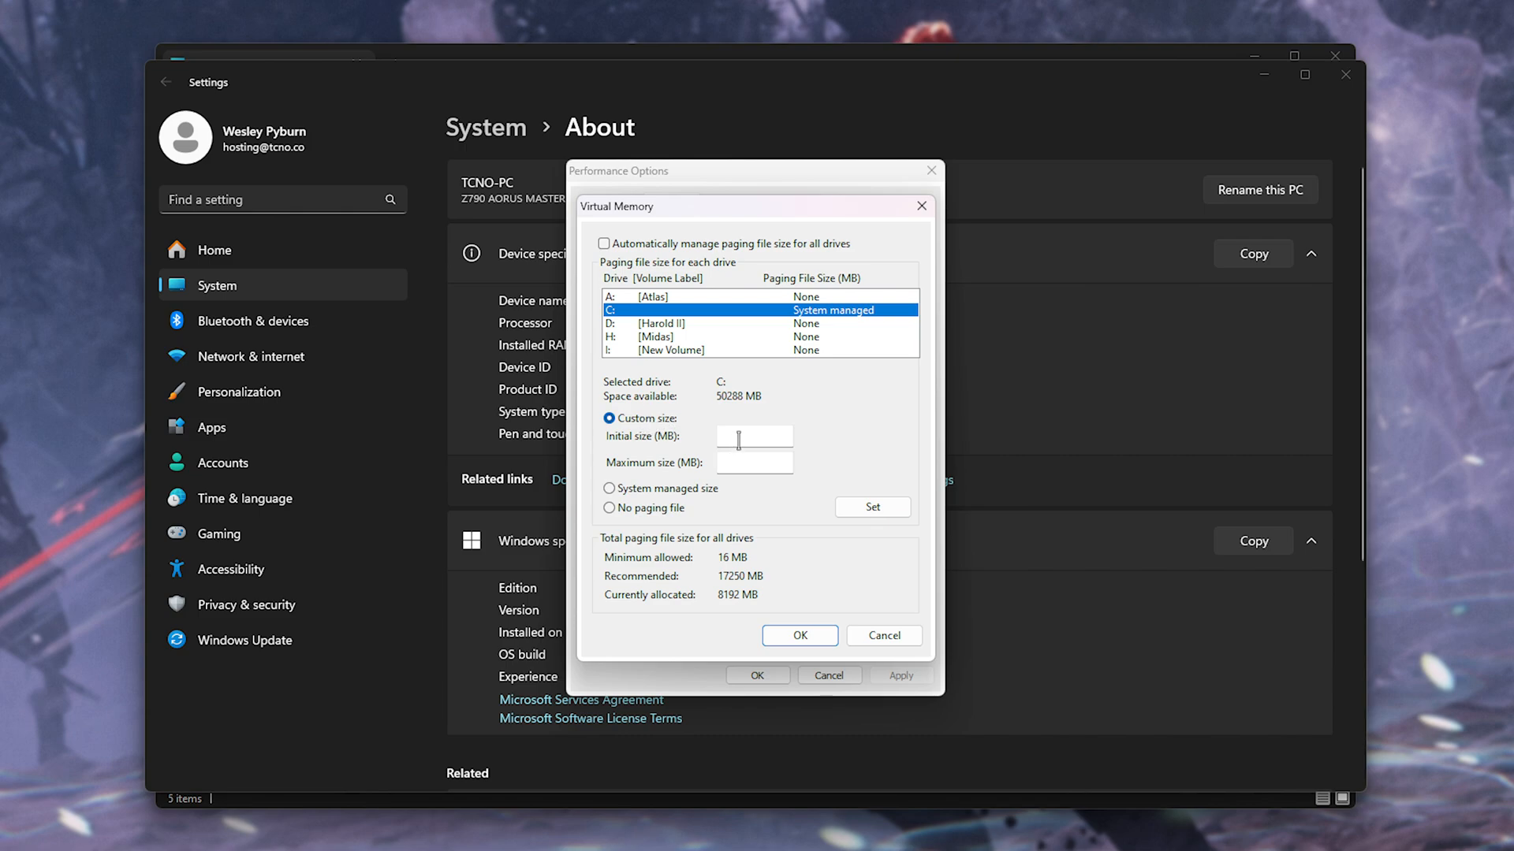
text(12)
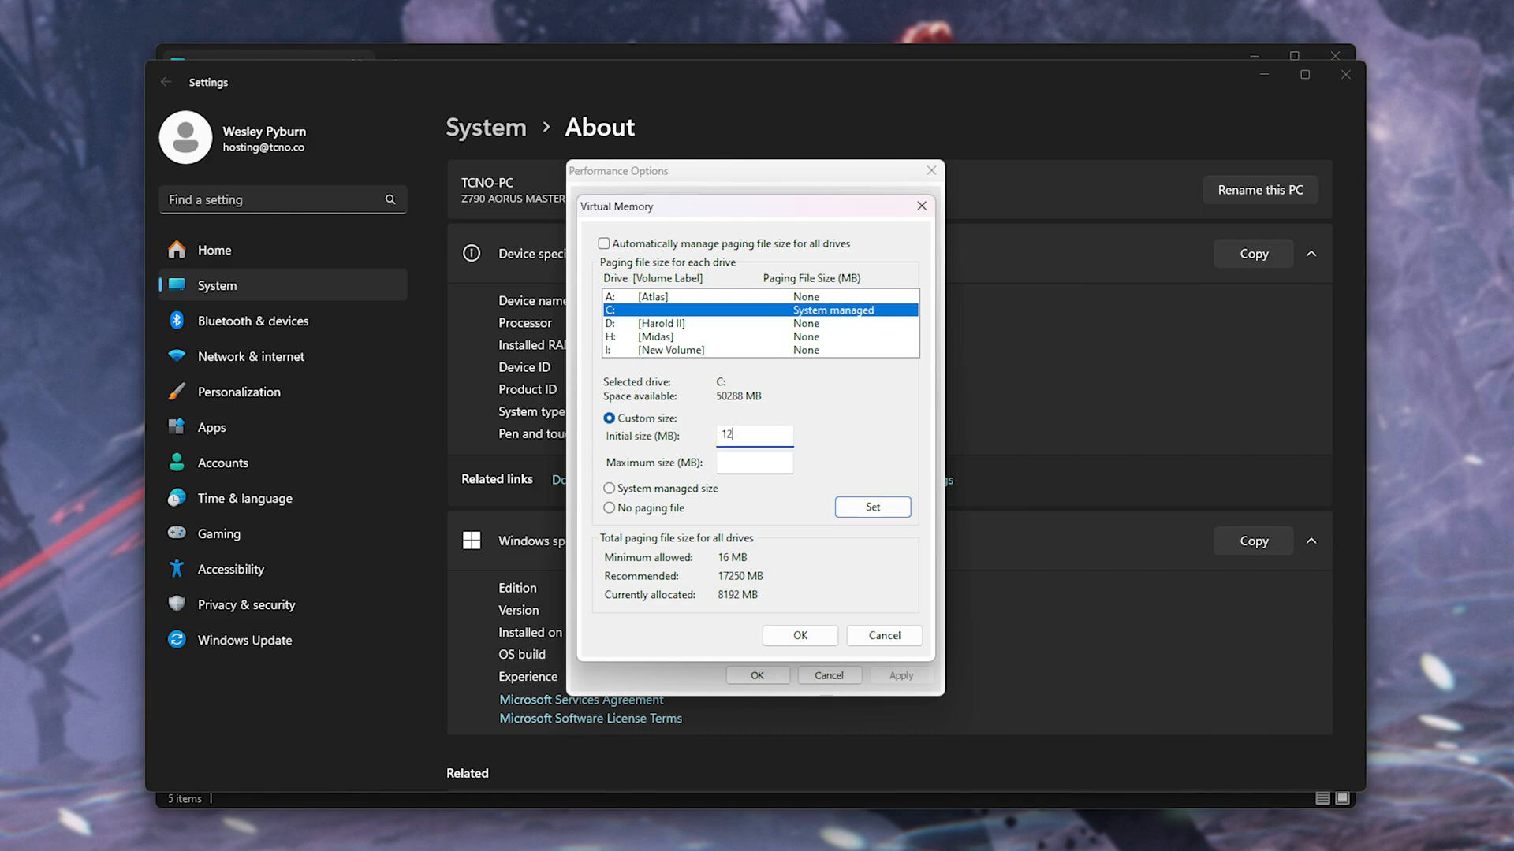
text(3)
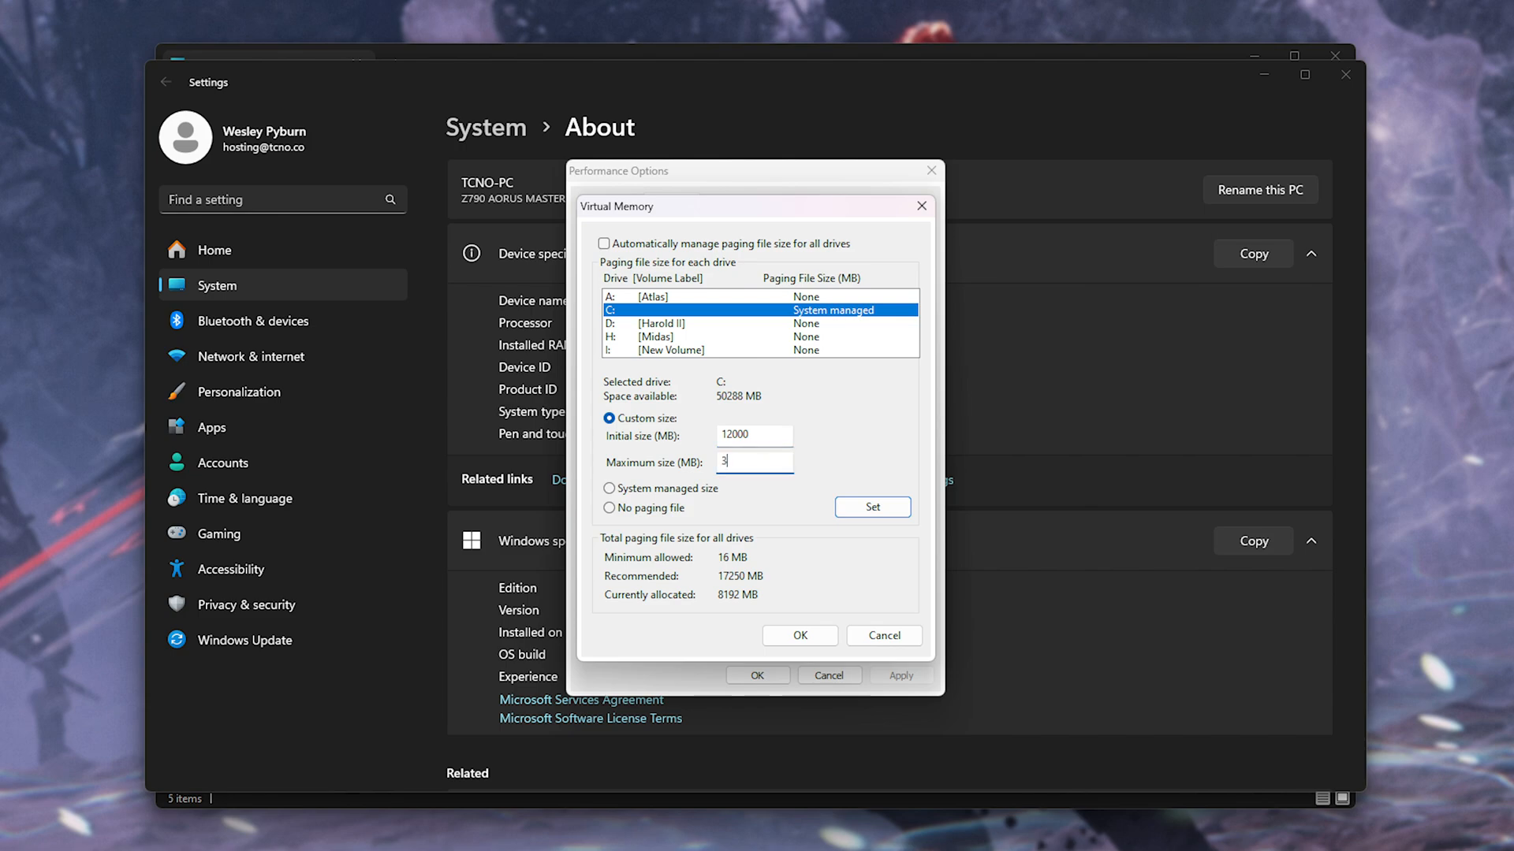
text(0000)
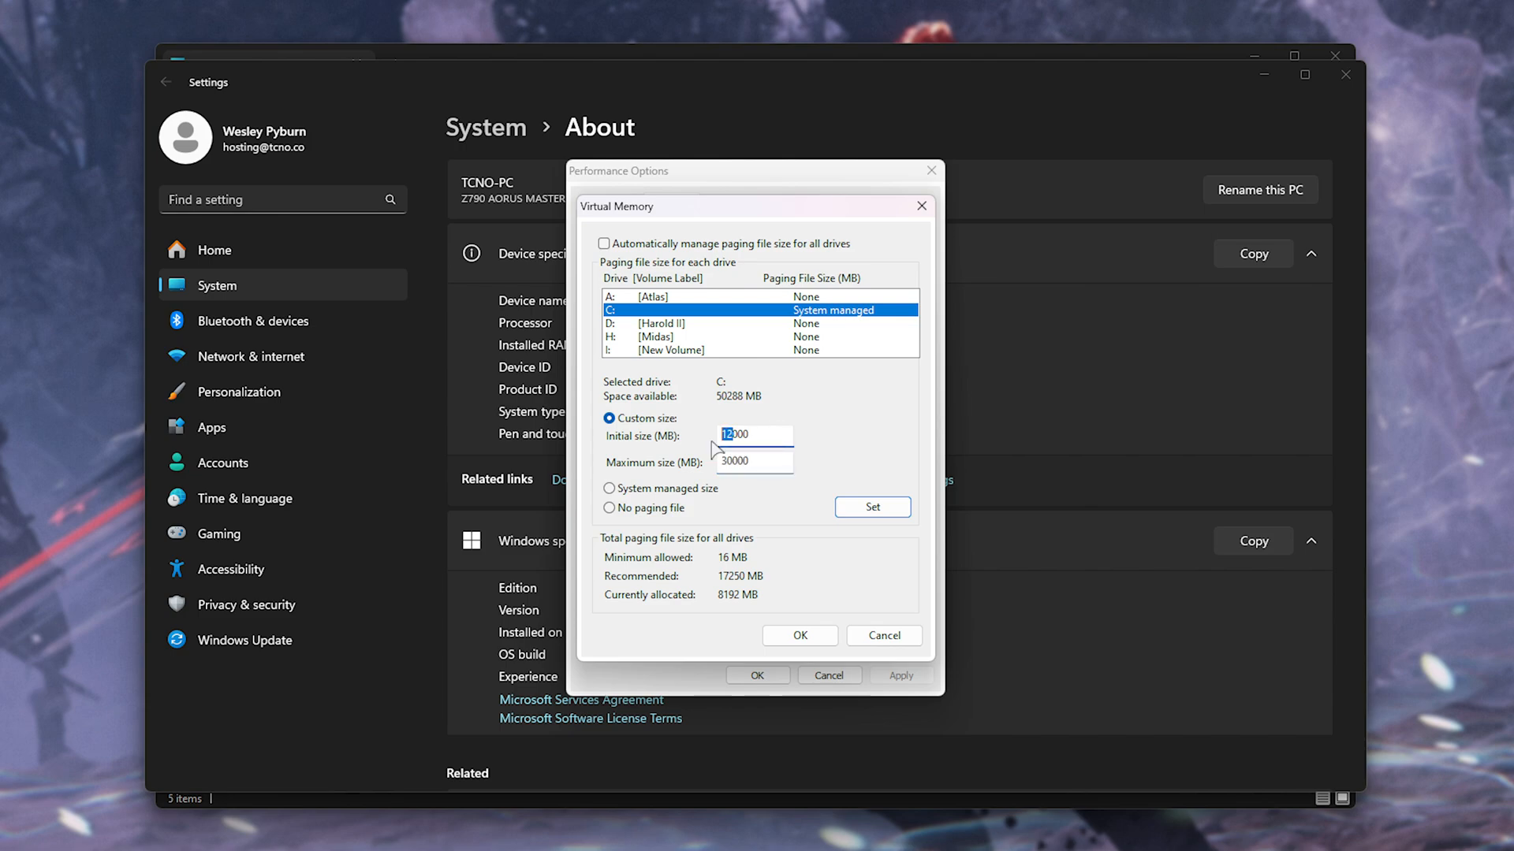
click(752, 460)
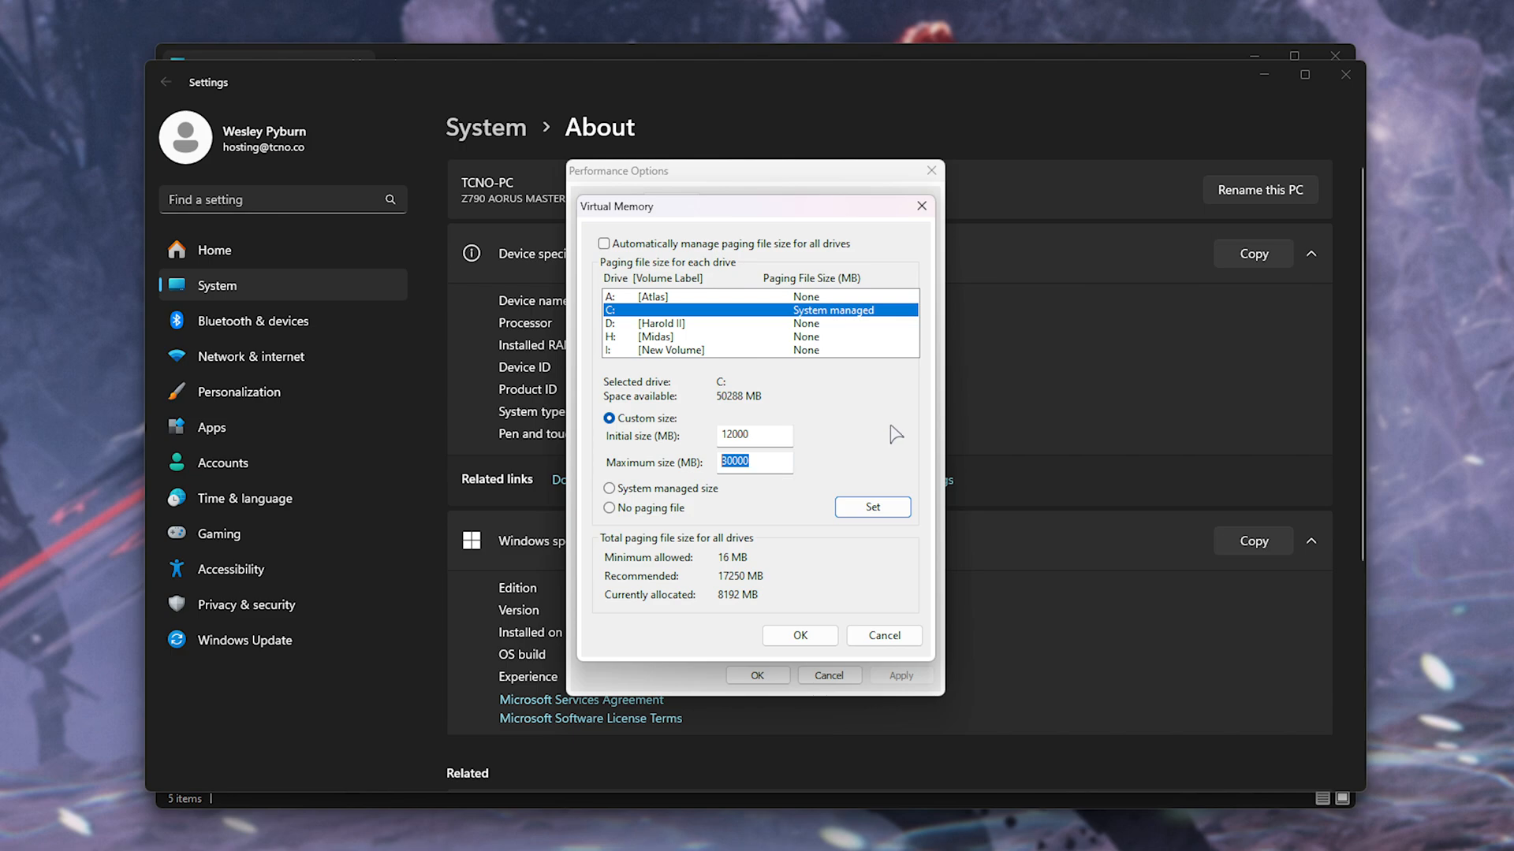
mouse_move(869, 429)
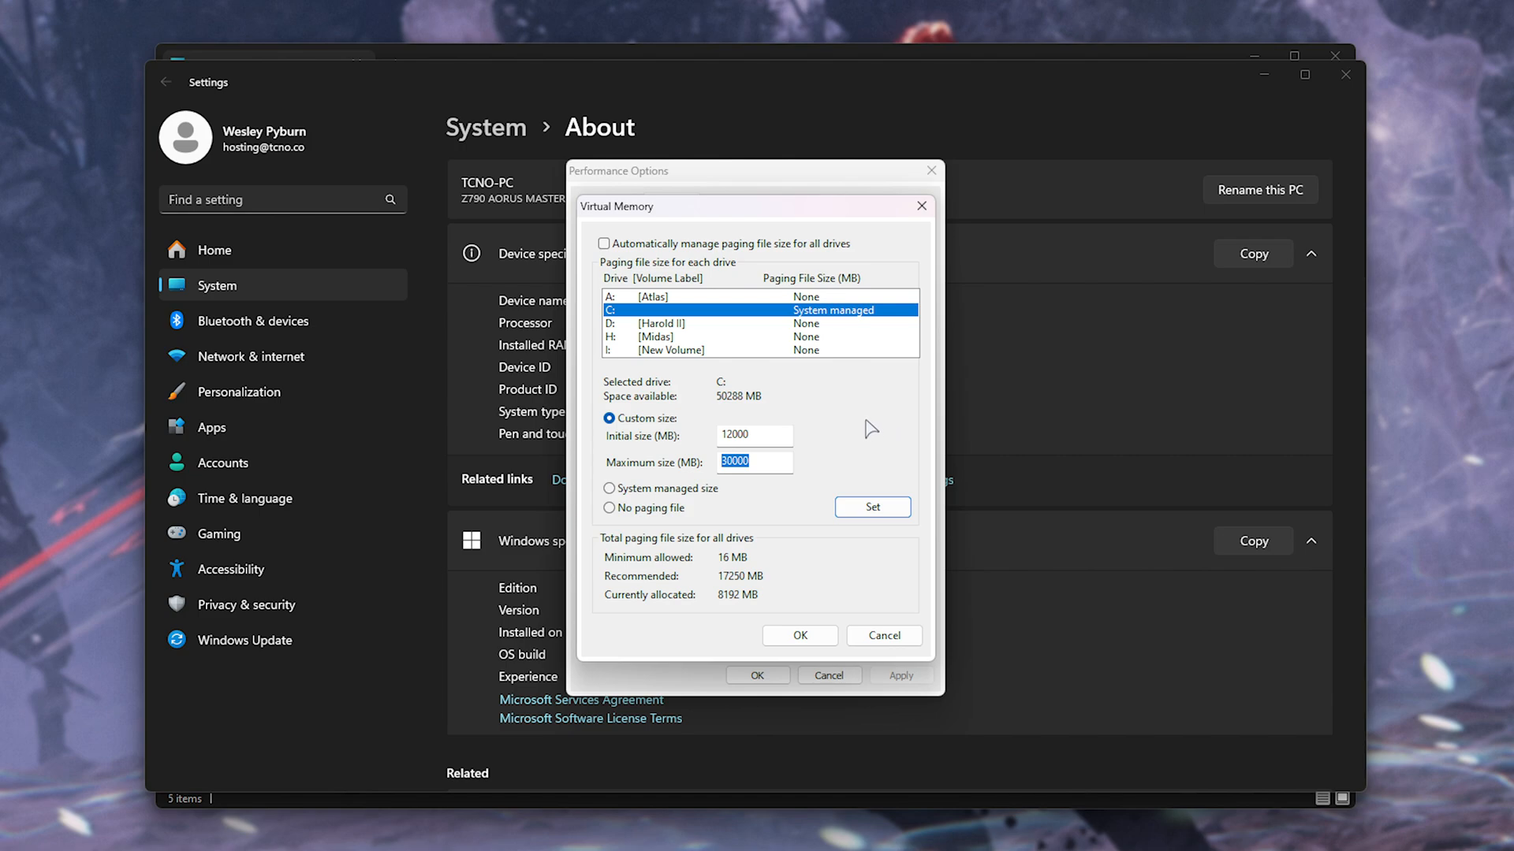
click(870, 506)
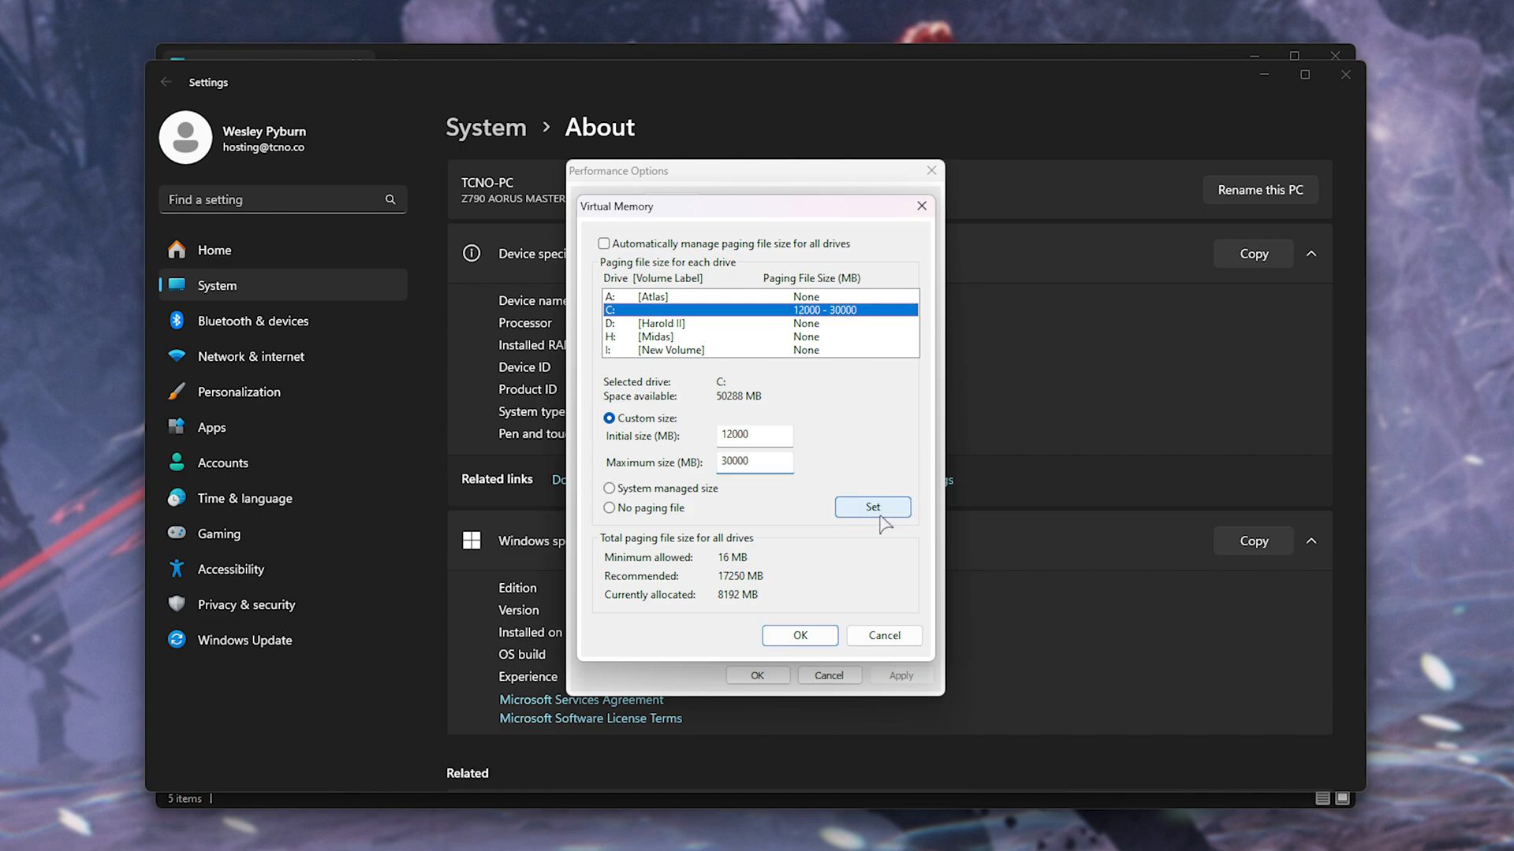
Step: Run %LocalAppData% to open the Local app data folder
key(Win+r)
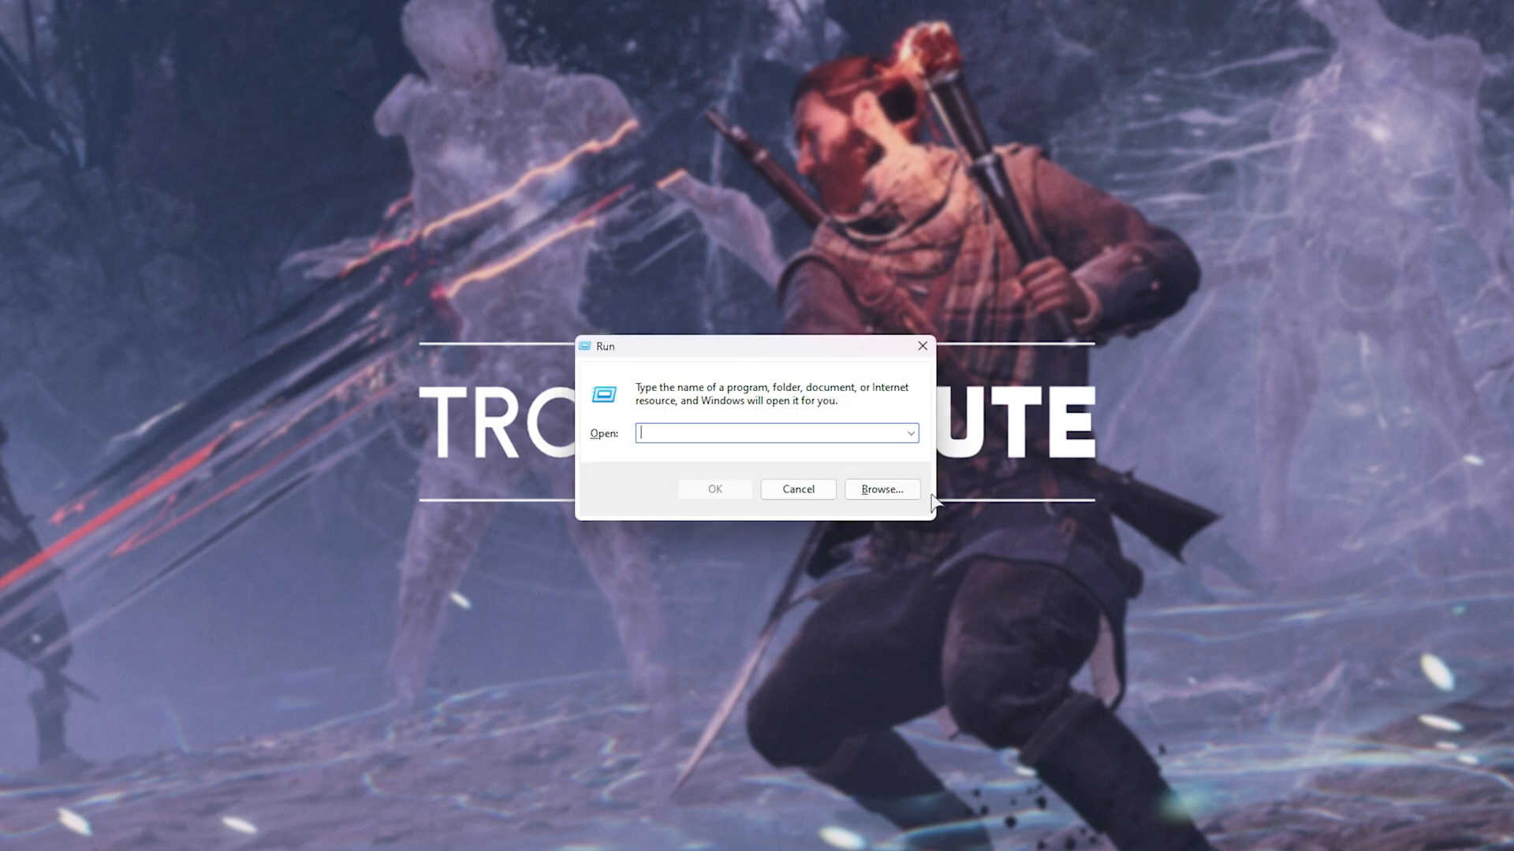
text(%L)
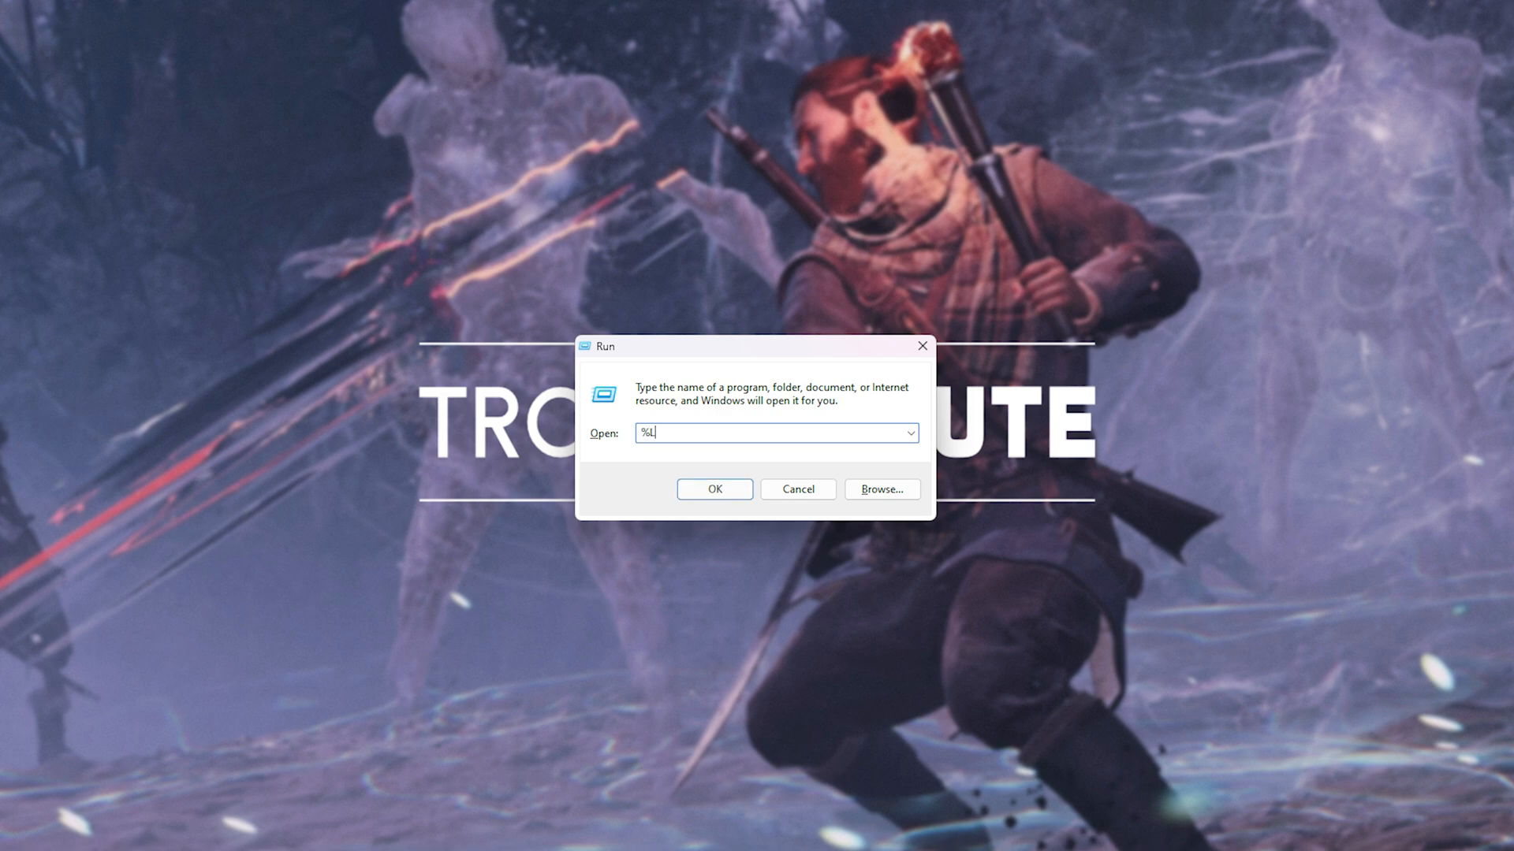
text(LocalAppData%)
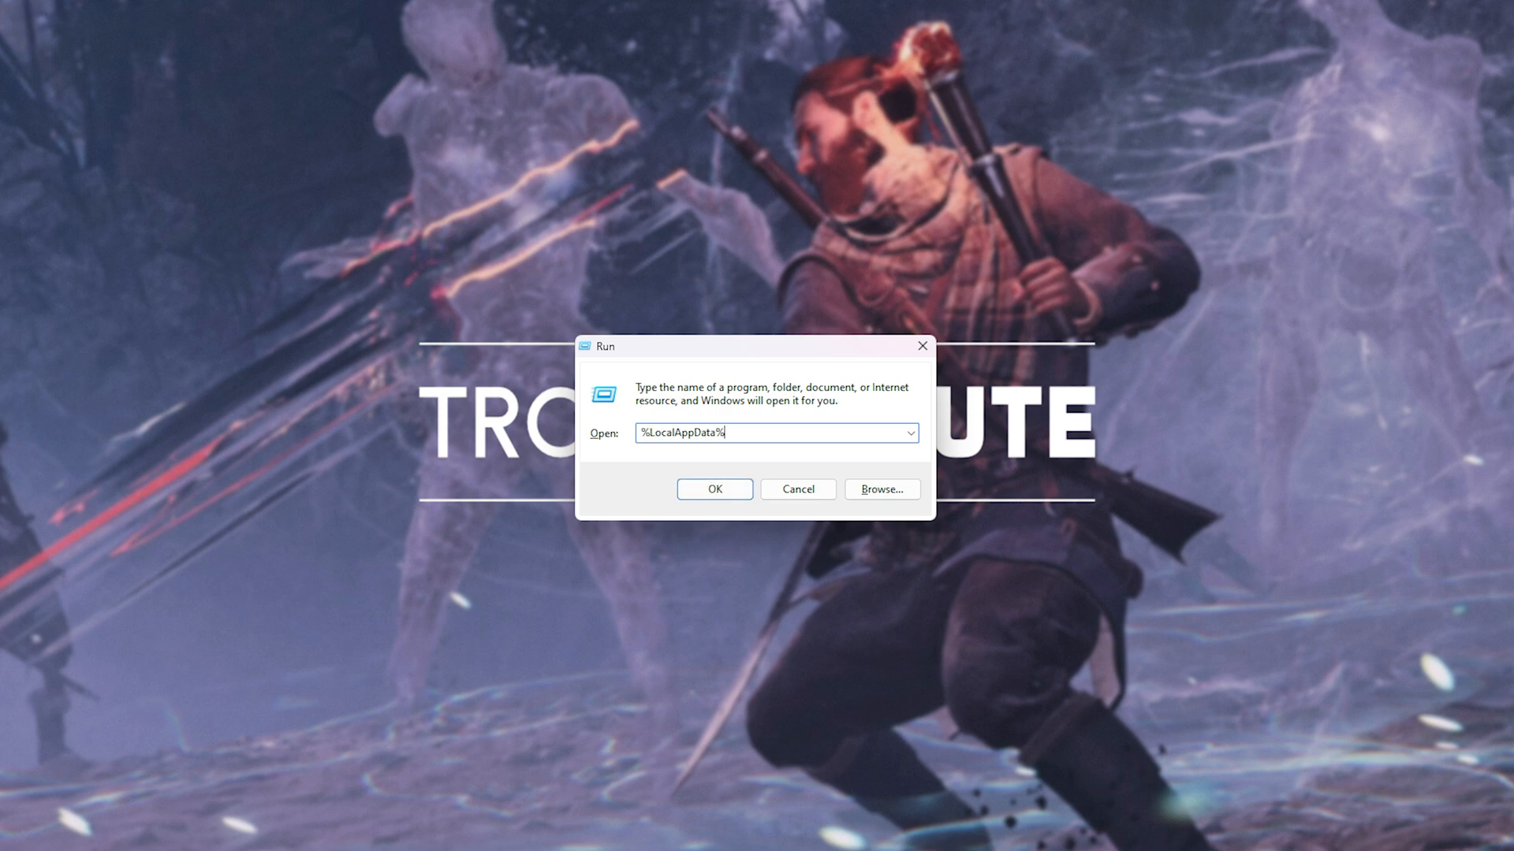
click(713, 489)
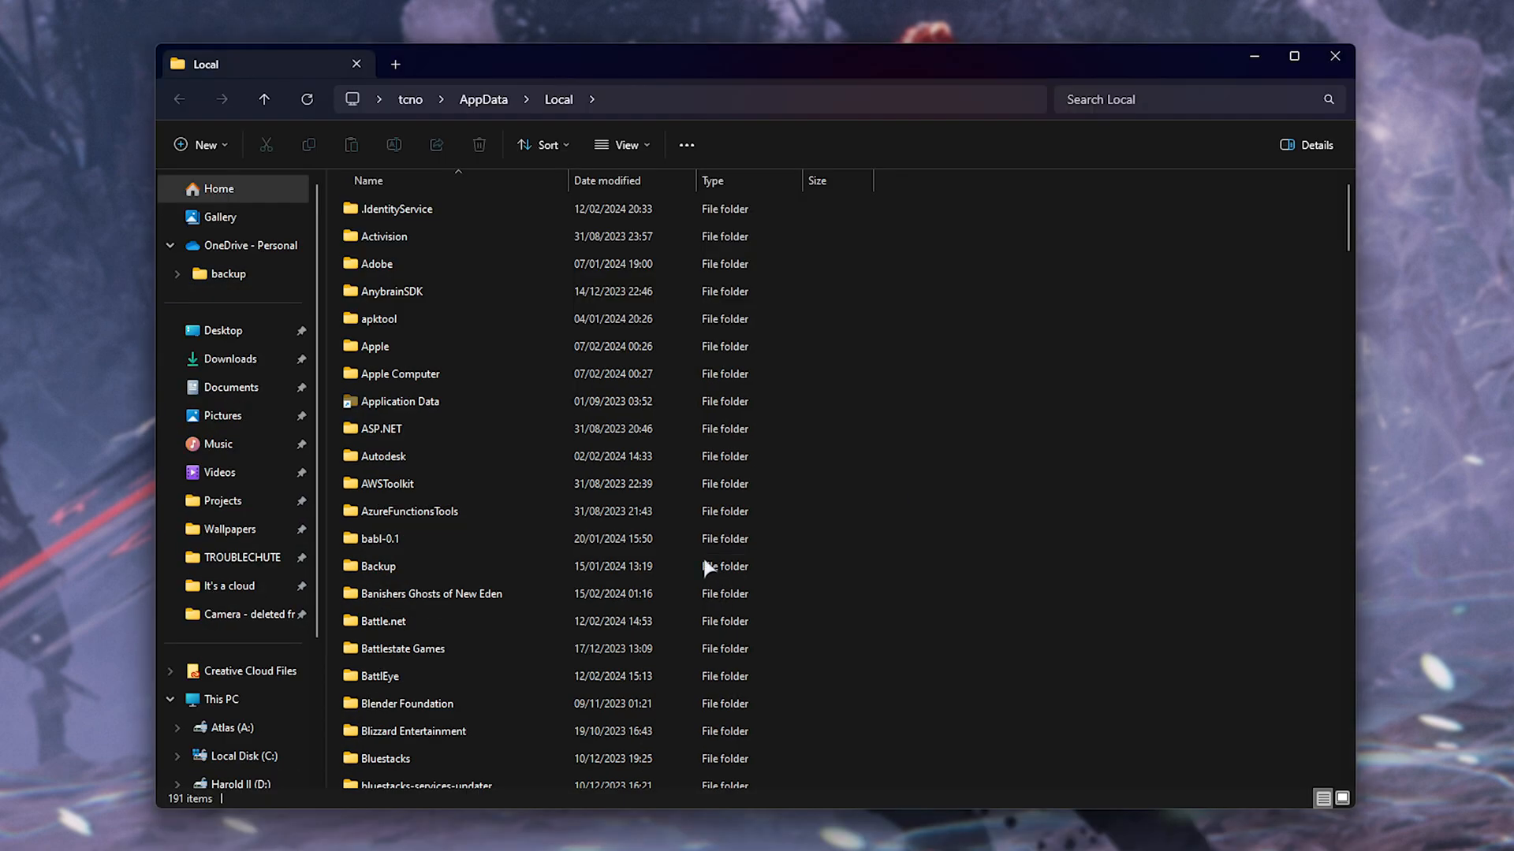
Step: Go into the Banishers Ghosts of New Eden folder and reach GameUserSettings.ini in Saved\Config\Windows
click(429, 594)
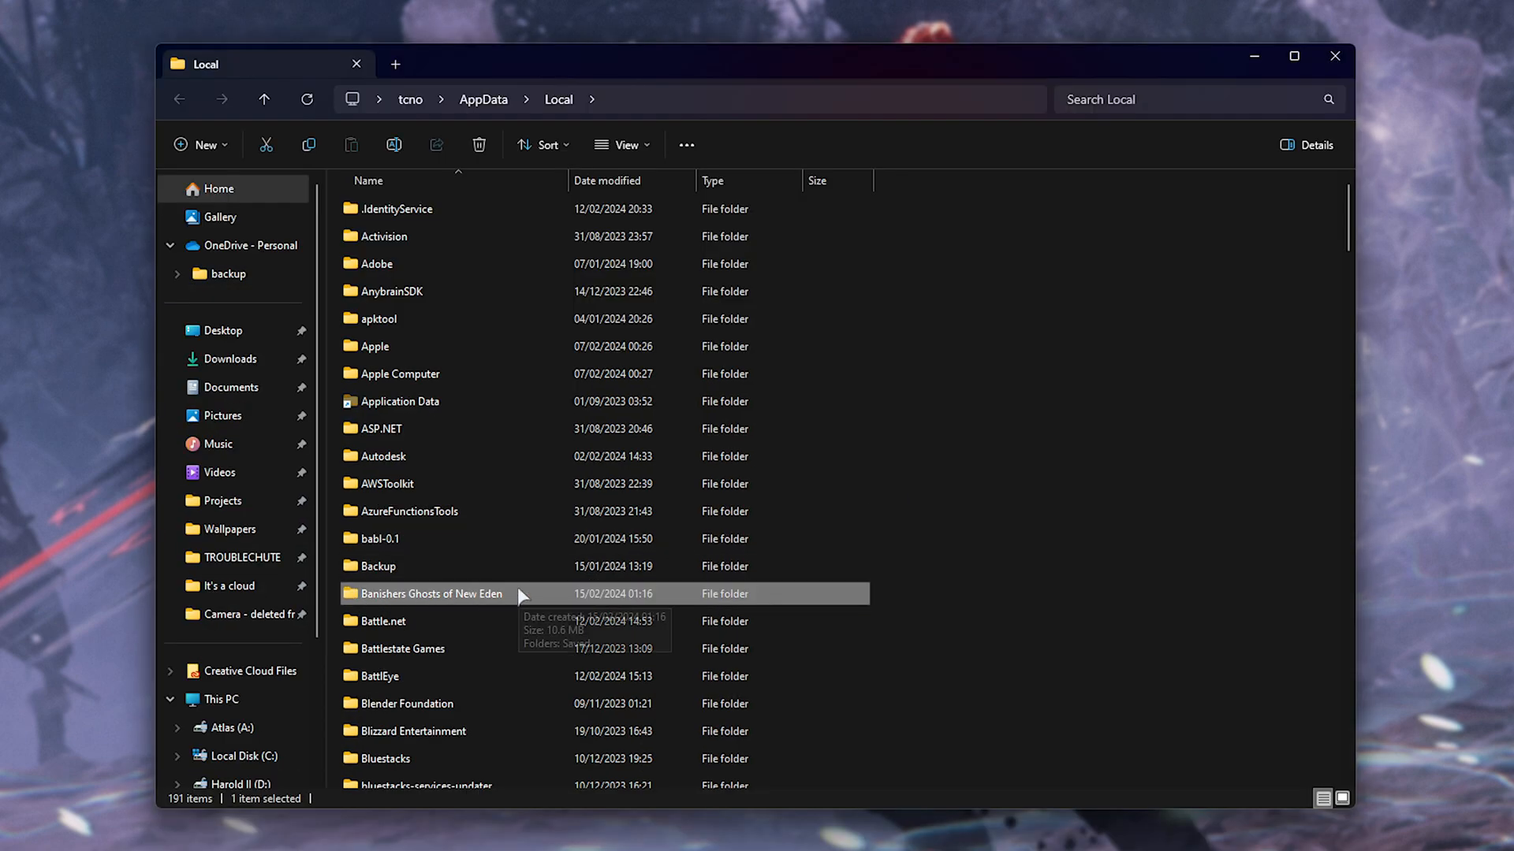
double_click(429, 594)
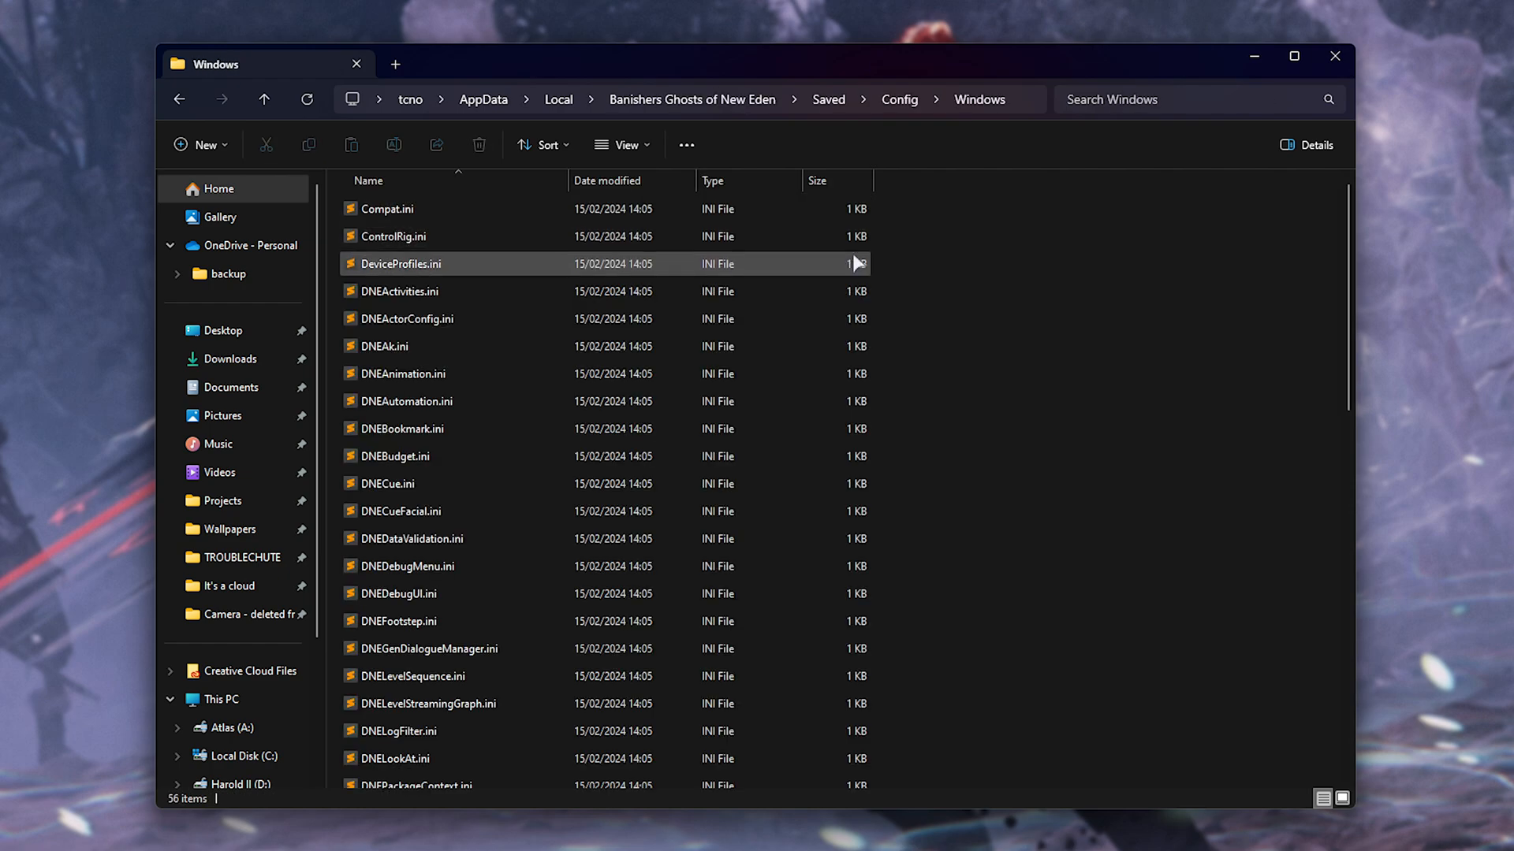
scroll(down, 3)
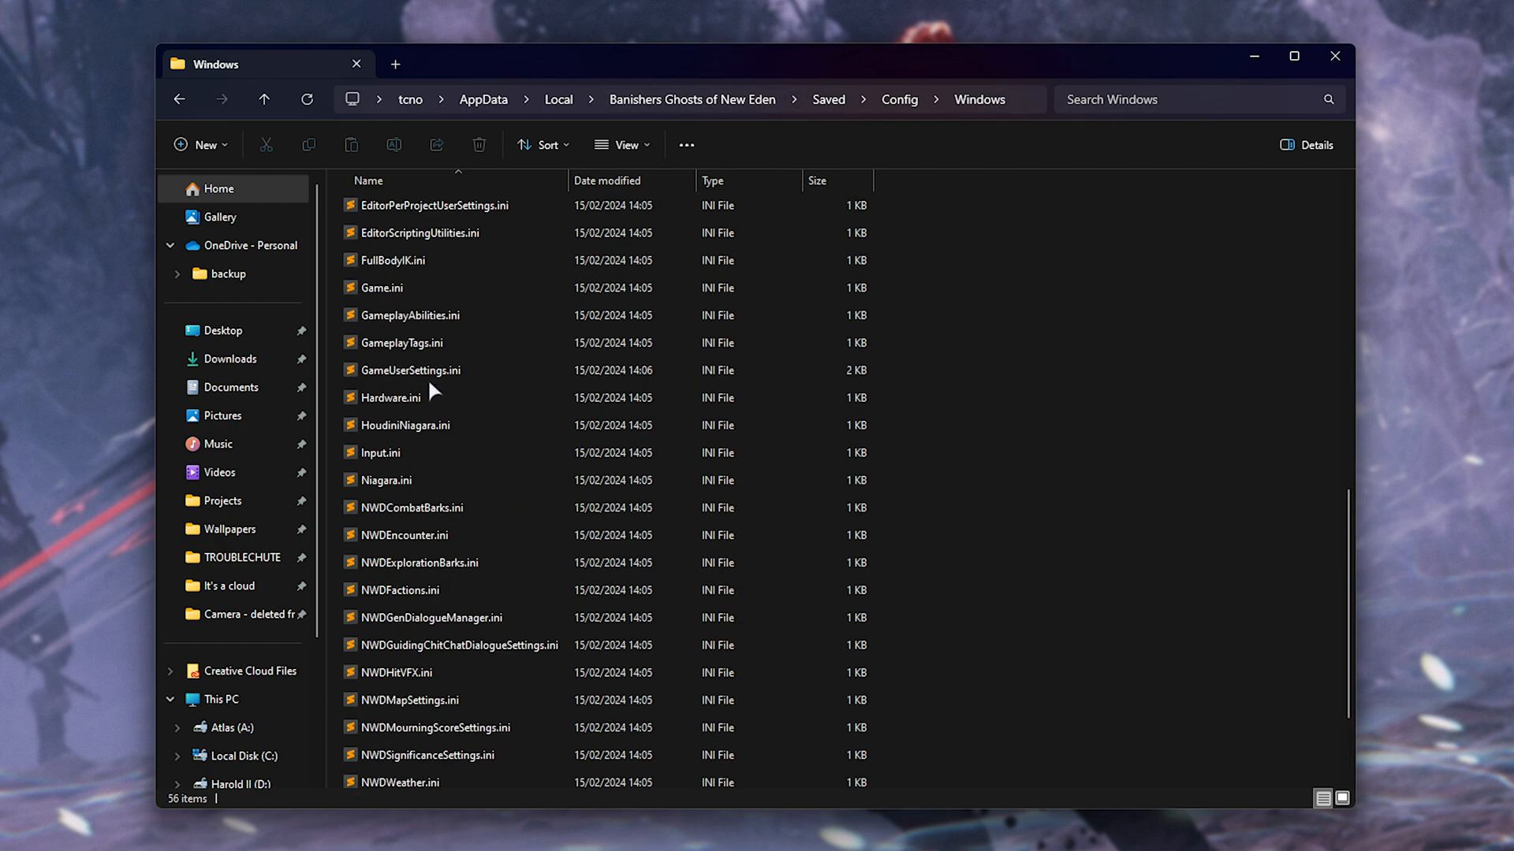
click(410, 369)
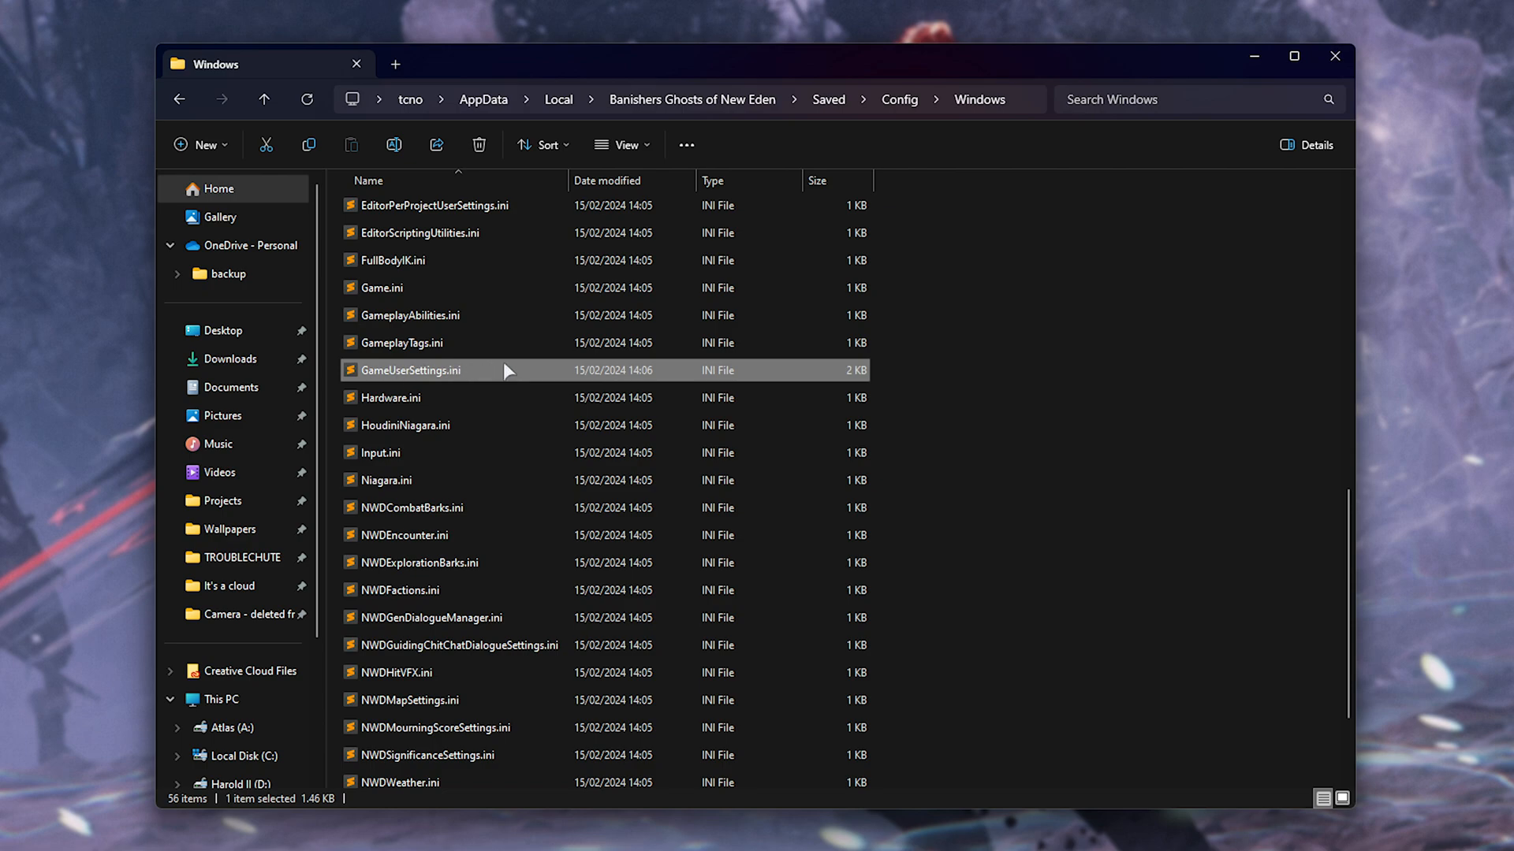
double_click(410, 369)
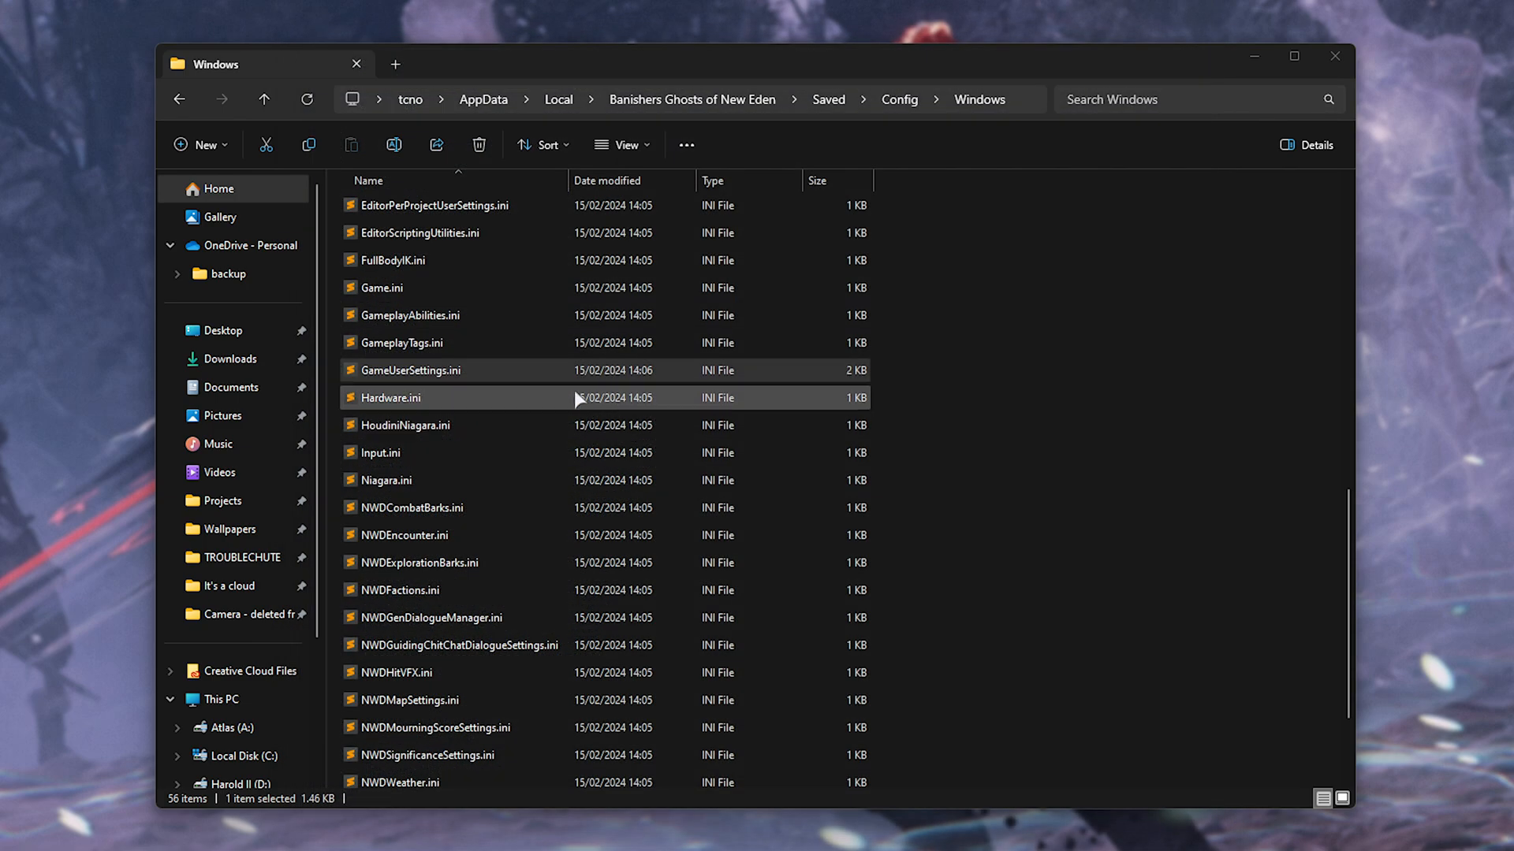
Step: Rename GameUserSettings.ini to GameUserSettings2.ini and minimize File Explorer to the desktop
click(410, 370)
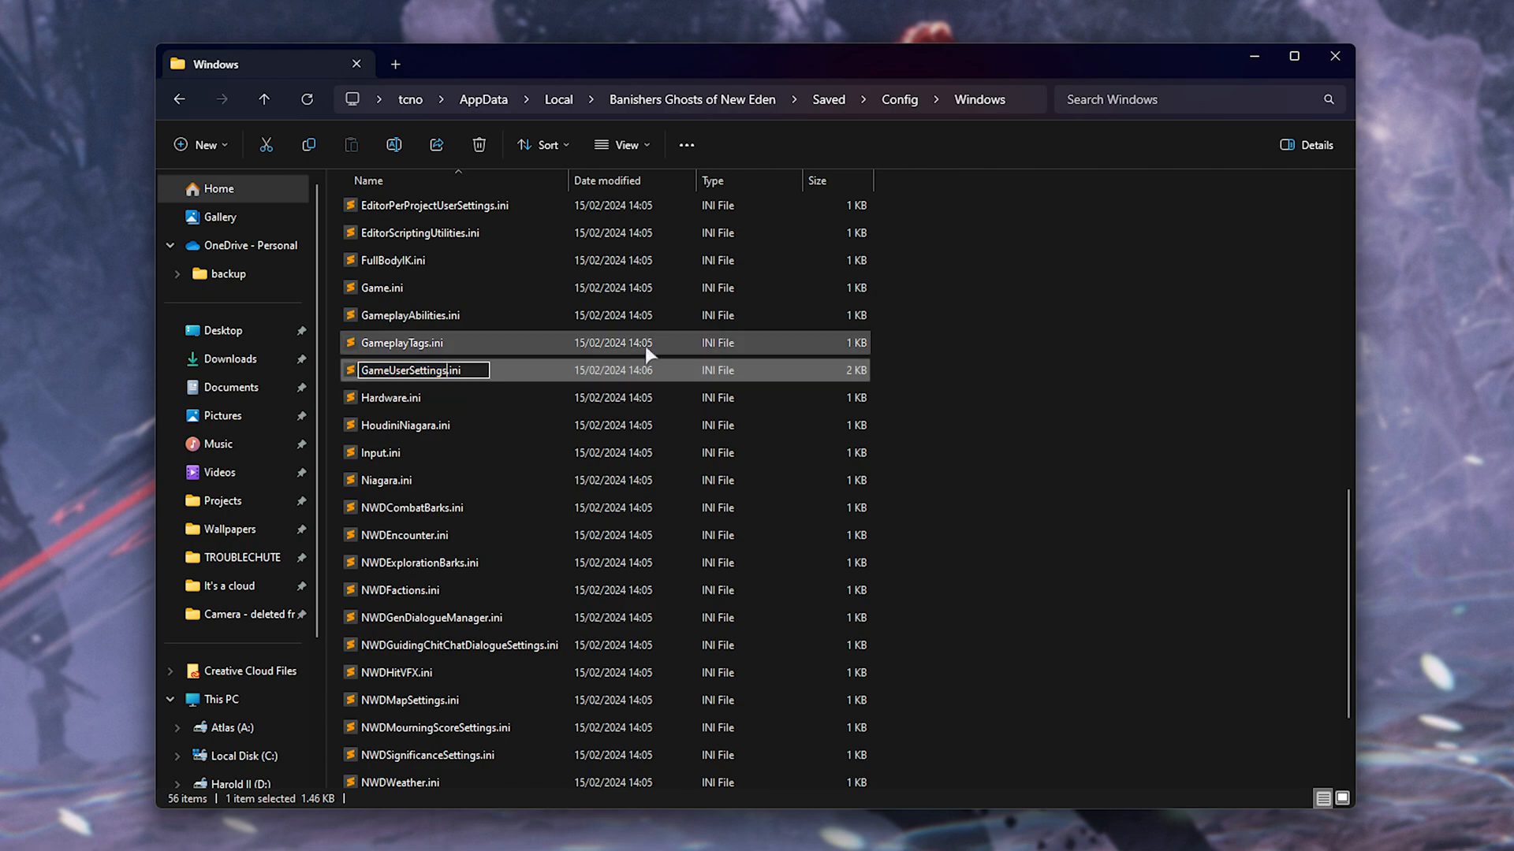
text(2)
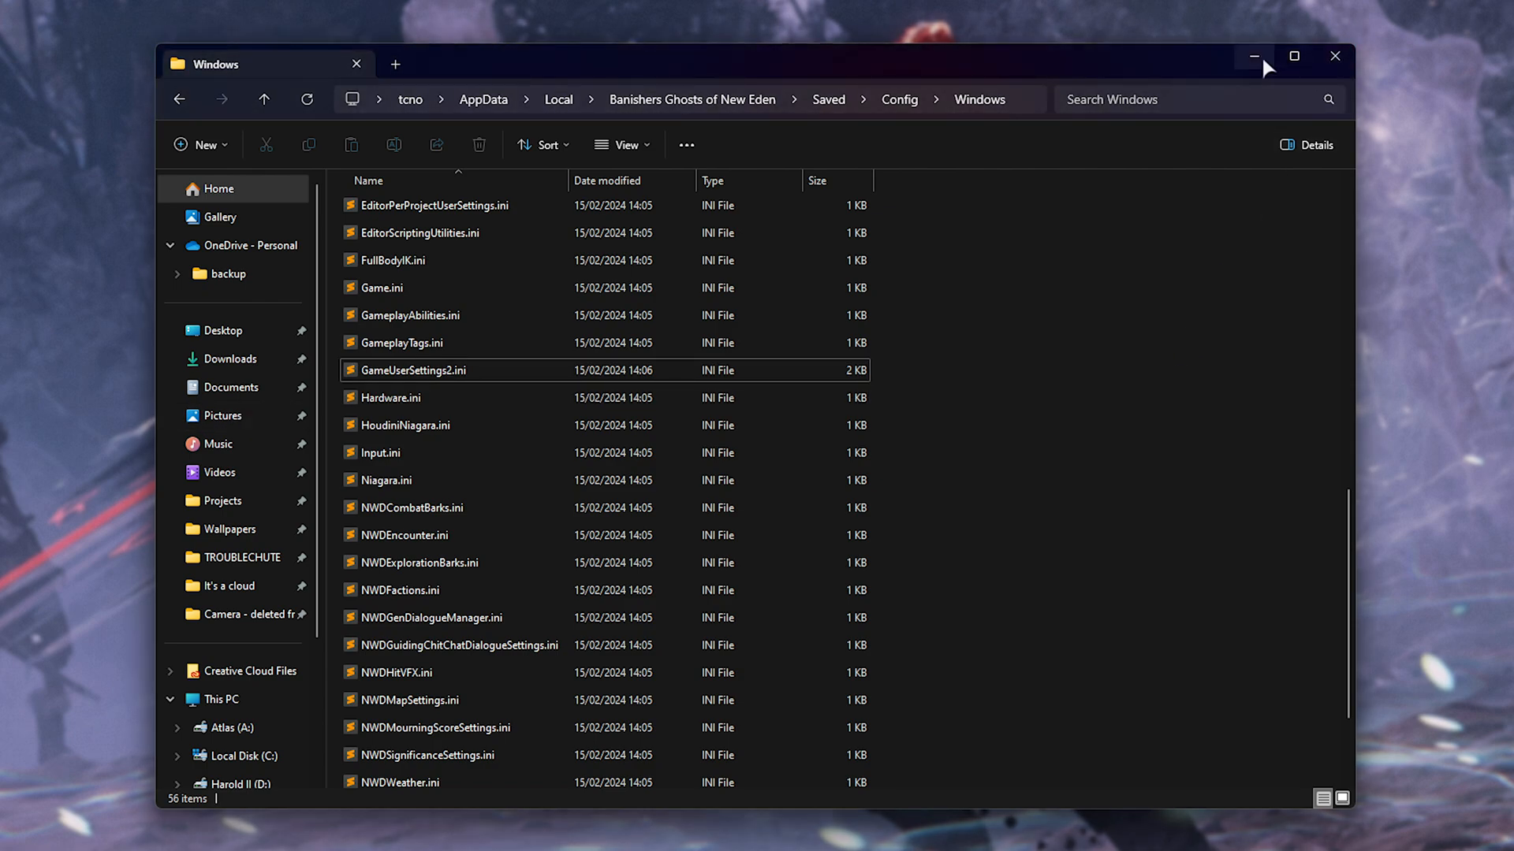
click(1254, 57)
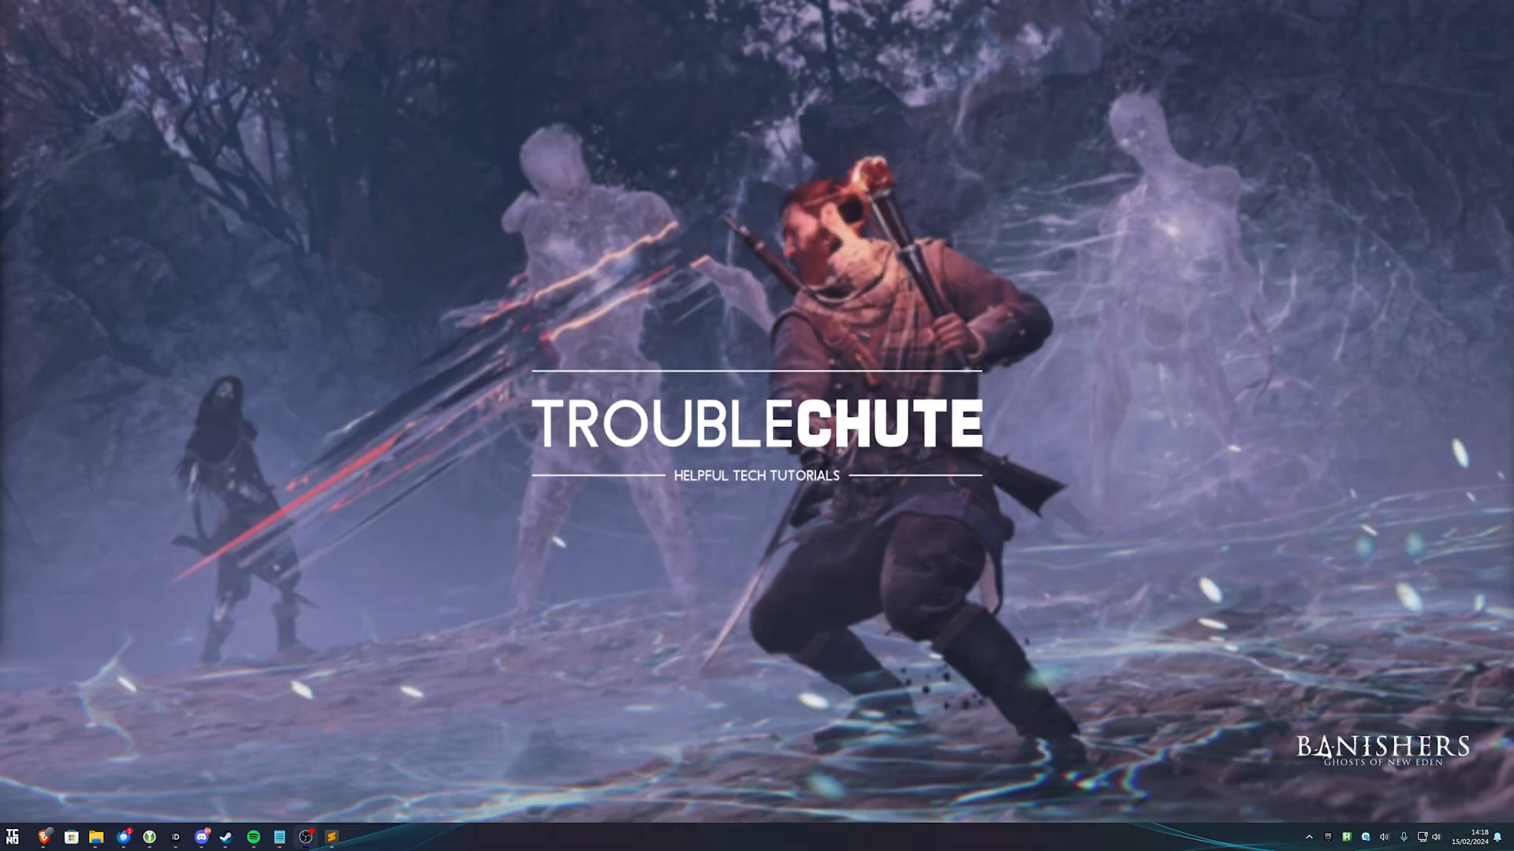